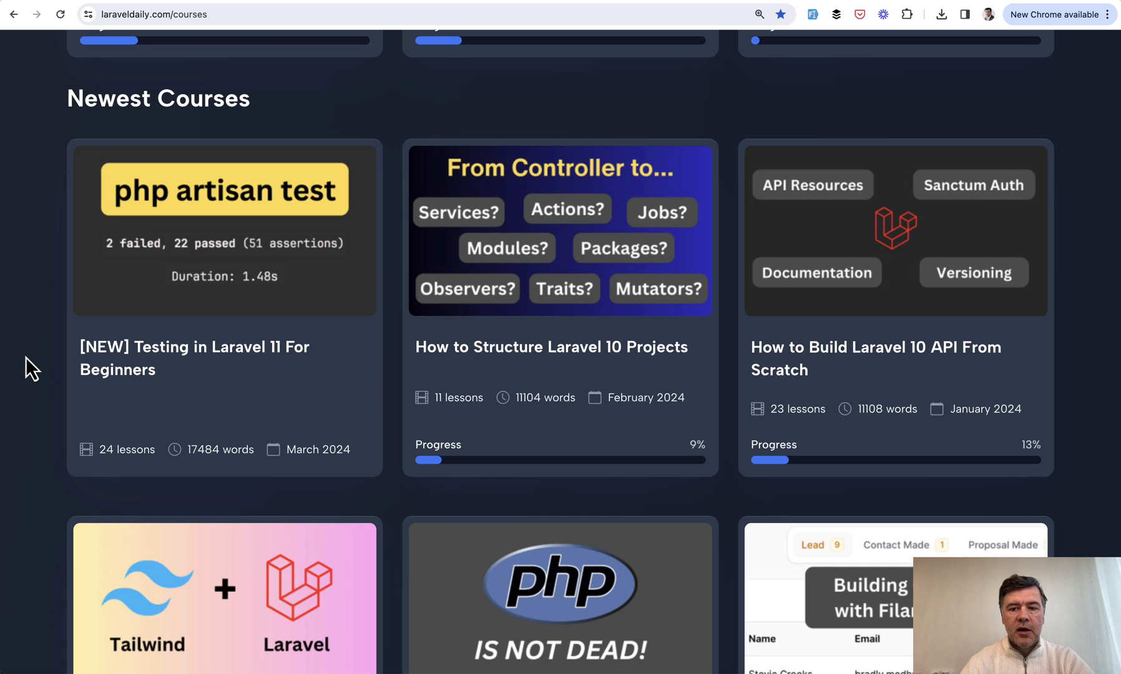
pyautogui.moveTo(875, 135)
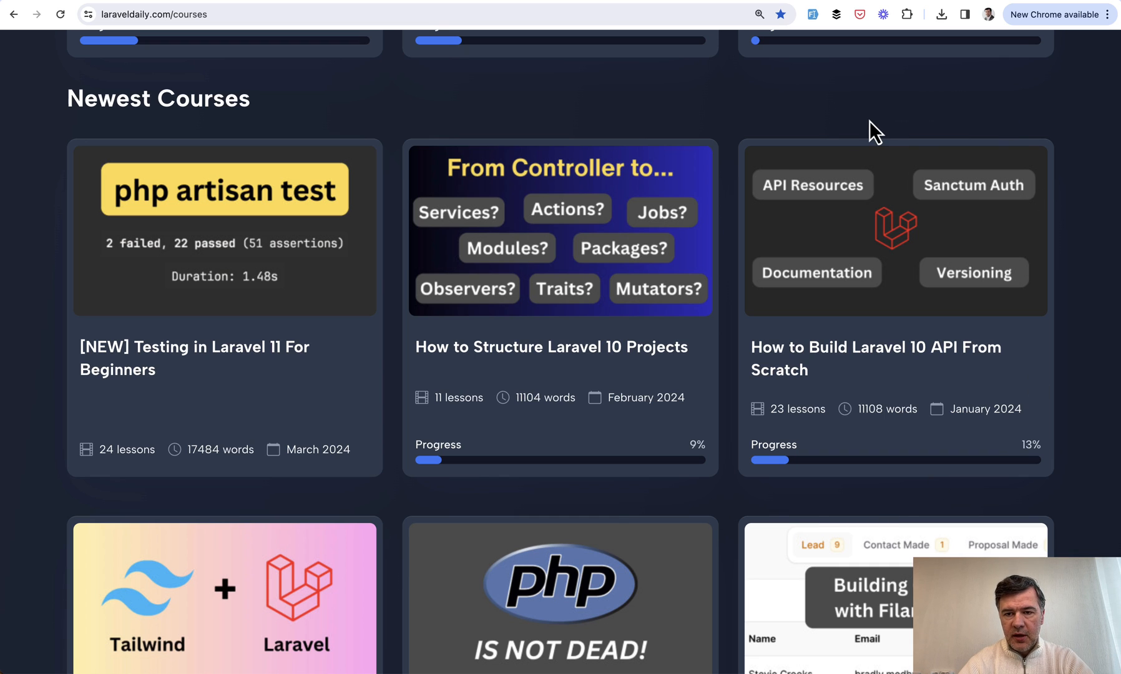
pyautogui.moveTo(527, 190)
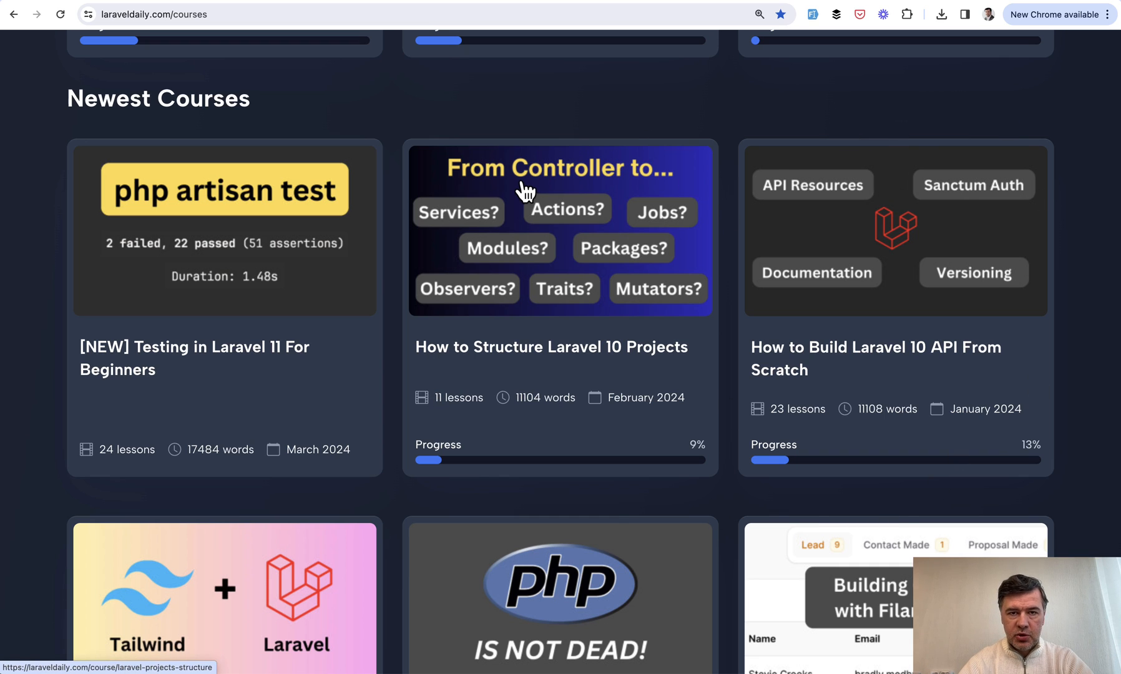
pyautogui.moveTo(42, 360)
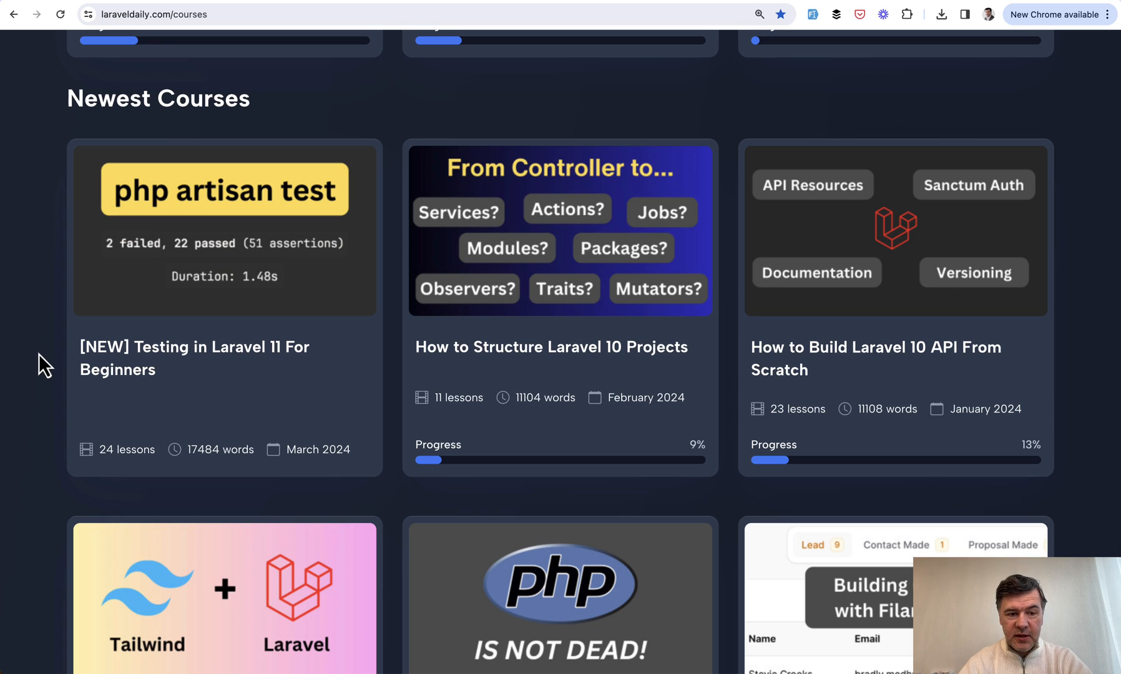
pyautogui.moveTo(37, 312)
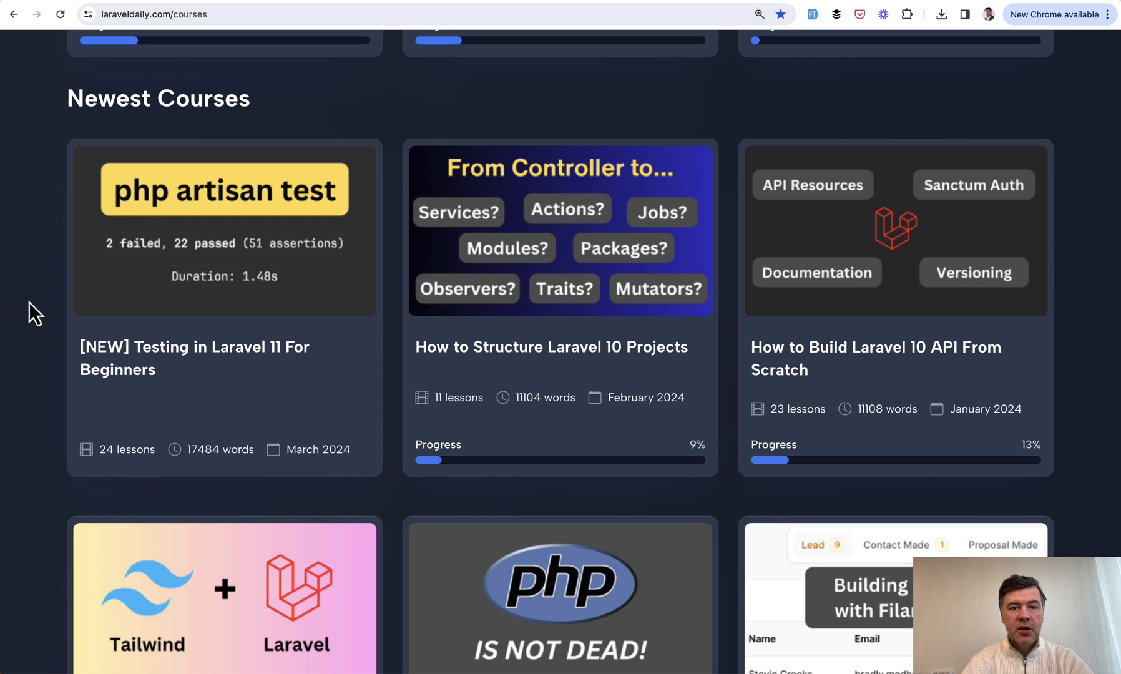
pyautogui.moveTo(65, 310)
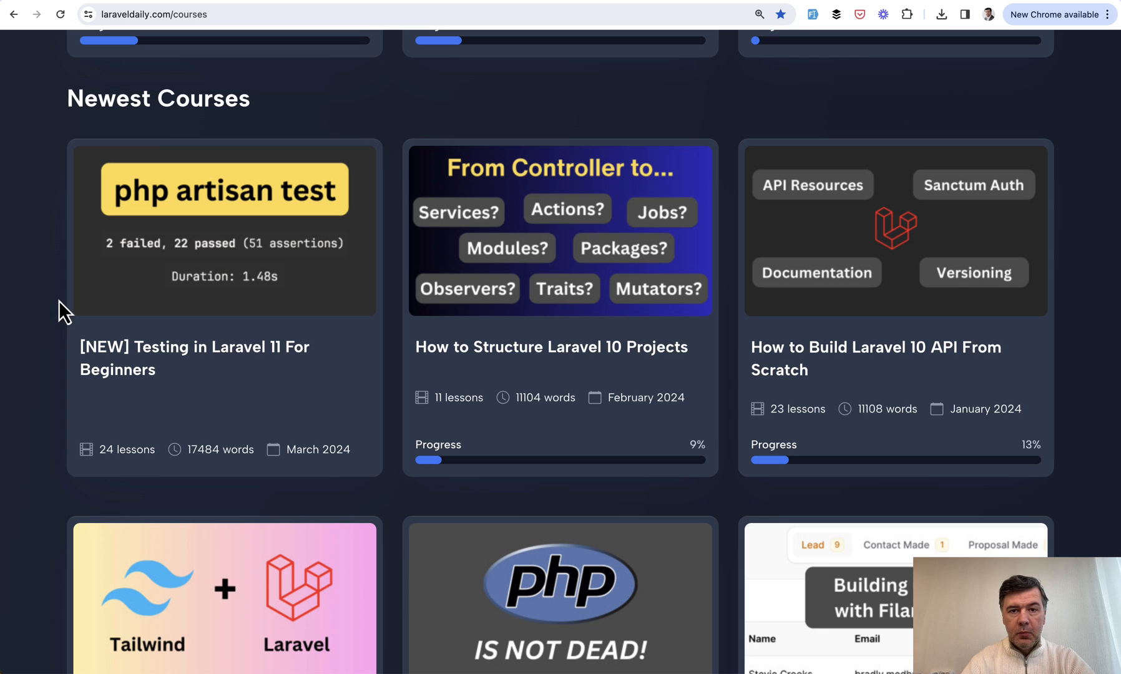
pyautogui.moveTo(161, 269)
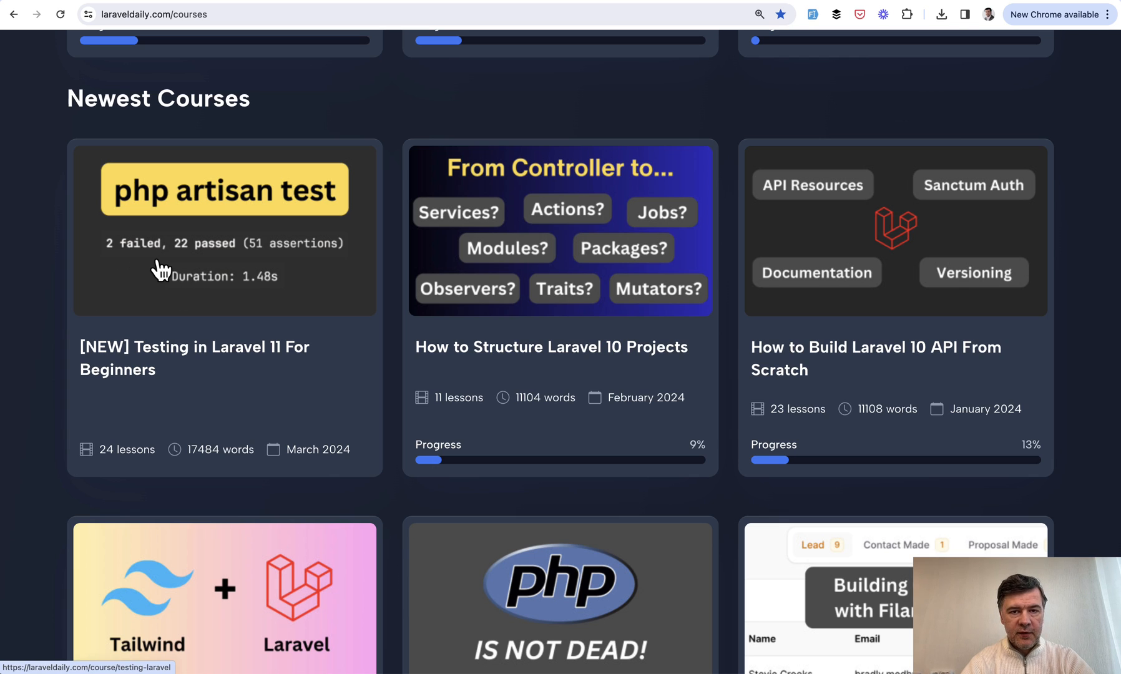
# - Scroll to Popular Courses and view the Testing in Laravel 11 course's 24-lesson list
pyautogui.scroll(3)
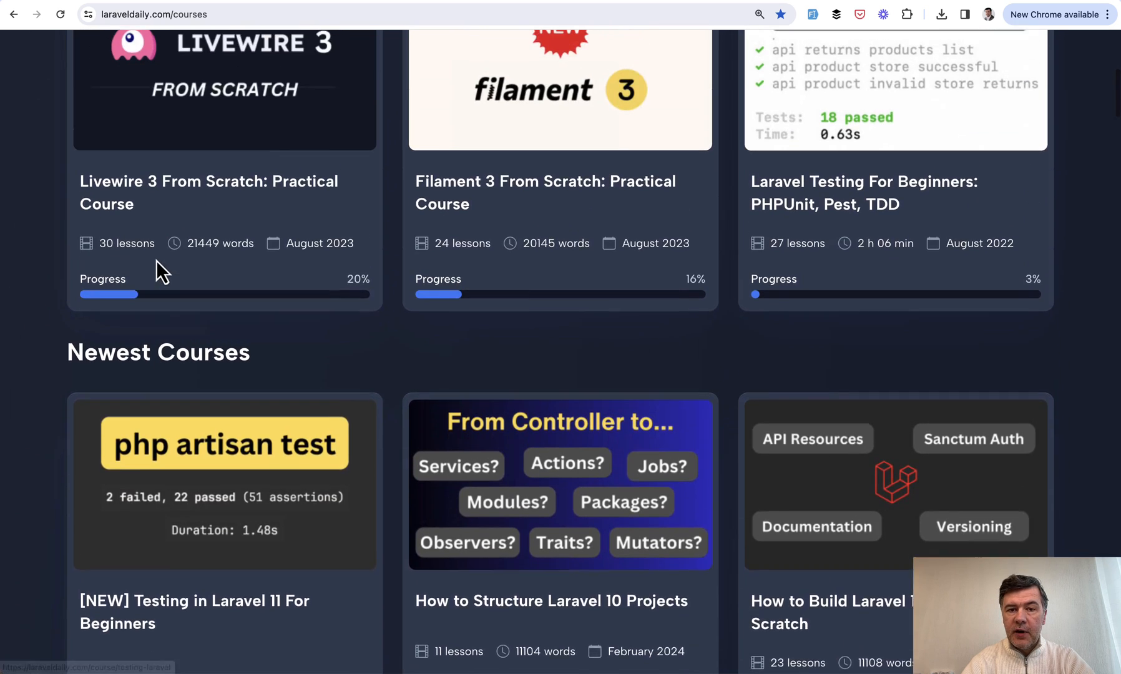
pyautogui.scroll(3)
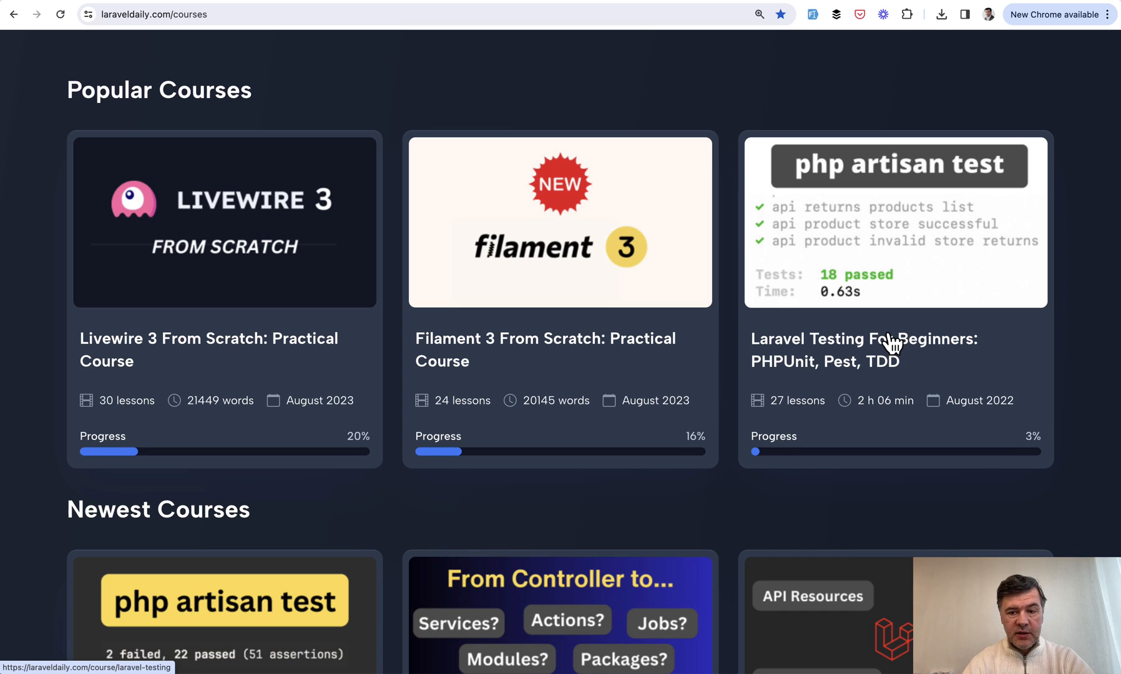
pyautogui.moveTo(828, 539)
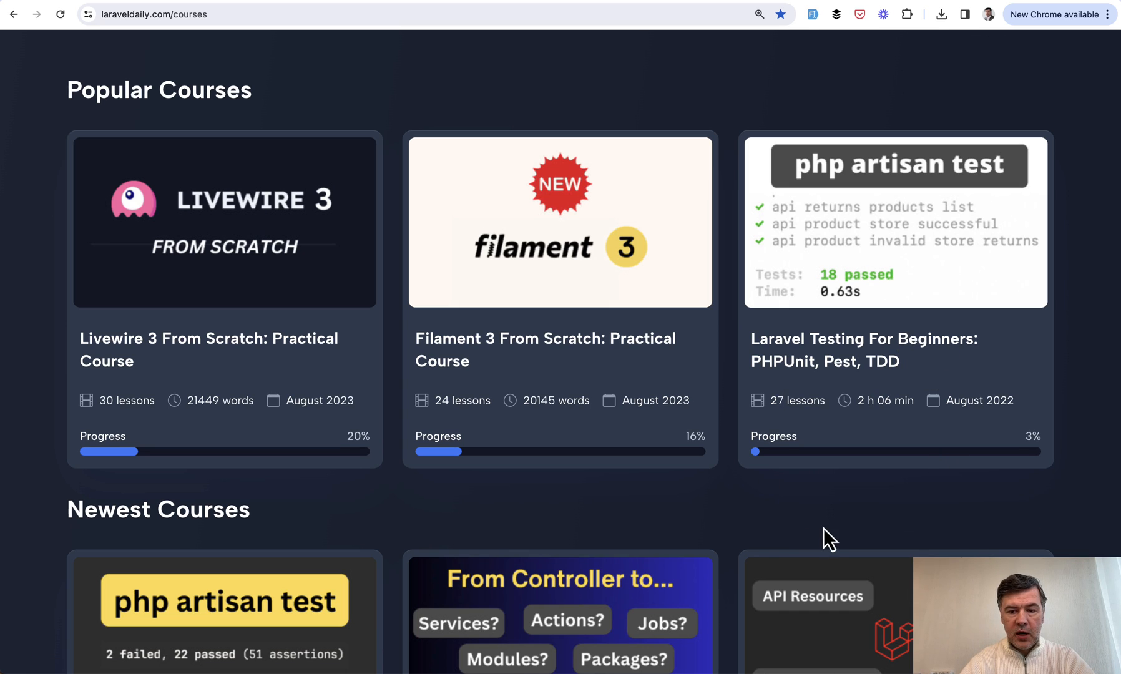
pyautogui.scroll(-3)
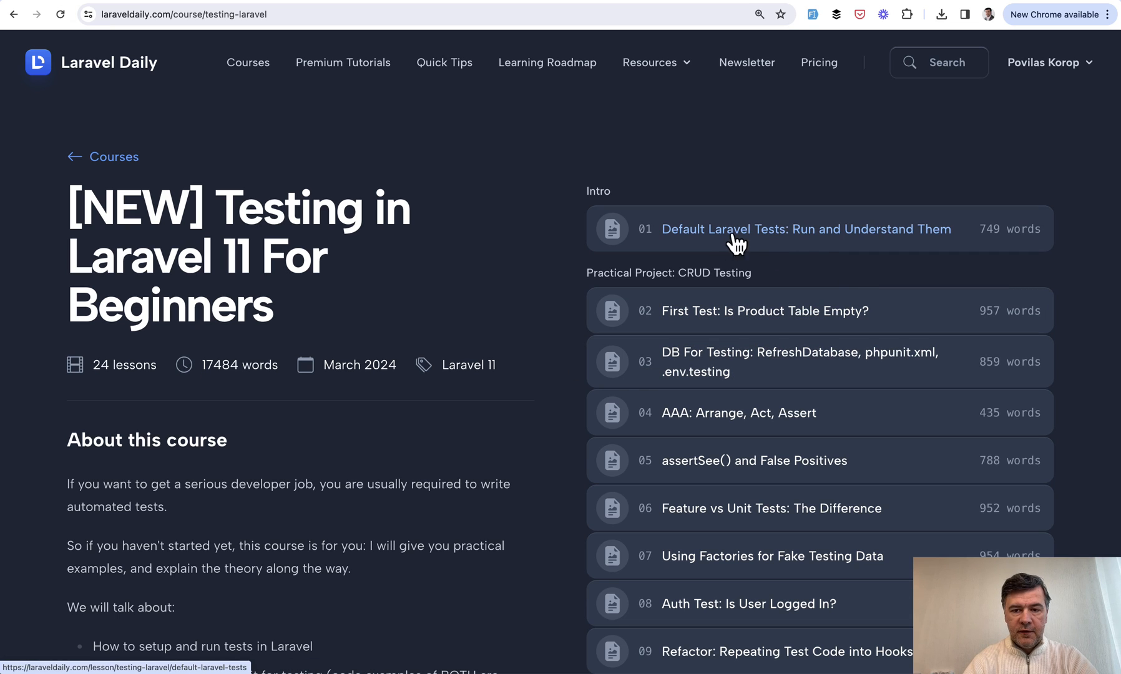
pyautogui.moveTo(819, 247)
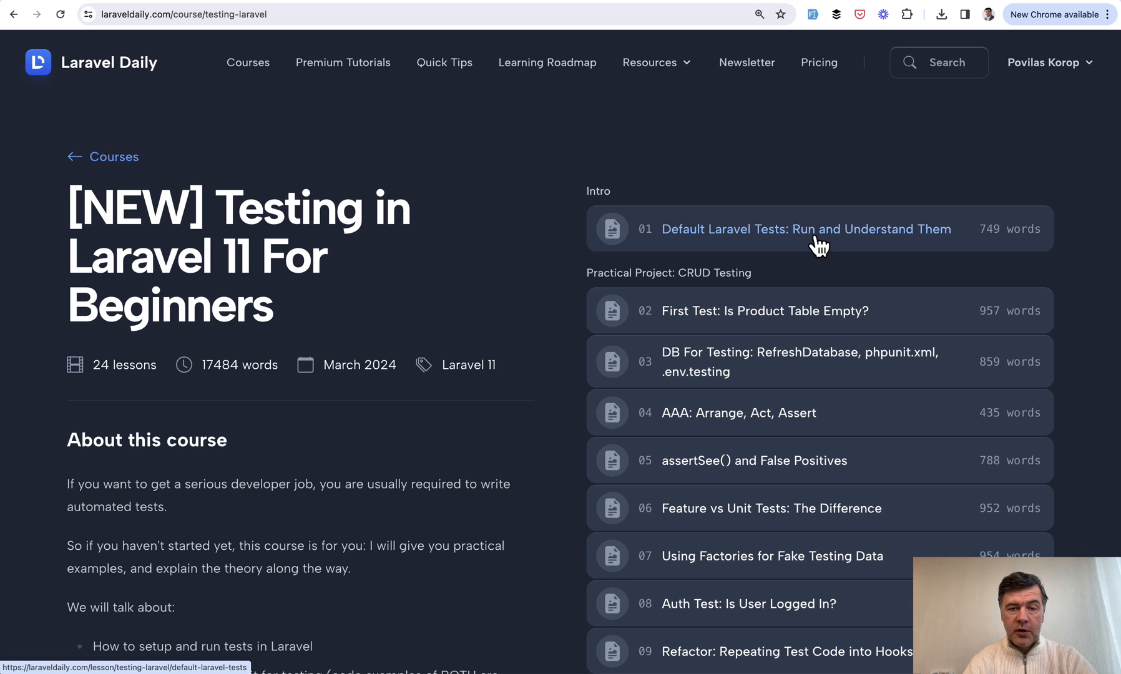
# - Open lesson 01 'Default Laravel Tests: Run and Understand Them' and read down to Feature VS Unit
pyautogui.click(805, 228)
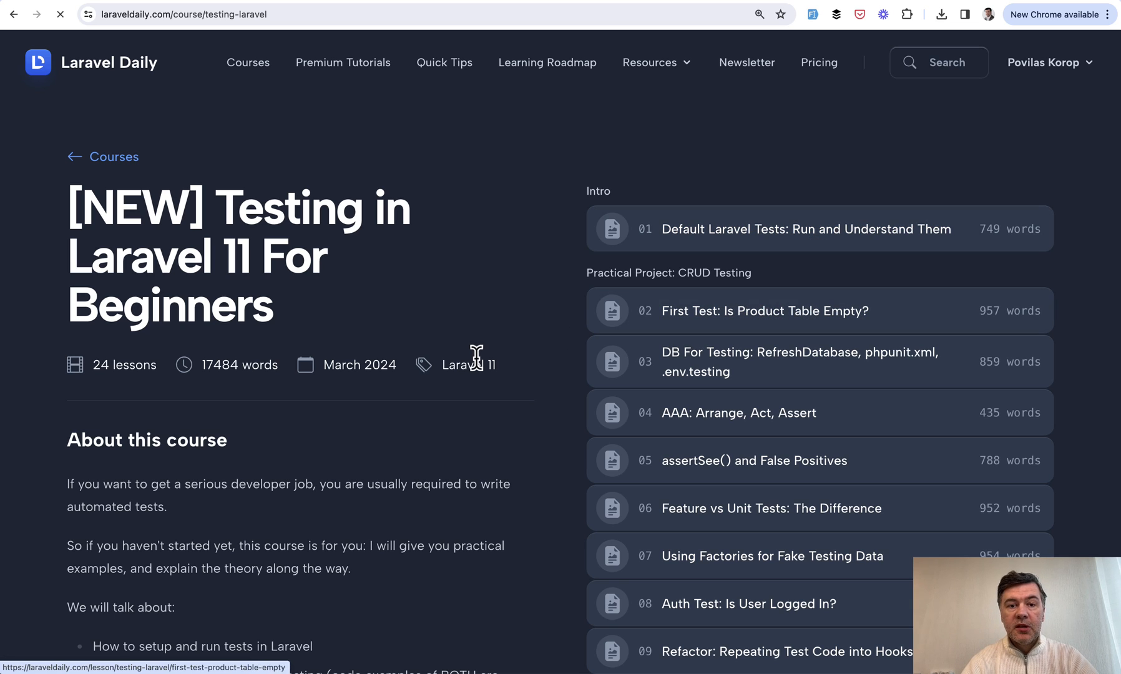
pyautogui.click(804, 228)
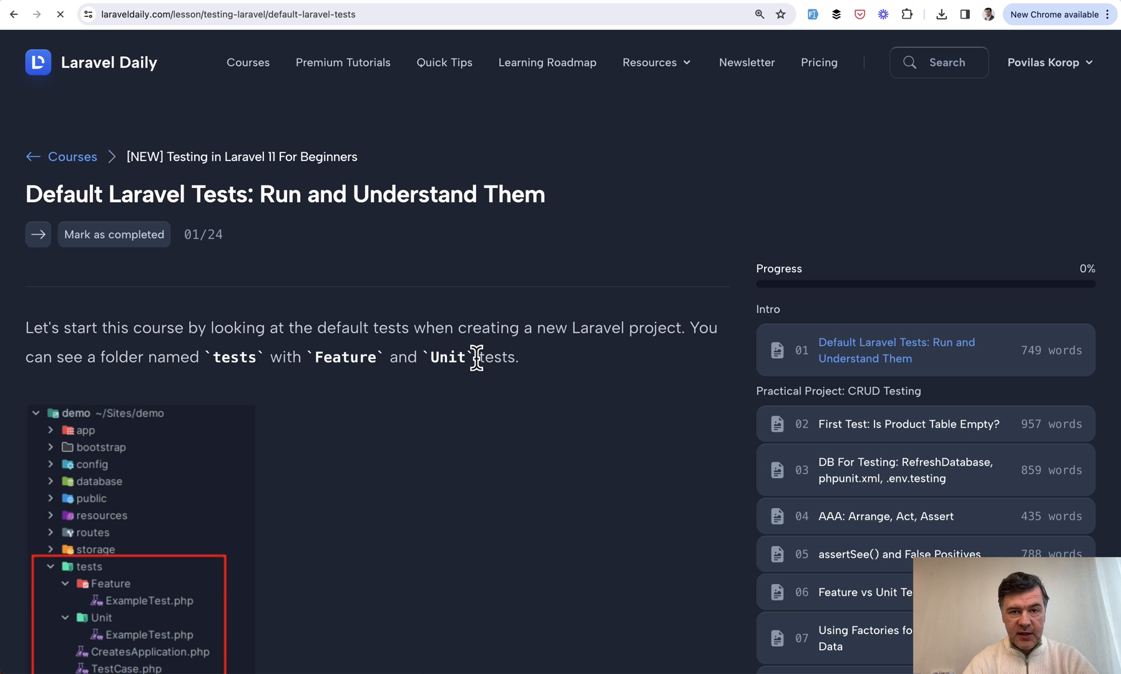
pyautogui.scroll(-3)
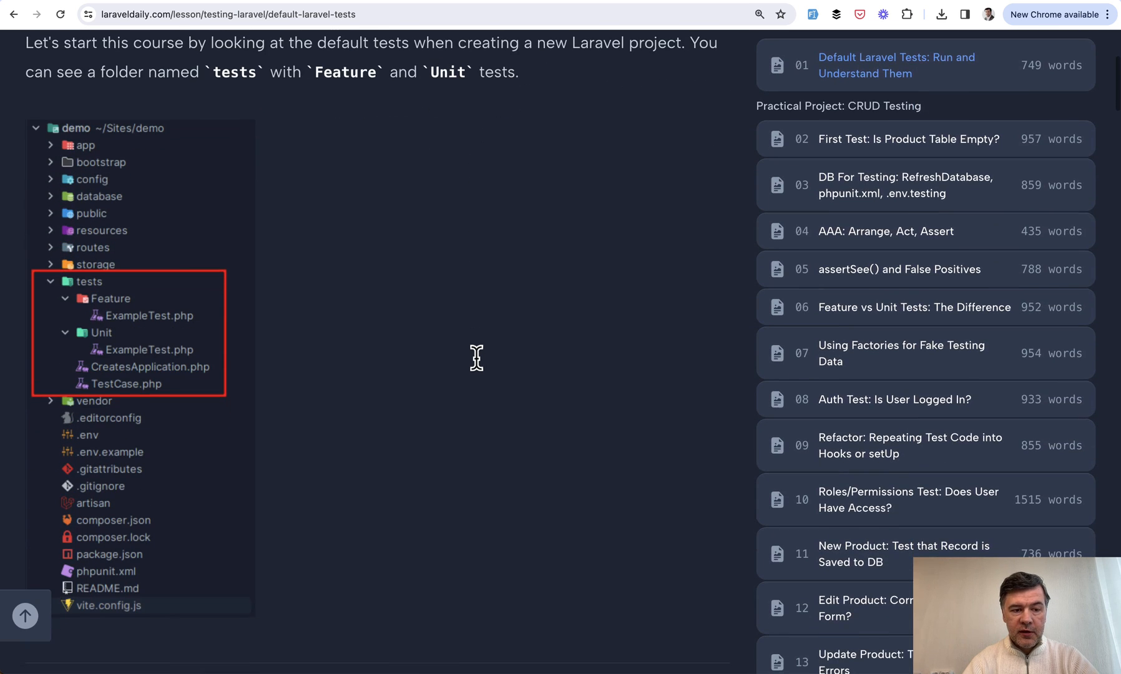
pyautogui.moveTo(495, 436)
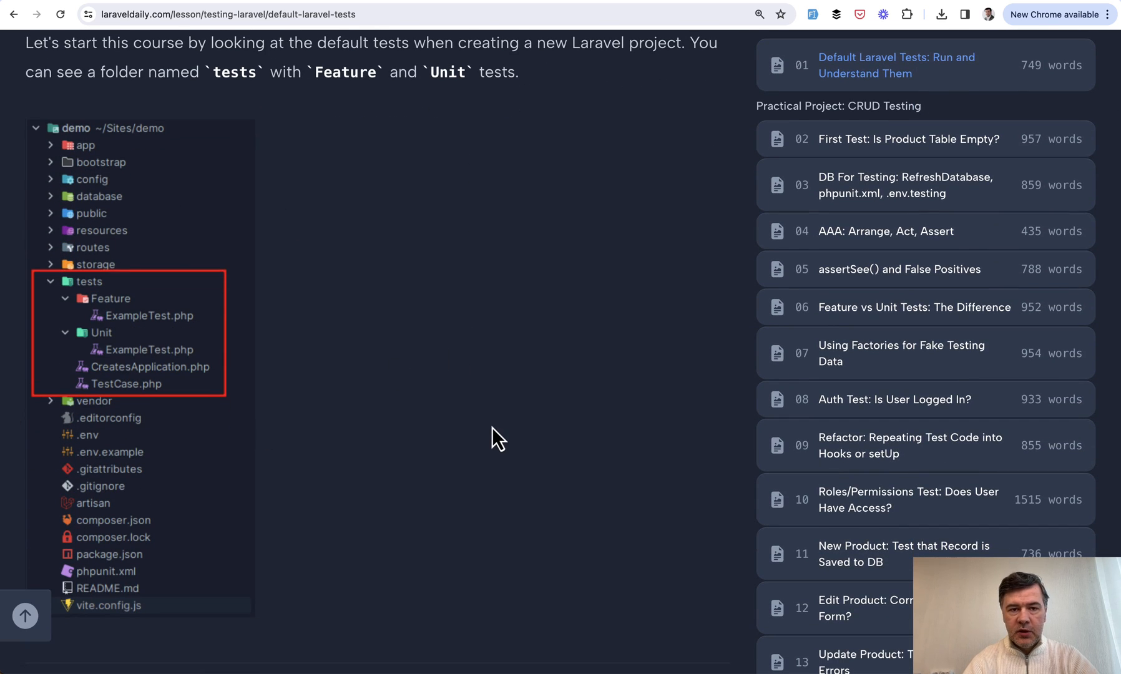
pyautogui.scroll(-3)
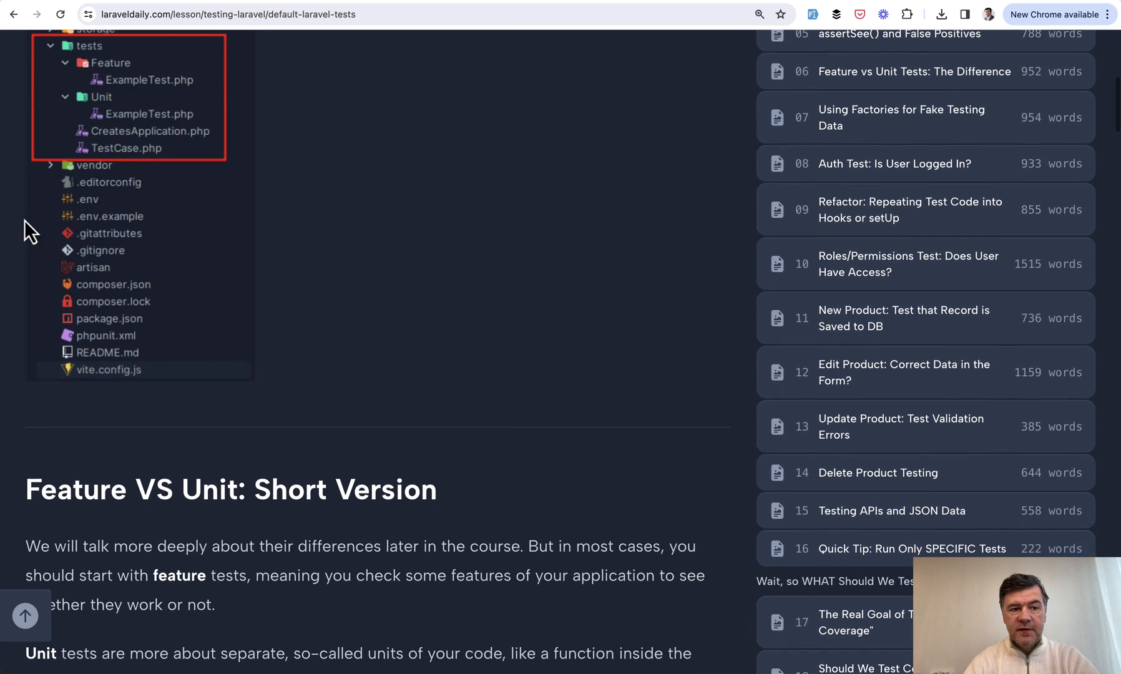
pyautogui.scroll(-3)
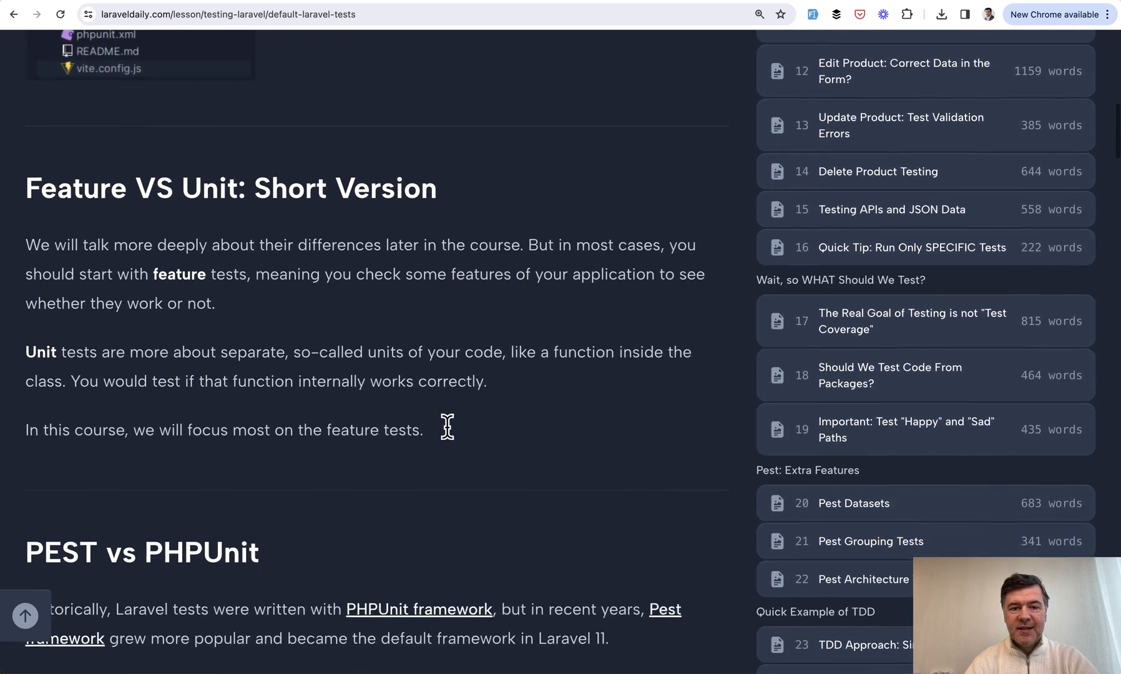
pyautogui.scroll(-3)
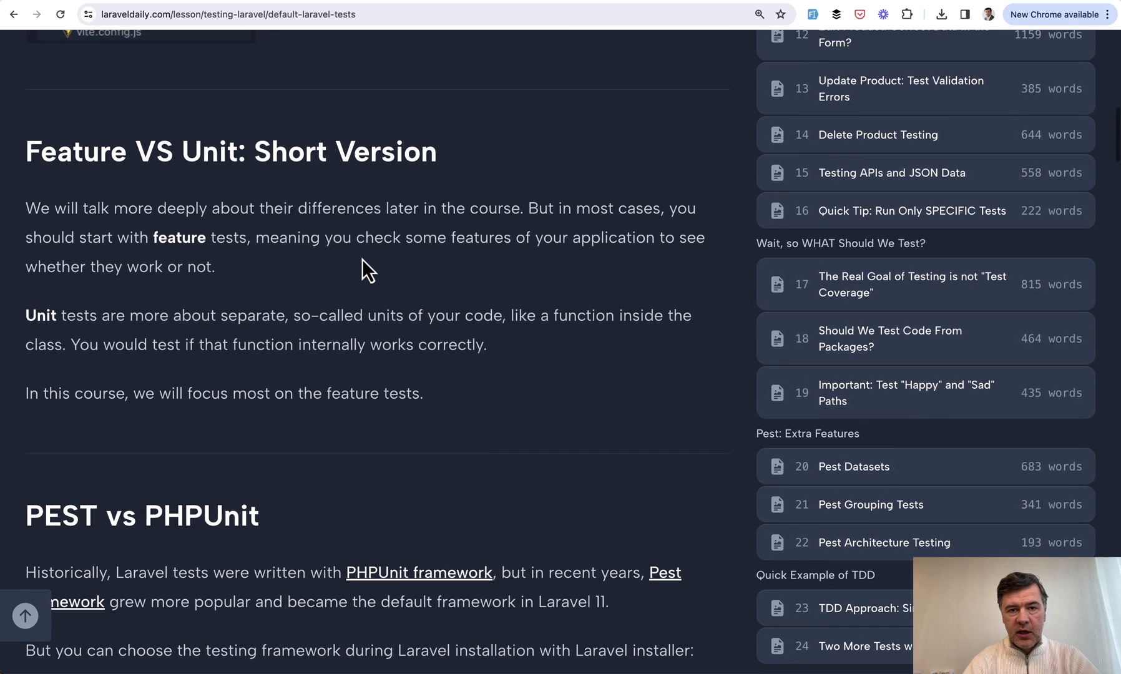
pyautogui.scroll(-3)
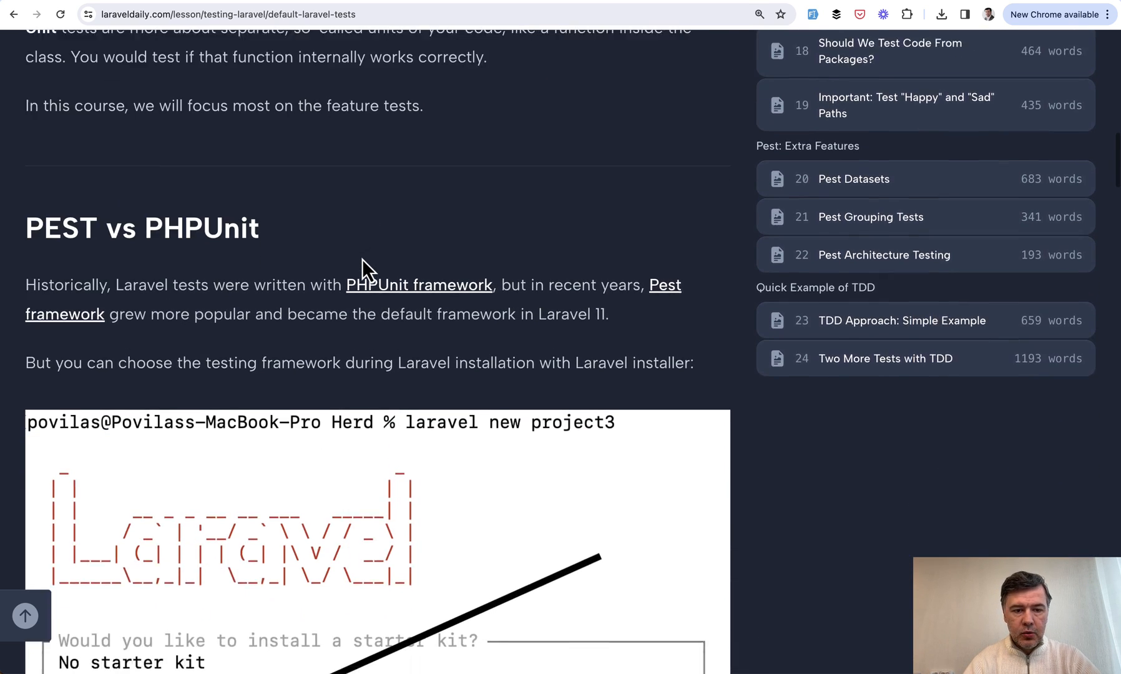
pyautogui.scroll(-3)
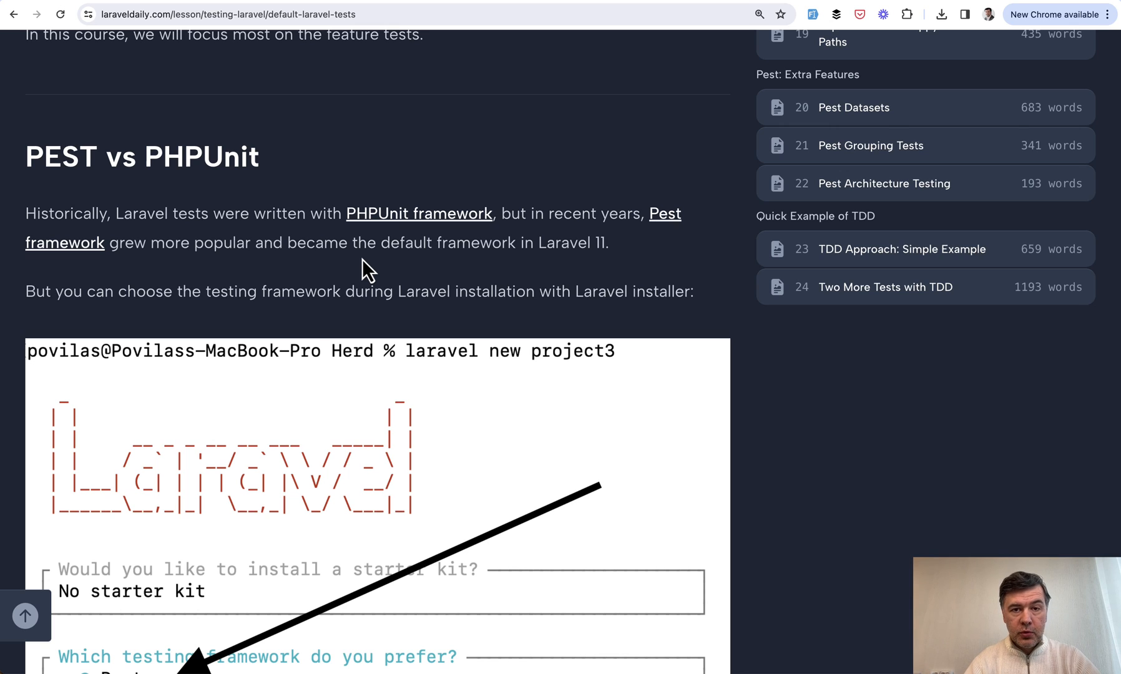
pyautogui.moveTo(277, 296)
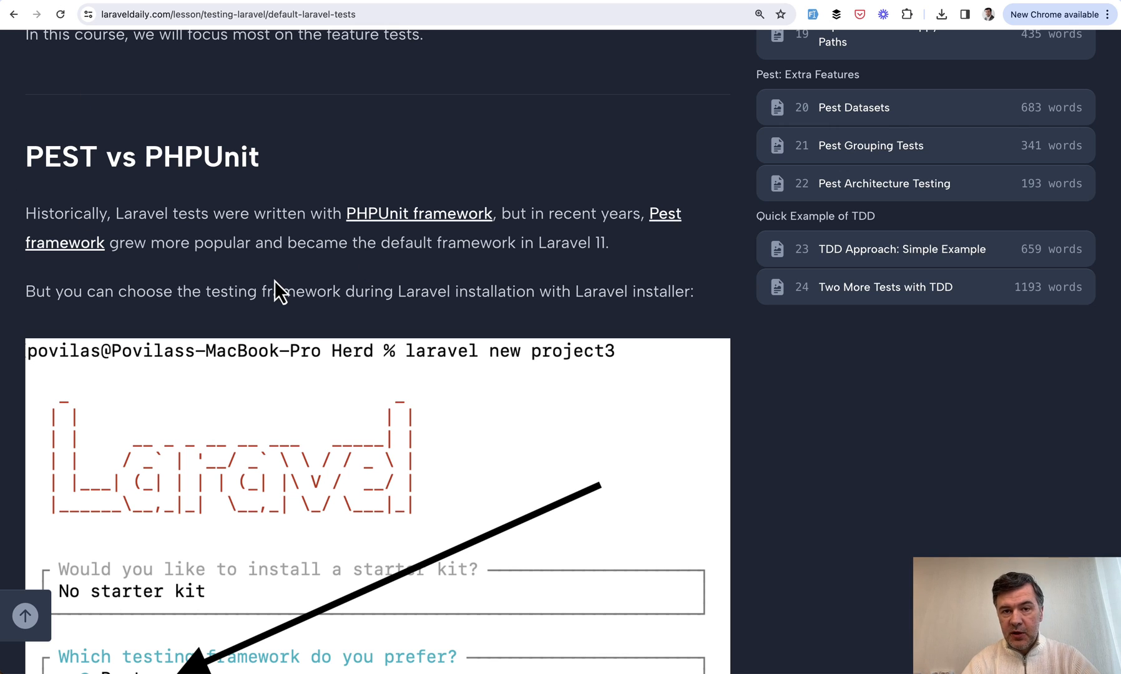
pyautogui.scroll(-3)
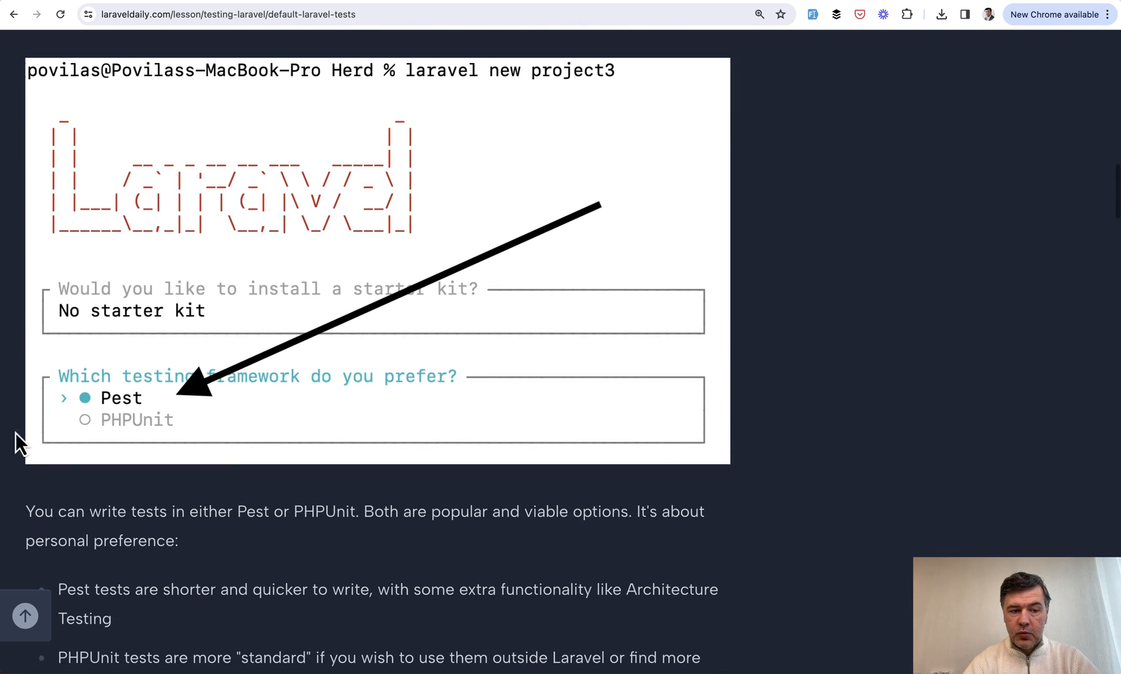
pyautogui.moveTo(427, 581)
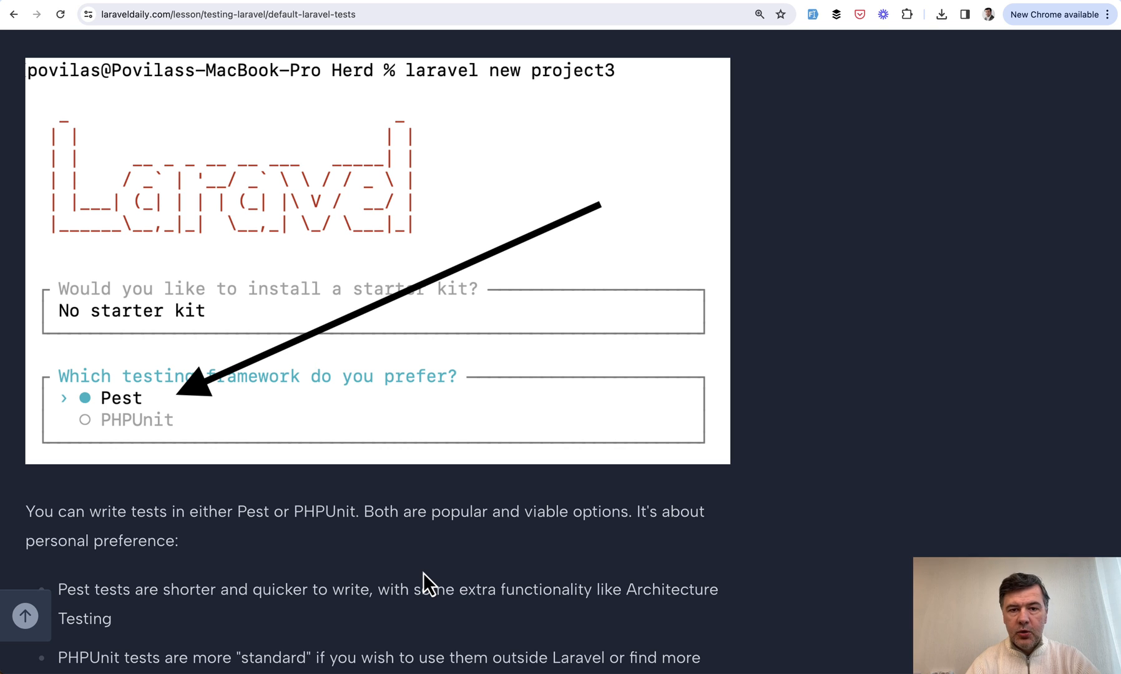
pyautogui.scroll(-3)
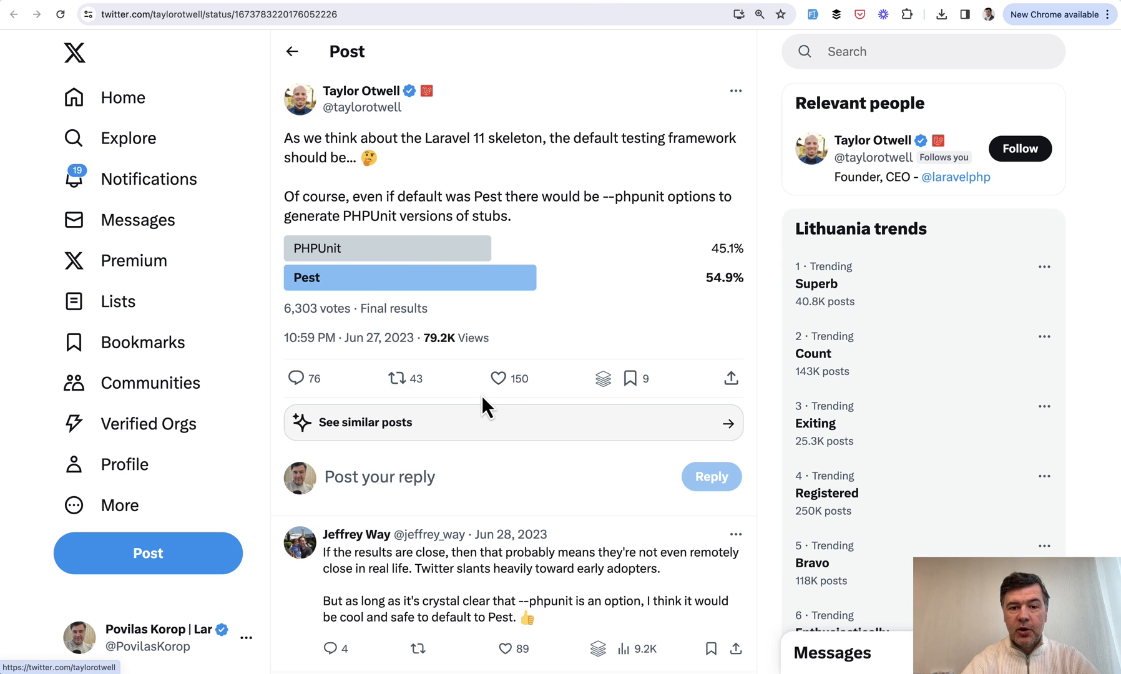
pyautogui.moveTo(657, 317)
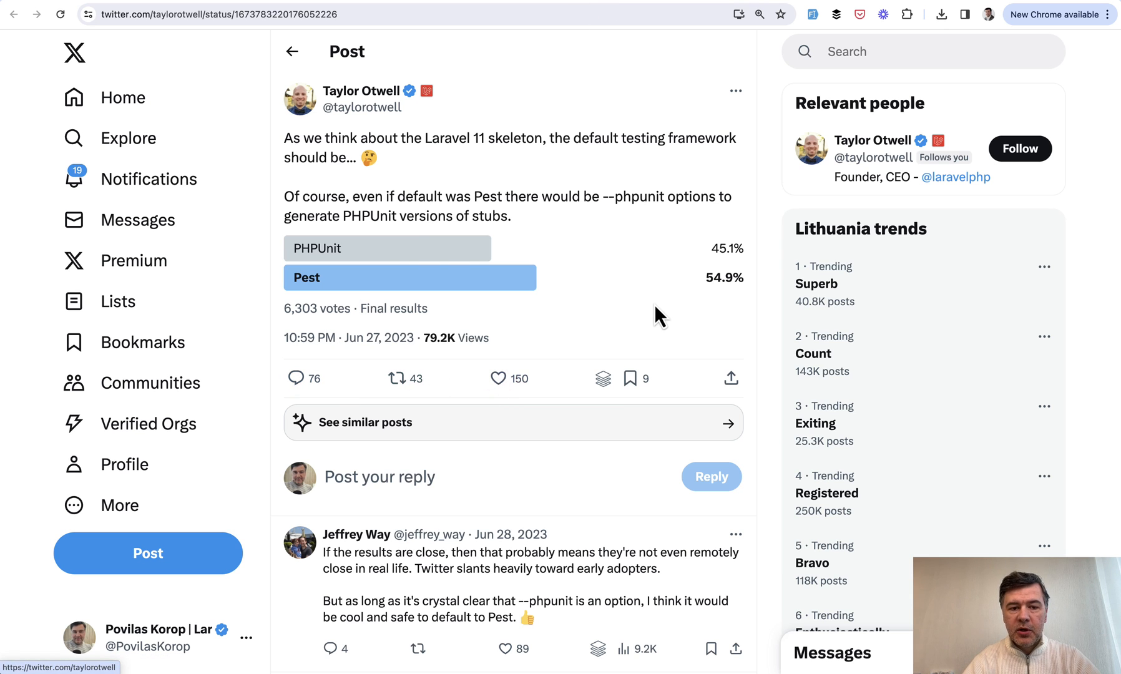
pyautogui.moveTo(404, 199)
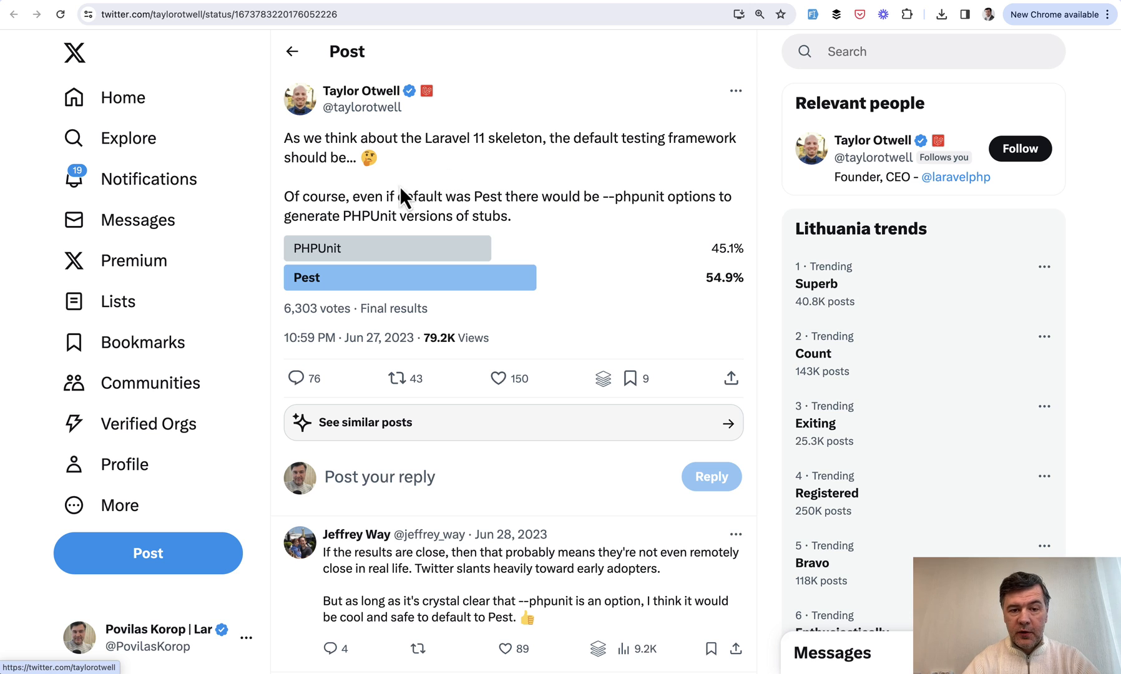
pyautogui.moveTo(533, 193)
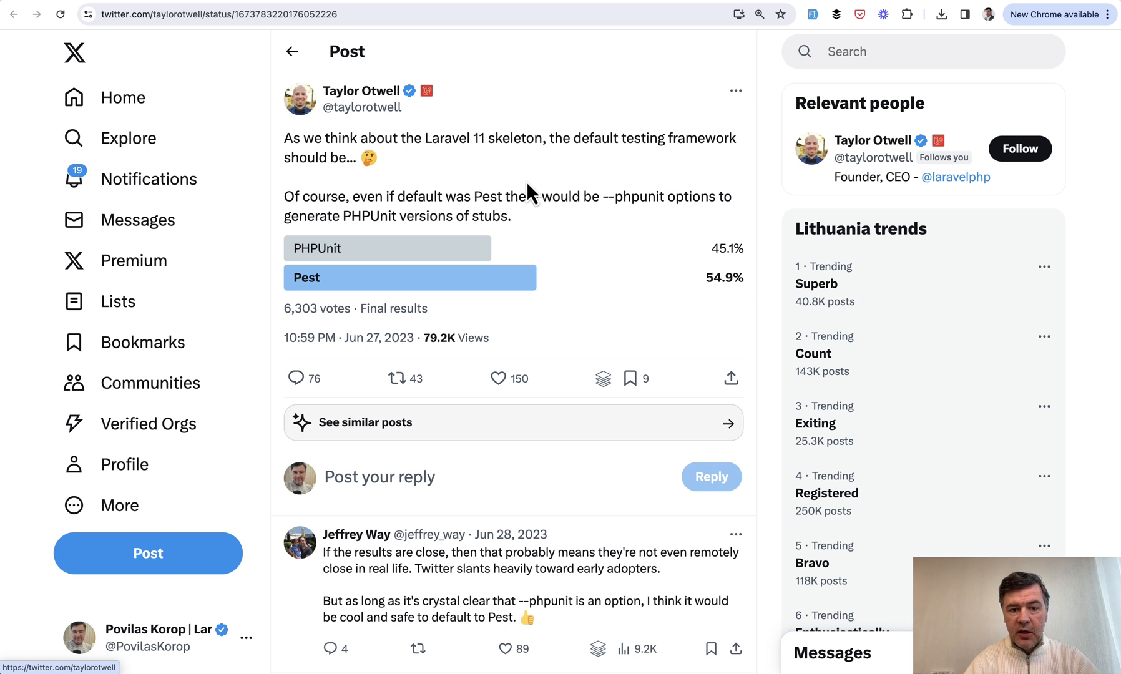
pyautogui.moveTo(538, 185)
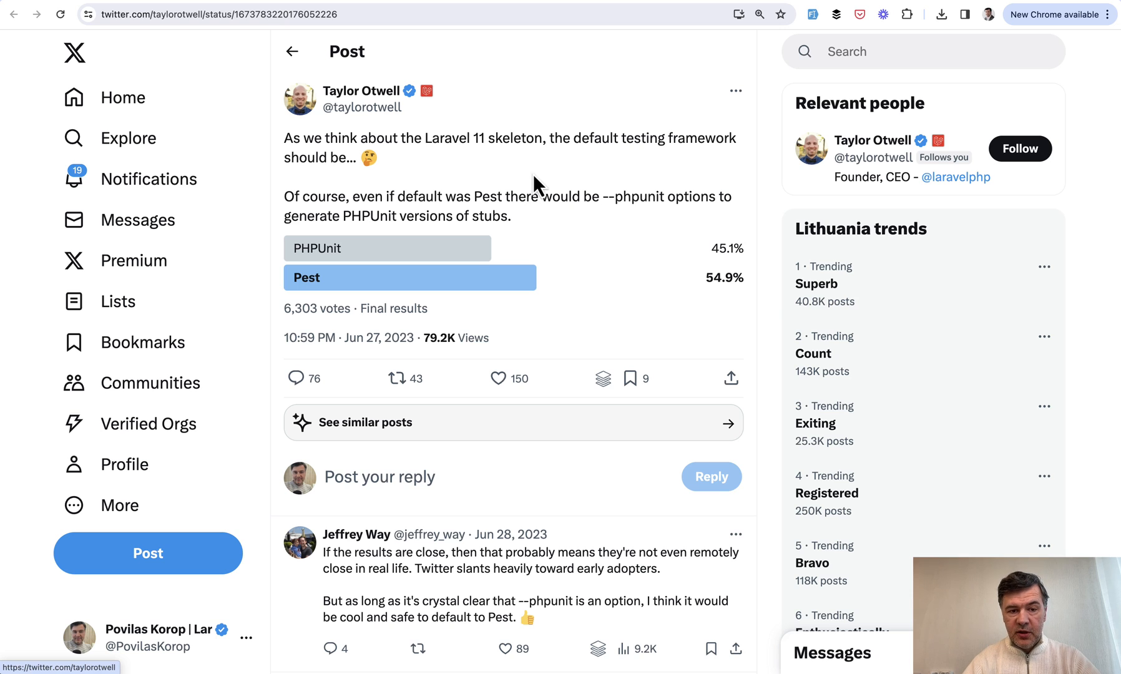
pyautogui.moveTo(629, 273)
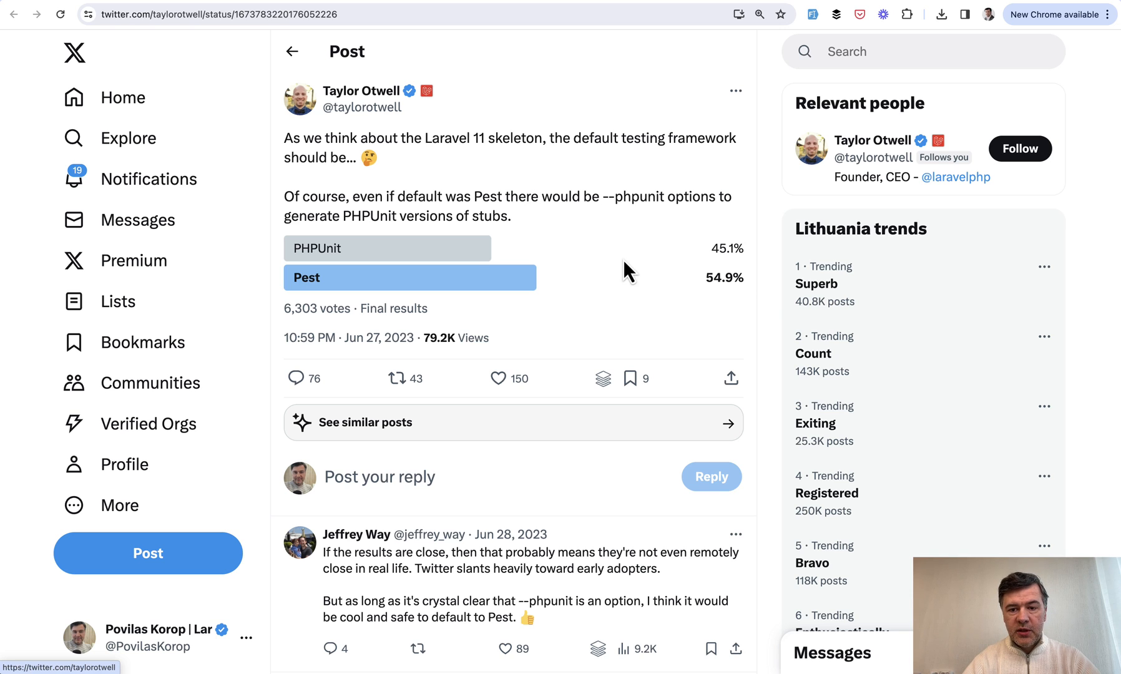
pyautogui.moveTo(753, 8)
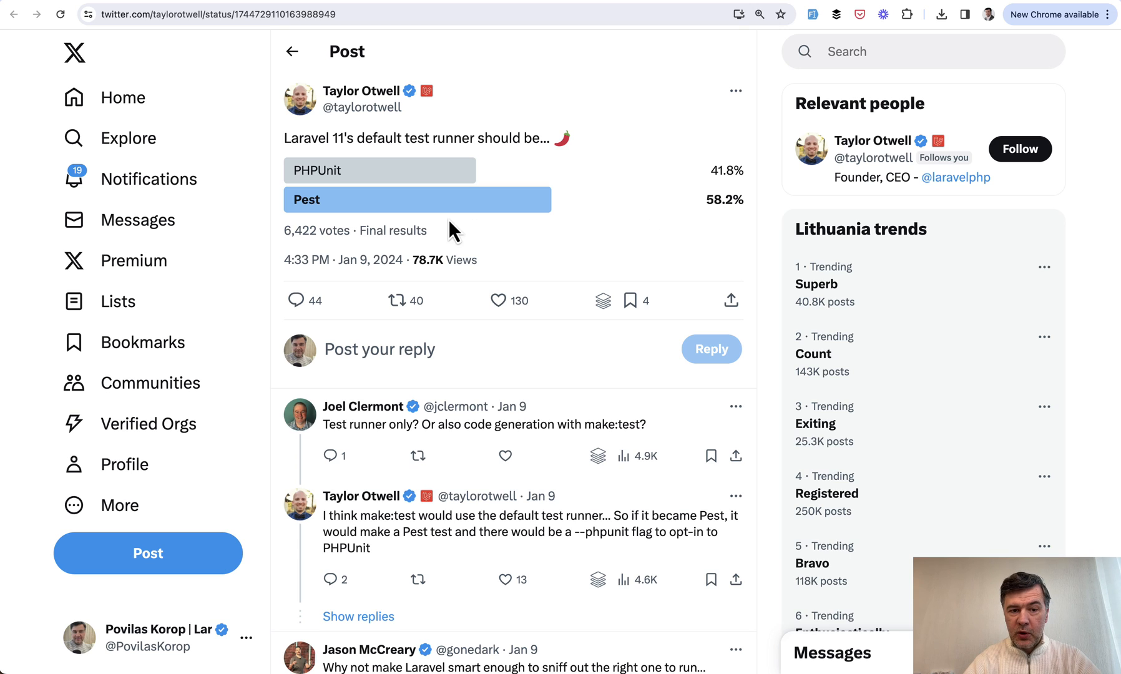
pyautogui.moveTo(759, 241)
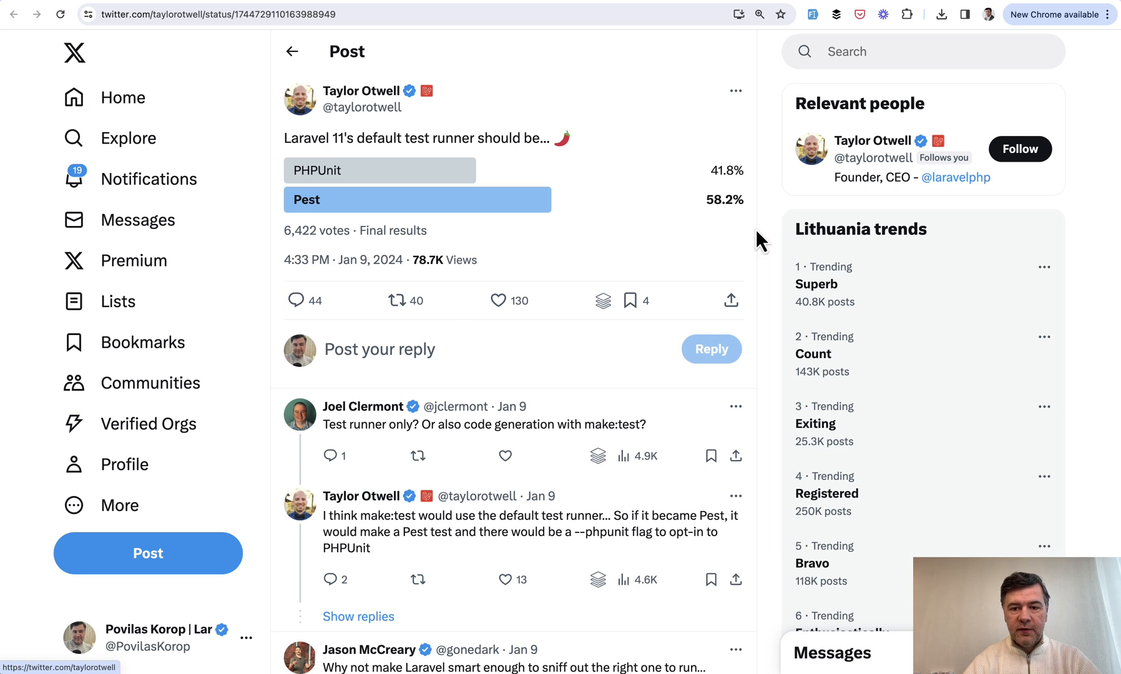
pyautogui.moveTo(724, 160)
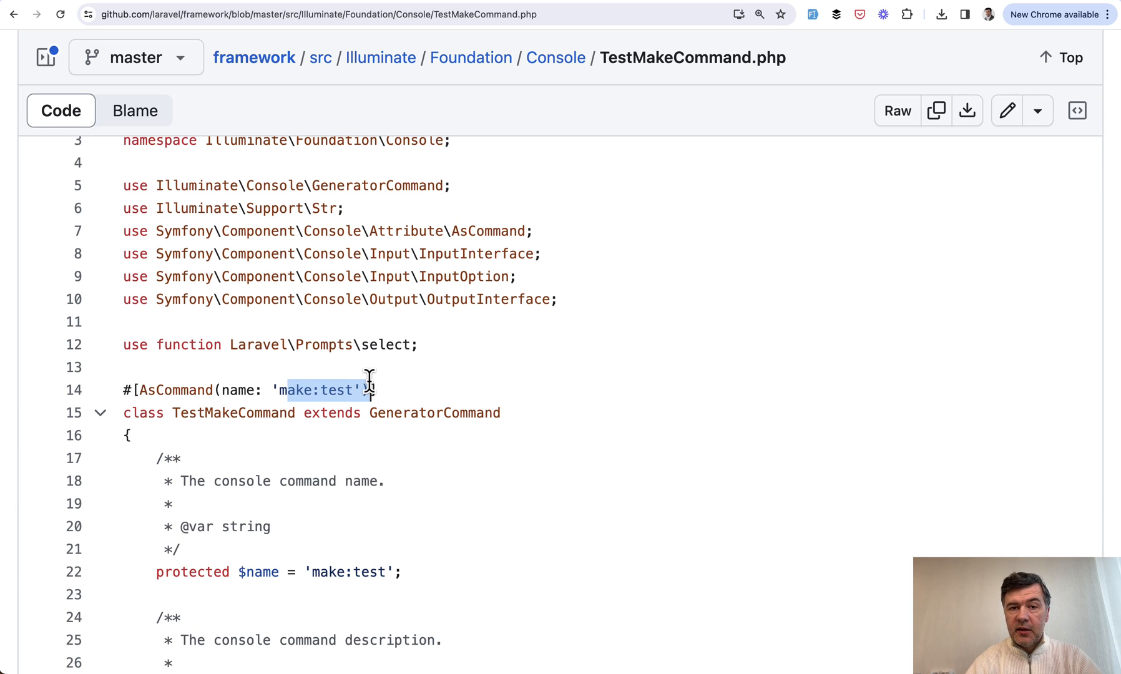
# - Jump to the usingPest() definition at line 147 of TestMakeCommand.php via the symbols pane
pyautogui.scroll(-3)
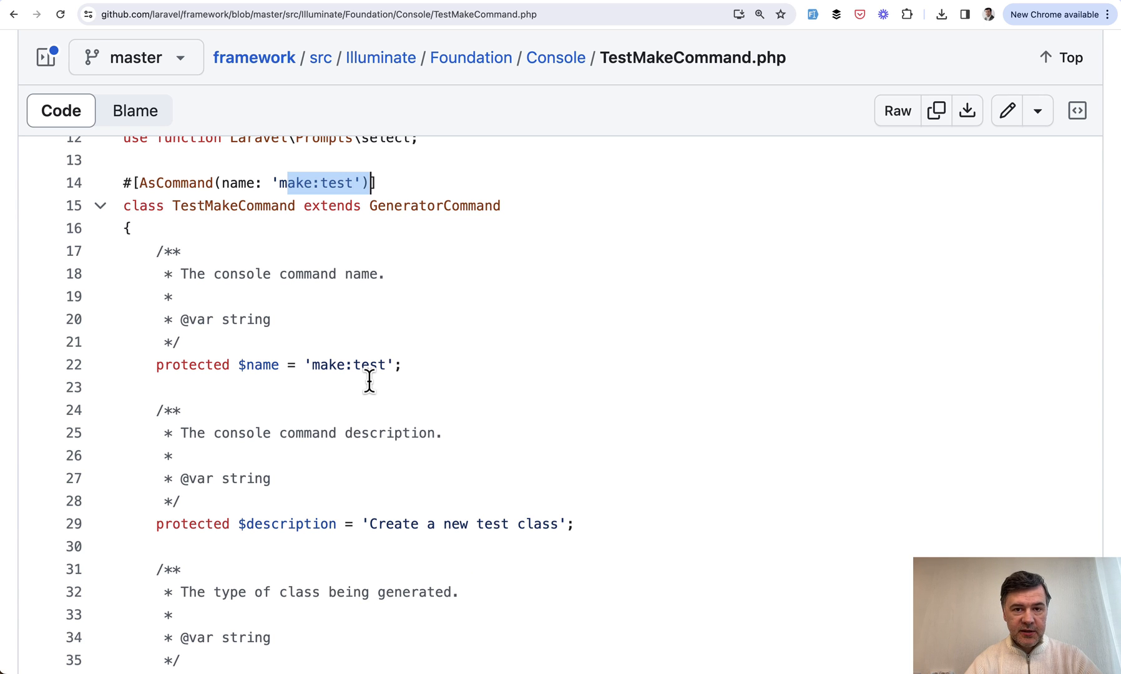
pyautogui.scroll(3)
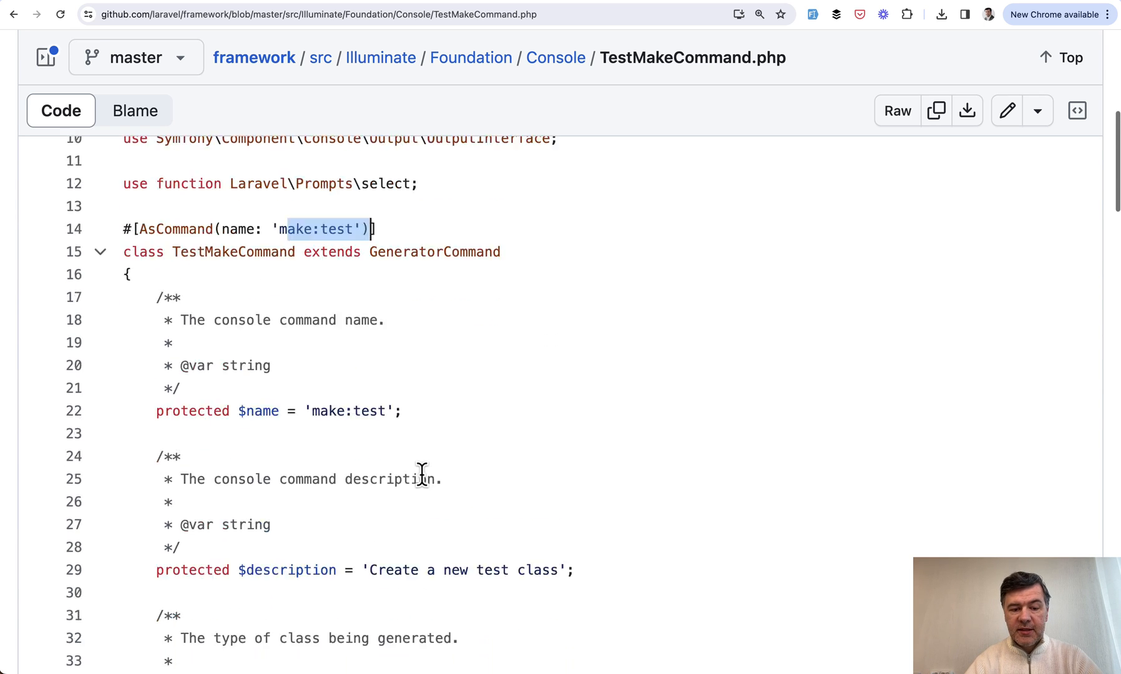
pyautogui.scroll(-3)
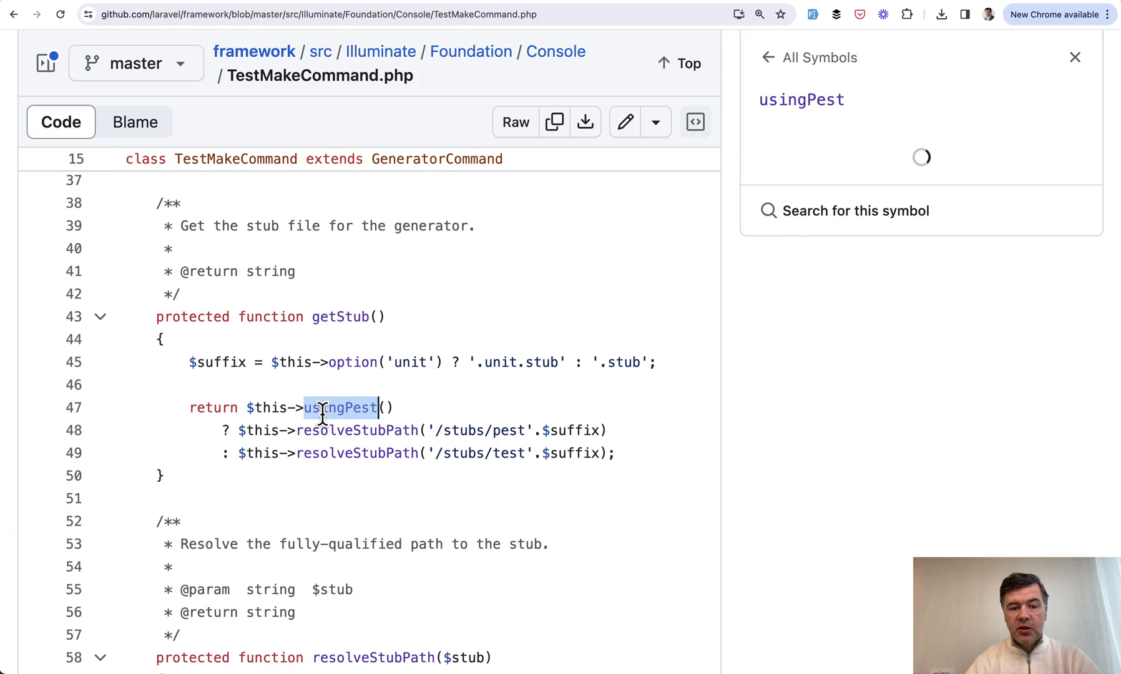
pyautogui.click(921, 262)
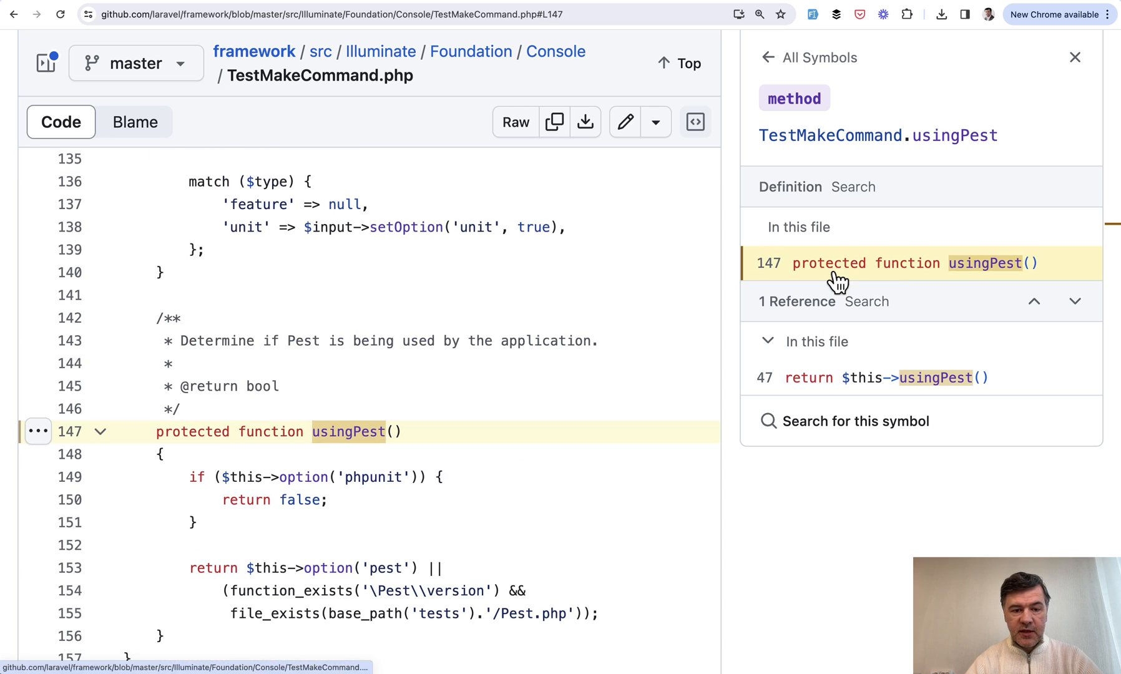
pyautogui.scroll(-3)
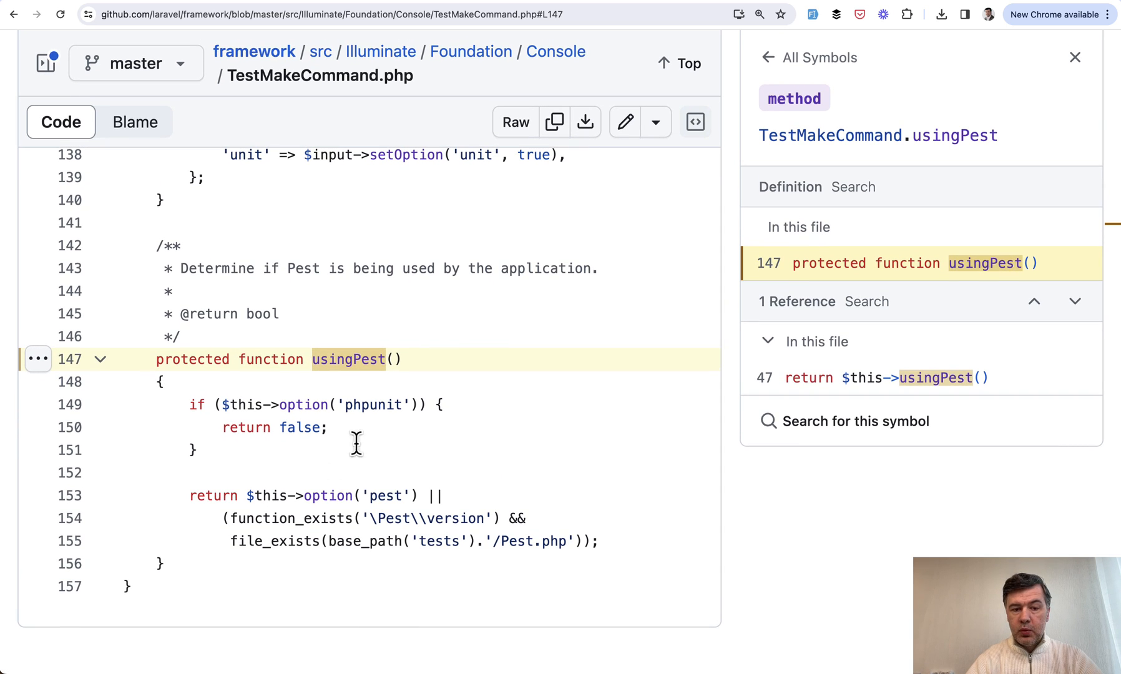
pyautogui.moveTo(447, 463)
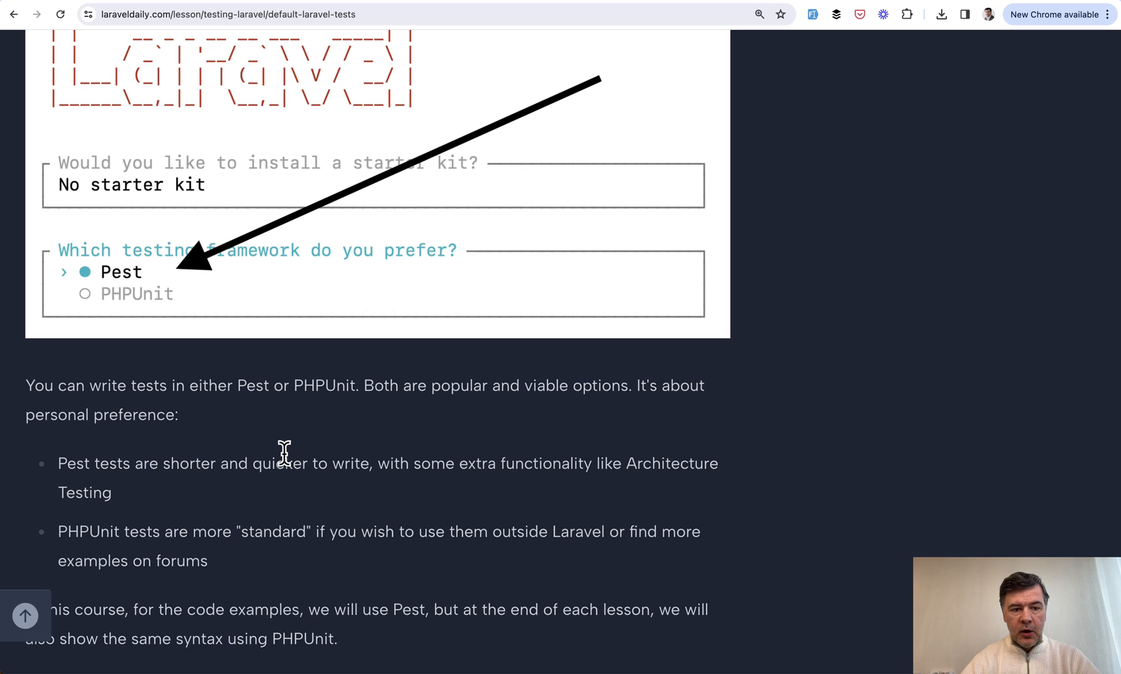
# - Read through the failed-test section showing 1 failed, 1 passed, expecting 403 but receiving 200
pyautogui.scroll(-3)
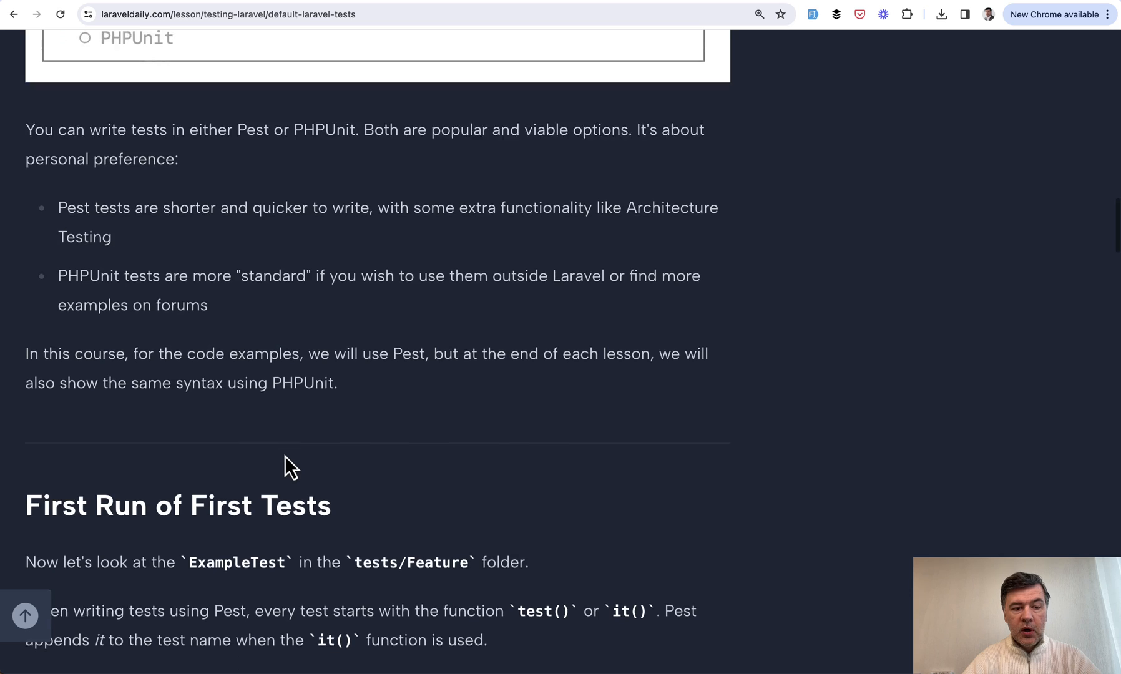
pyautogui.scroll(-3)
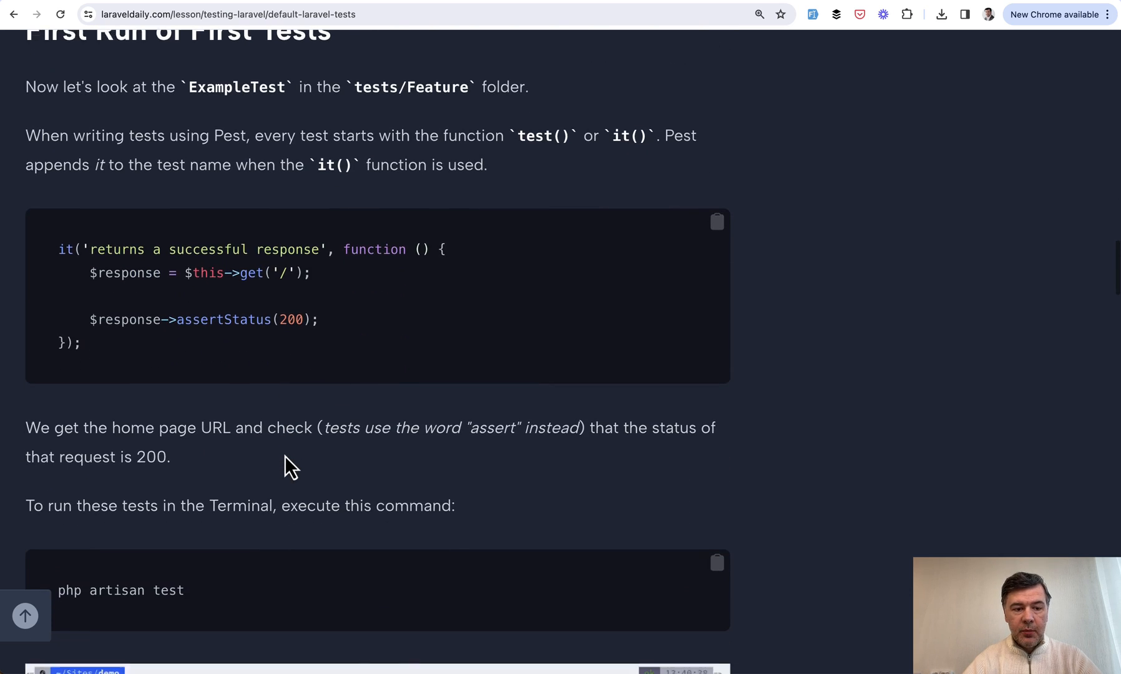
pyautogui.scroll(-3)
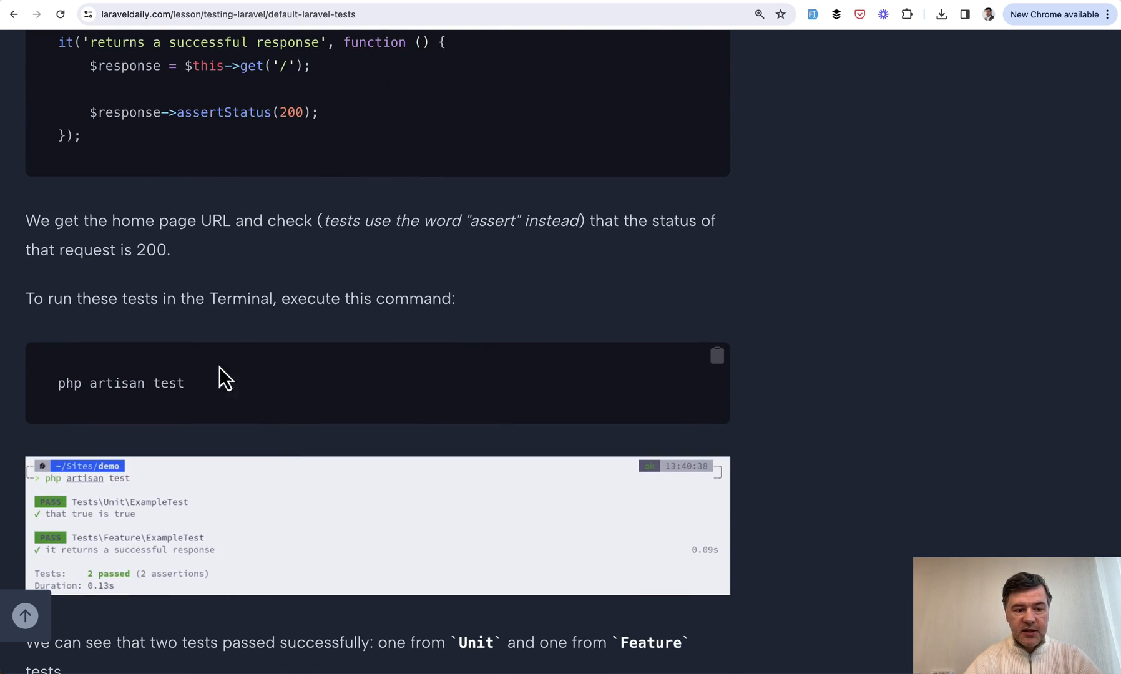
pyautogui.scroll(3)
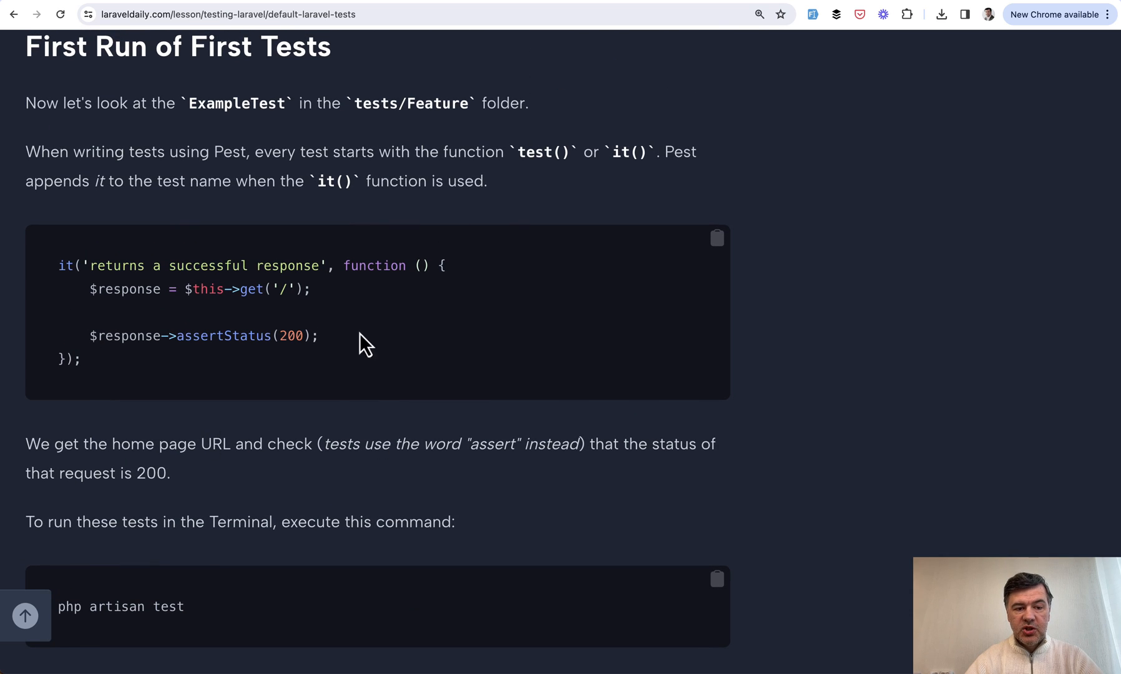
pyautogui.moveTo(476, 380)
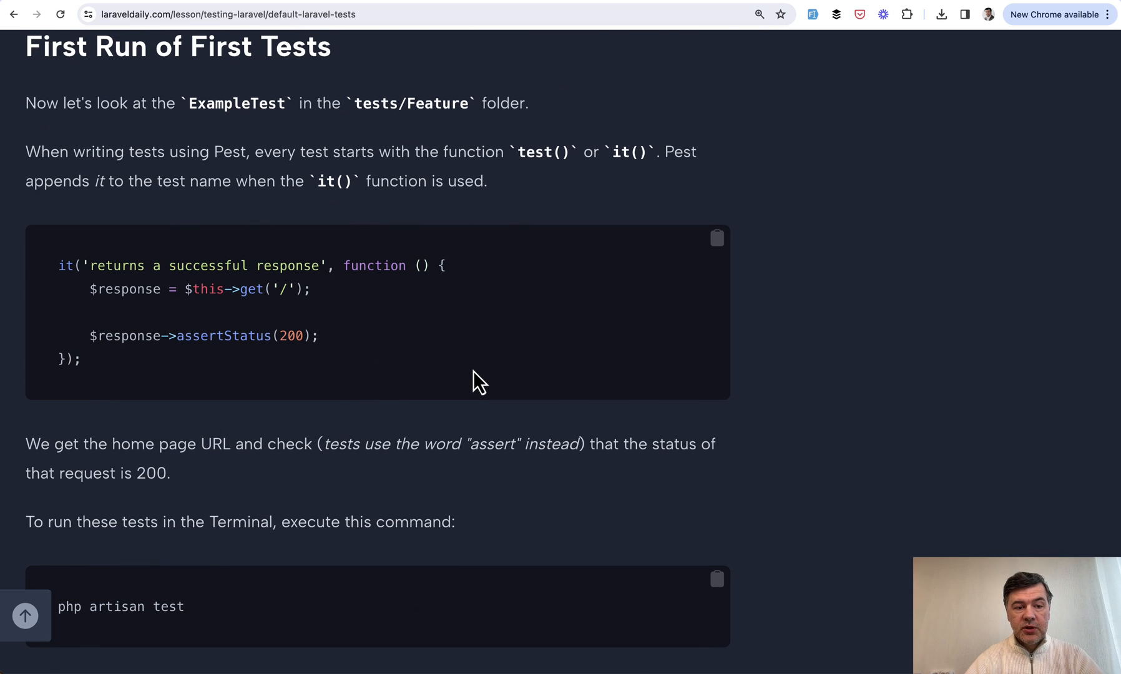
pyautogui.scroll(-3)
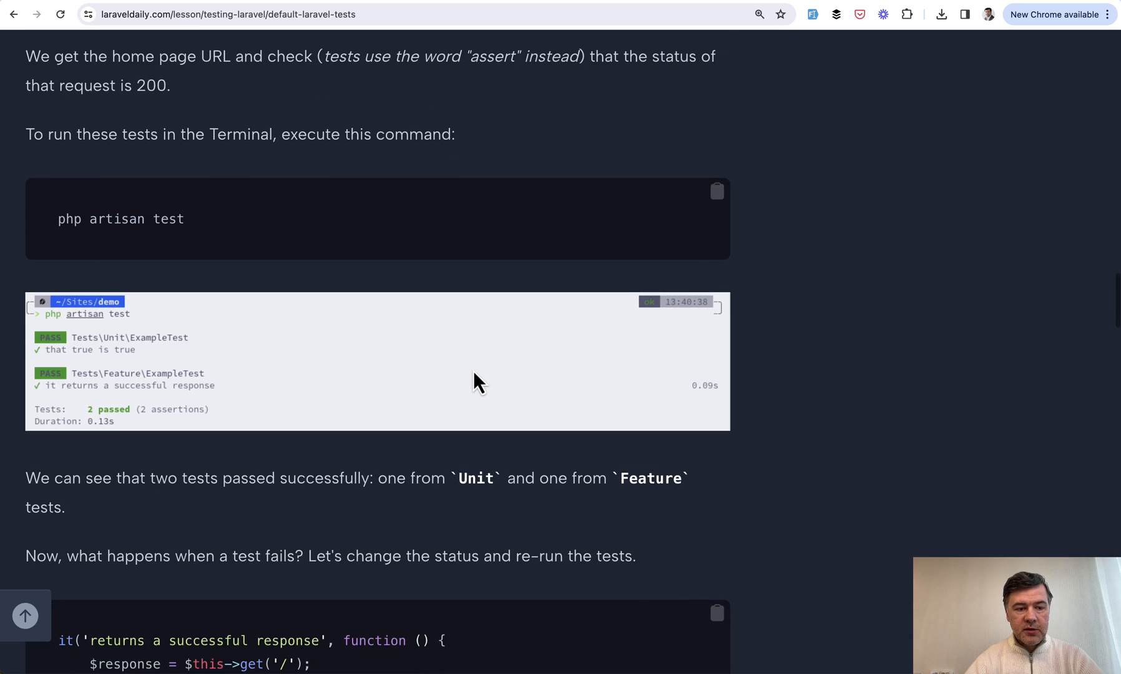
pyautogui.scroll(-3)
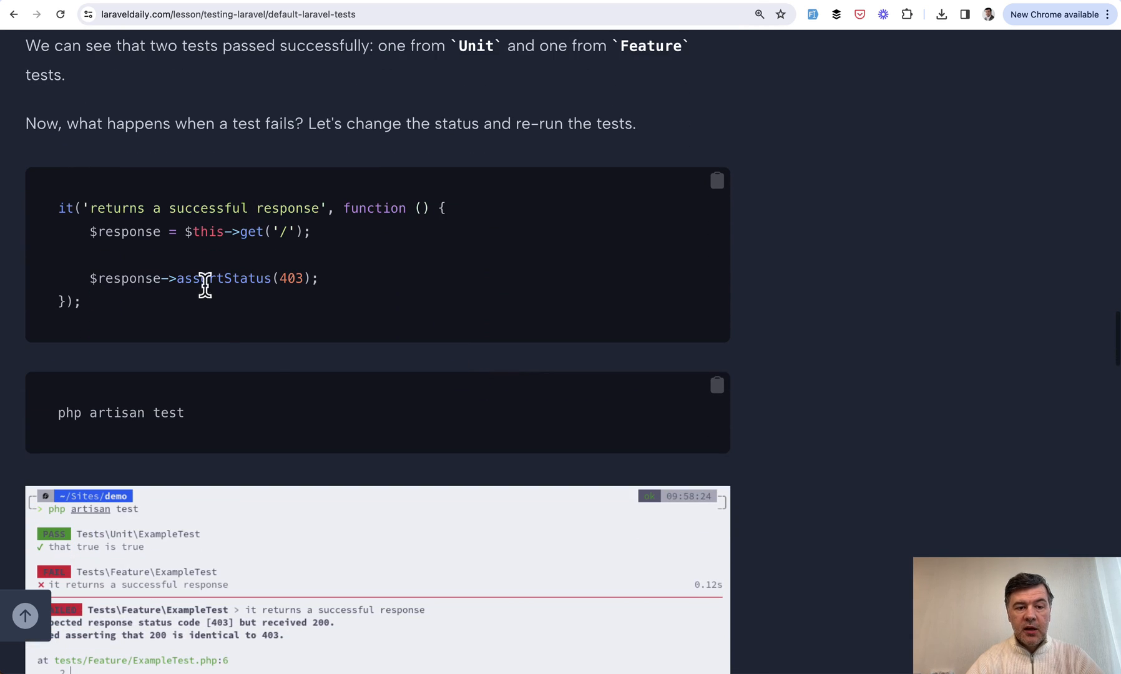
pyautogui.scroll(-3)
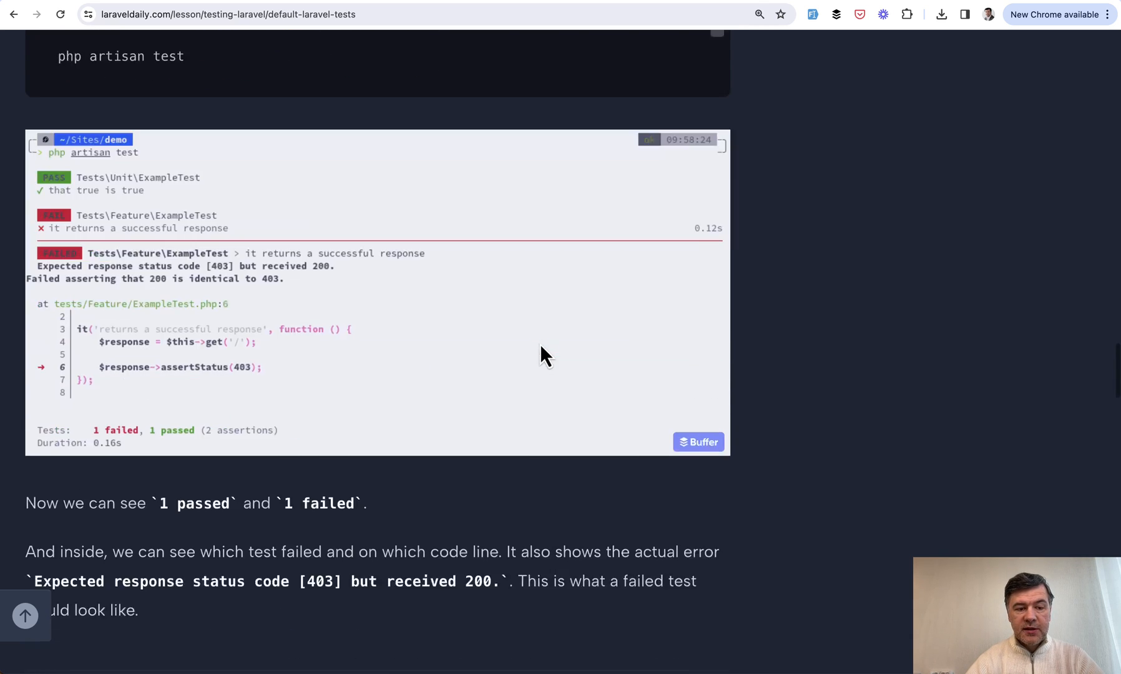
pyautogui.scroll(3)
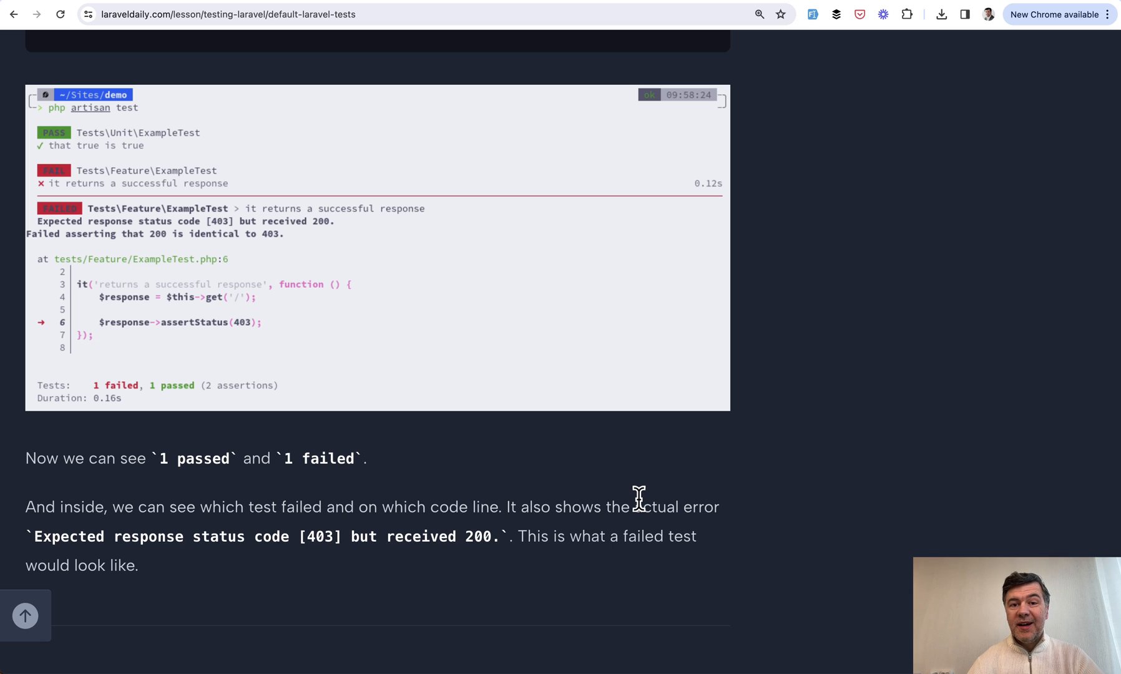
pyautogui.scroll(-3)
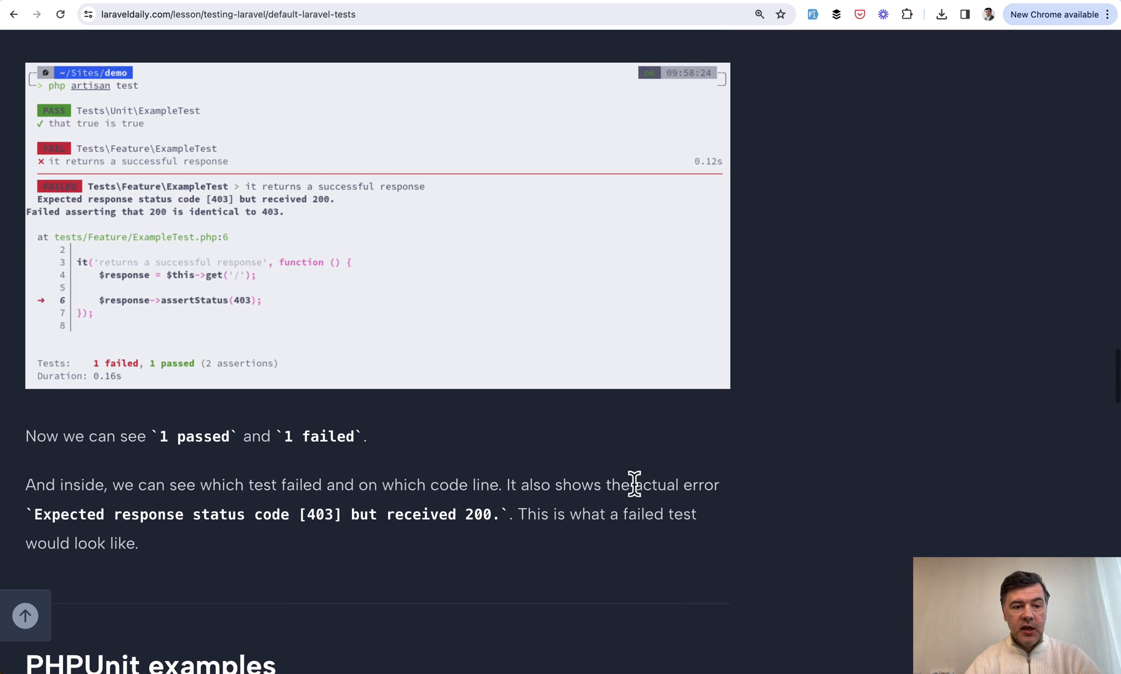
pyautogui.moveTo(636, 456)
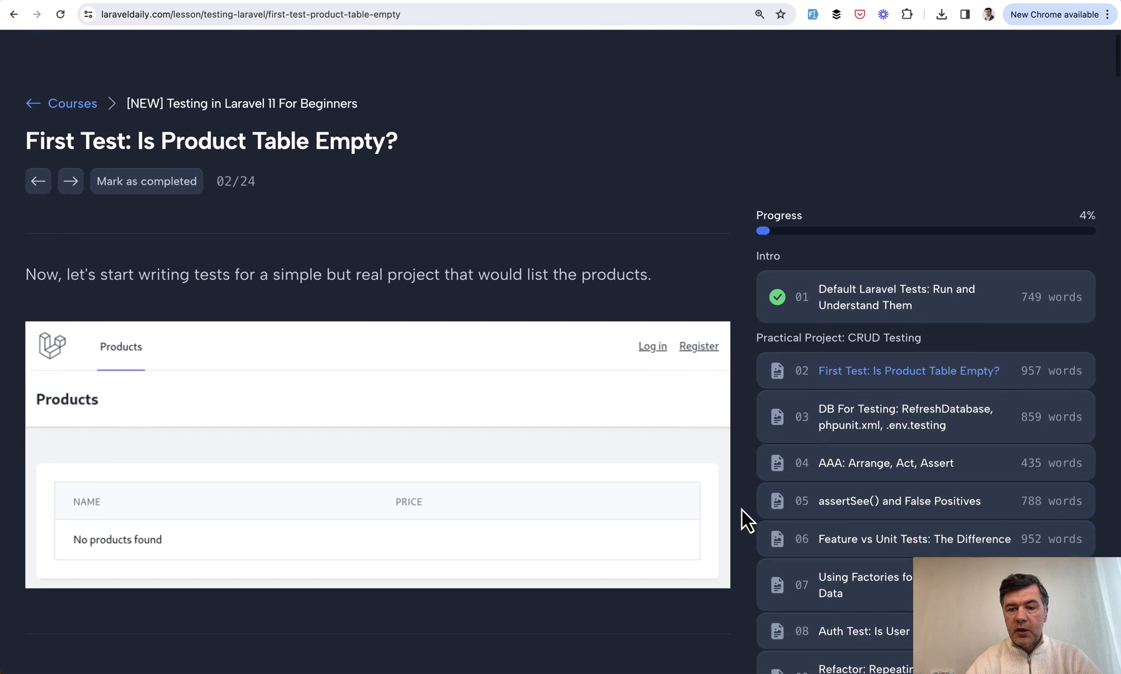
# - Read the Initial Project migration, Product model and controller snippets down to routes/web.php
pyautogui.scroll(-3)
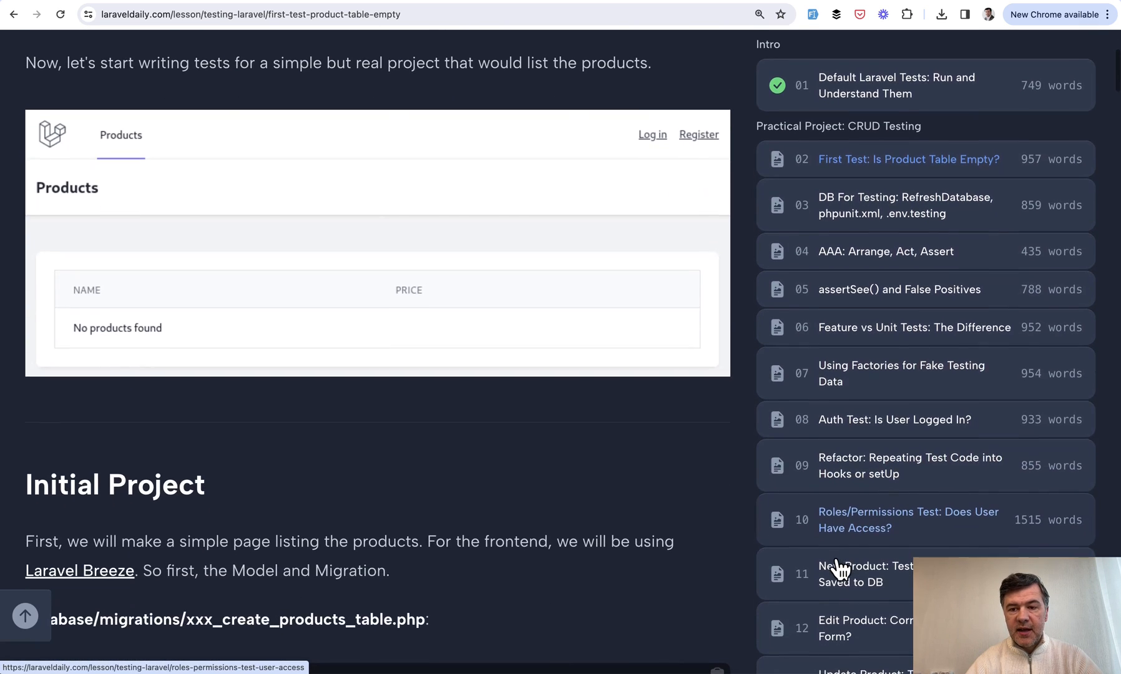
pyautogui.scroll(-3)
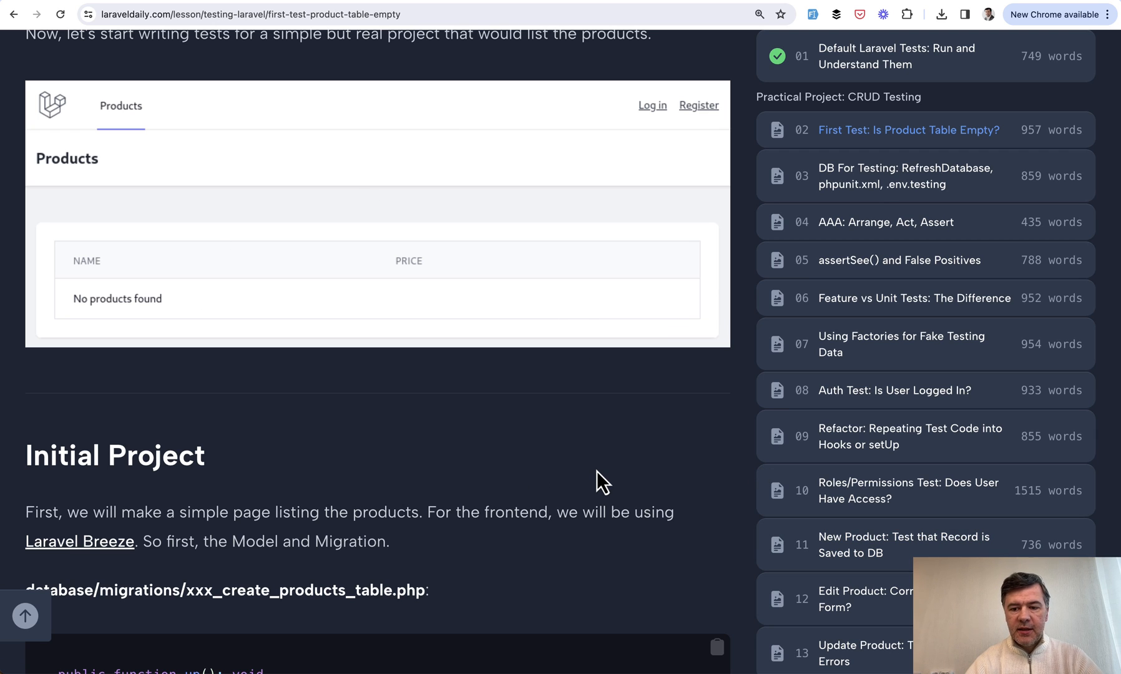
pyautogui.moveTo(915, 307)
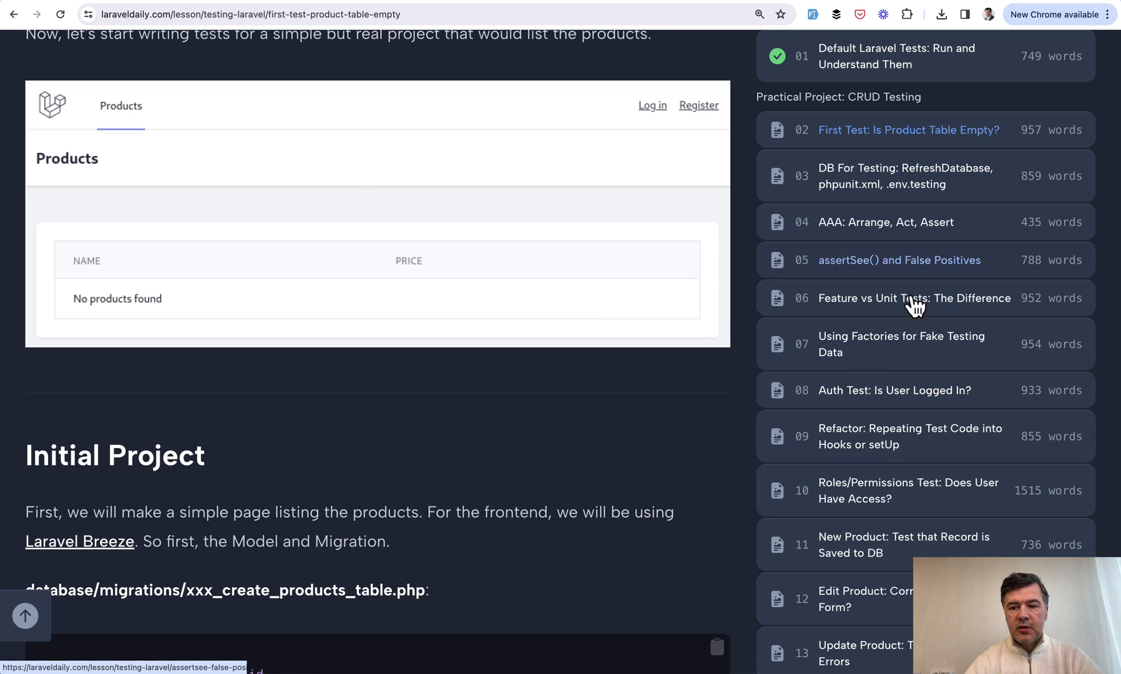
pyautogui.moveTo(384, 364)
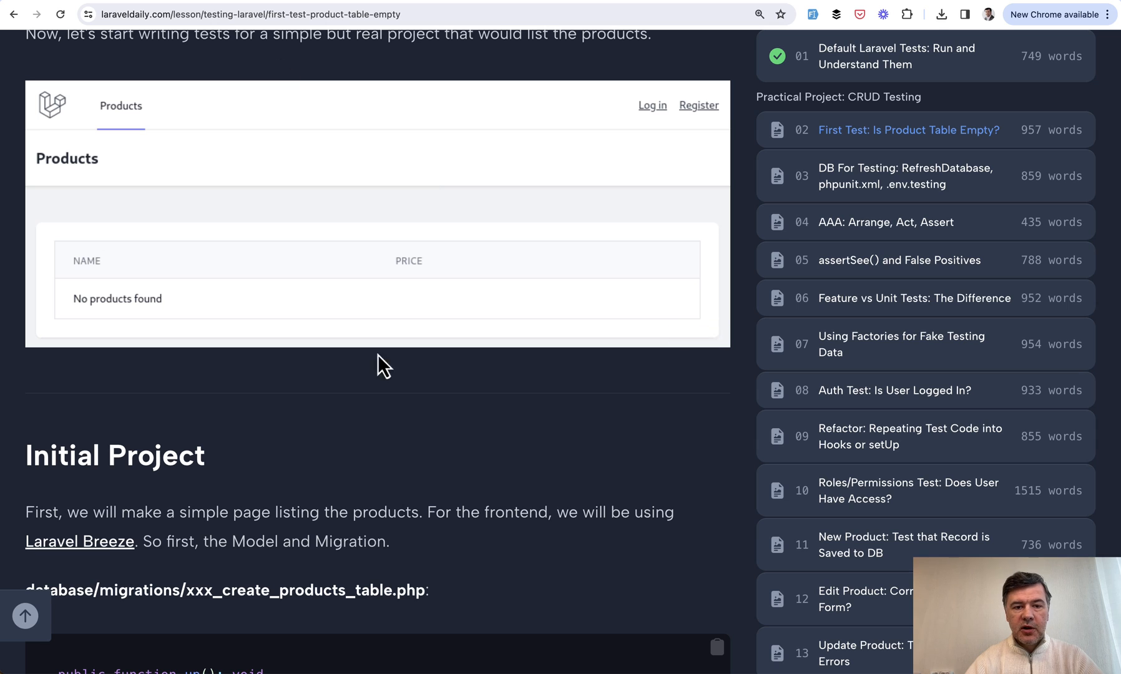
pyautogui.scroll(-3)
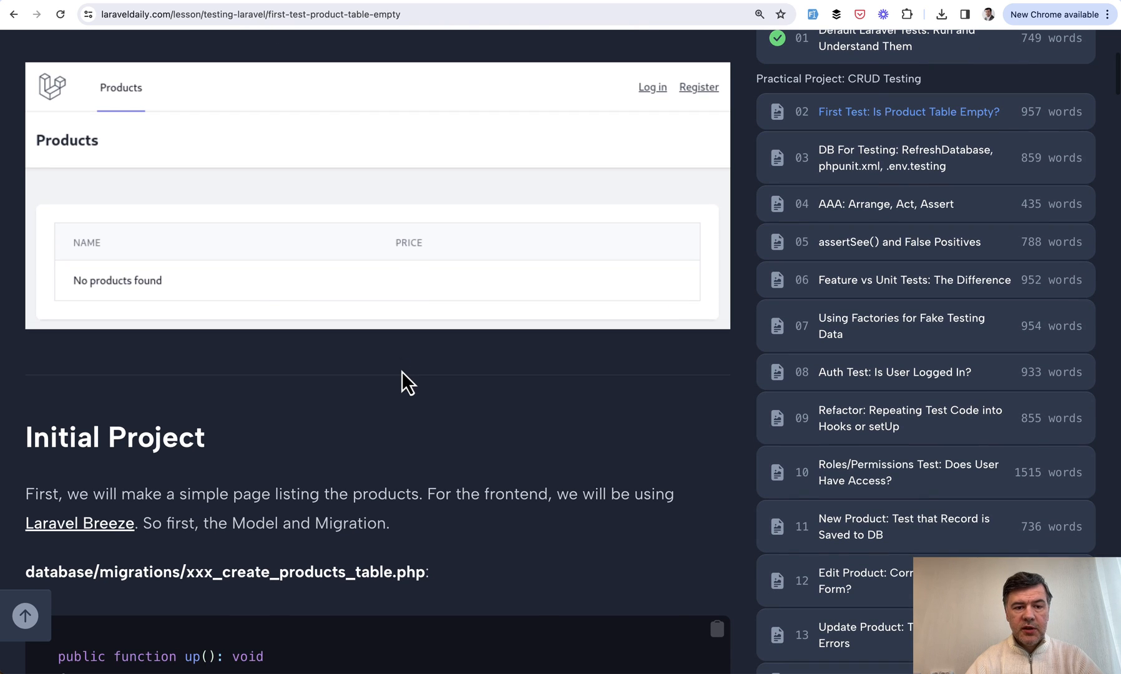
pyautogui.scroll(-3)
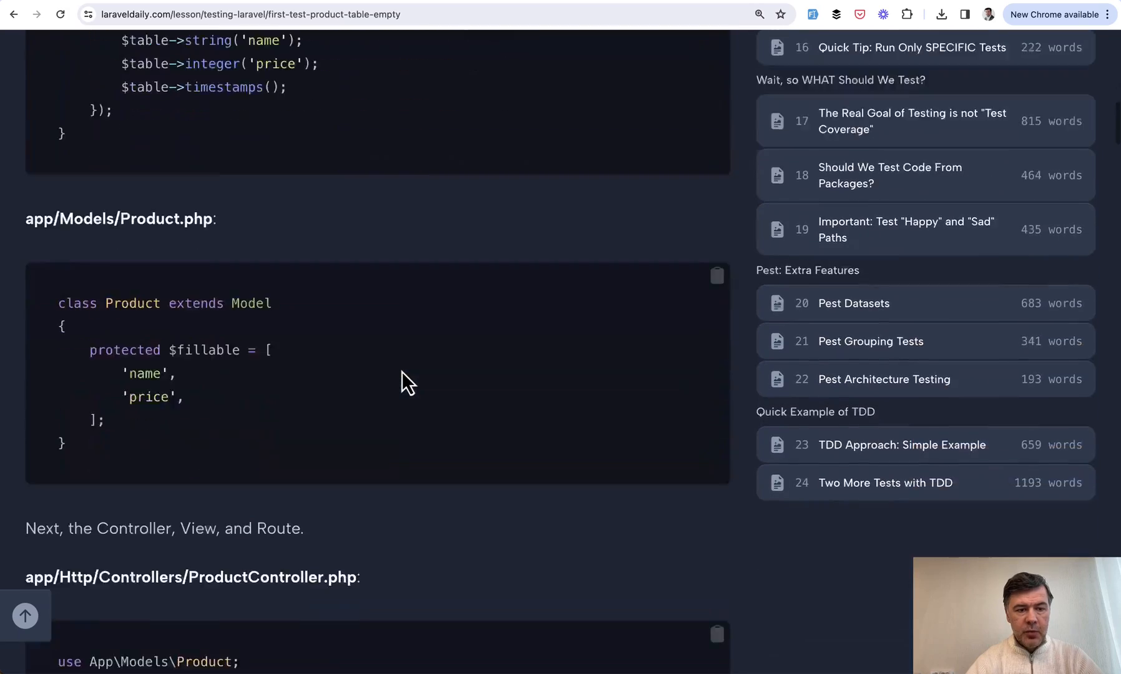
pyautogui.scroll(-3)
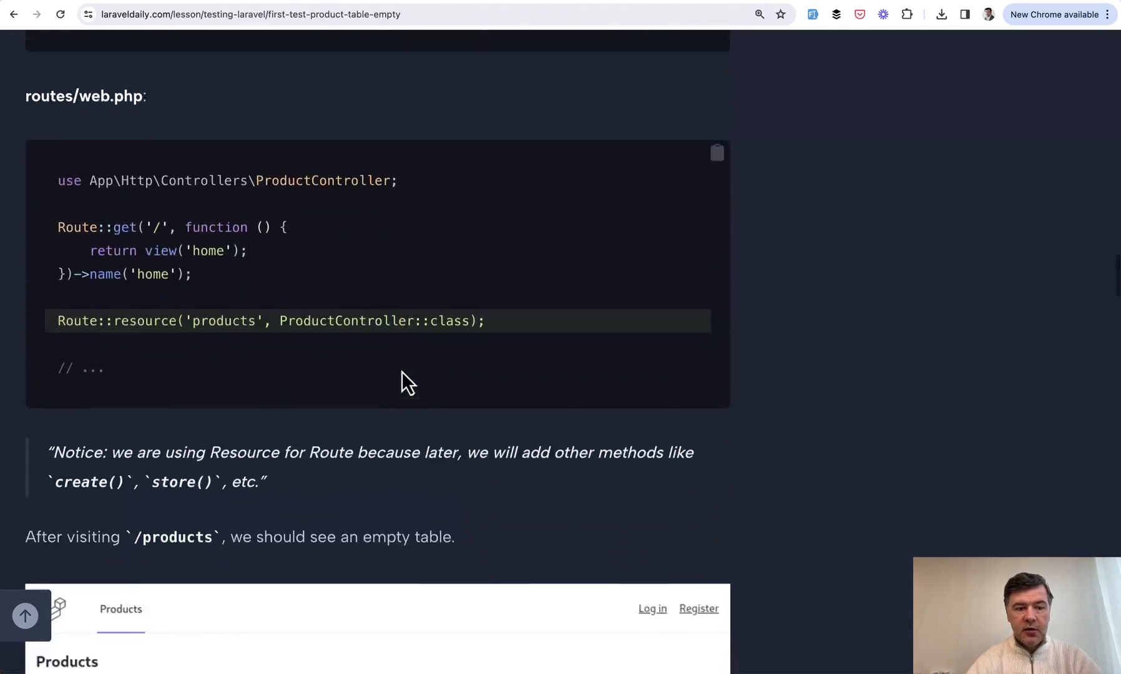
# - Select the make:test ProductsTest artisan command and view the tests/Feature/ProductsTest.php Pest code
pyautogui.scroll(-3)
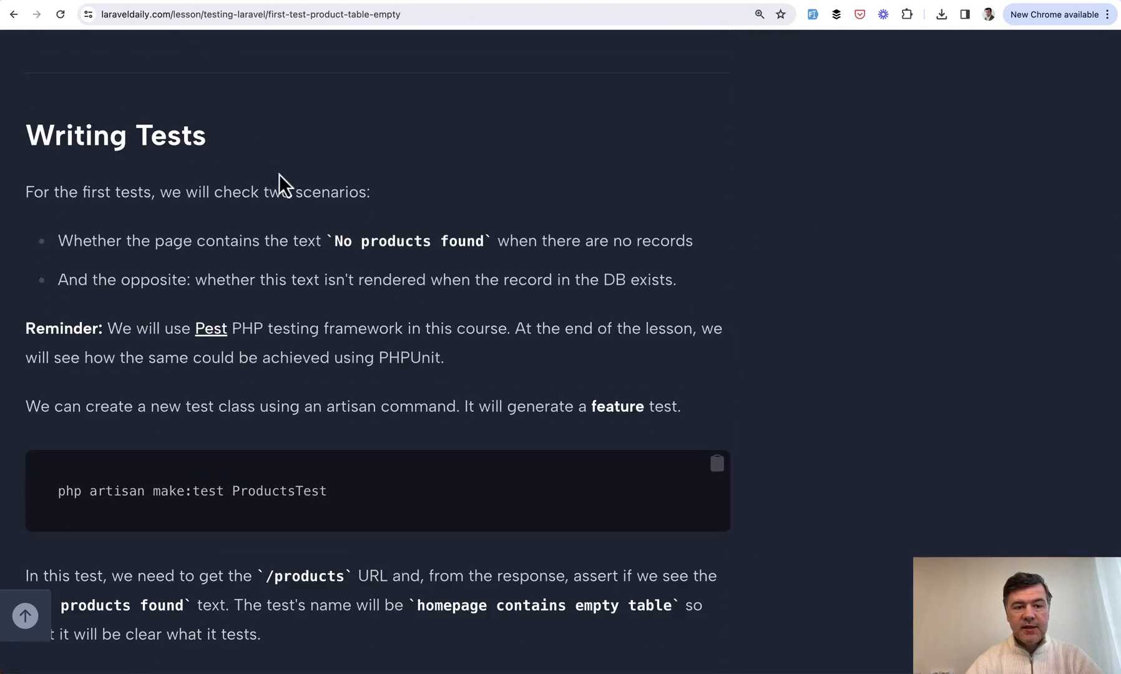
pyautogui.moveTo(336, 240)
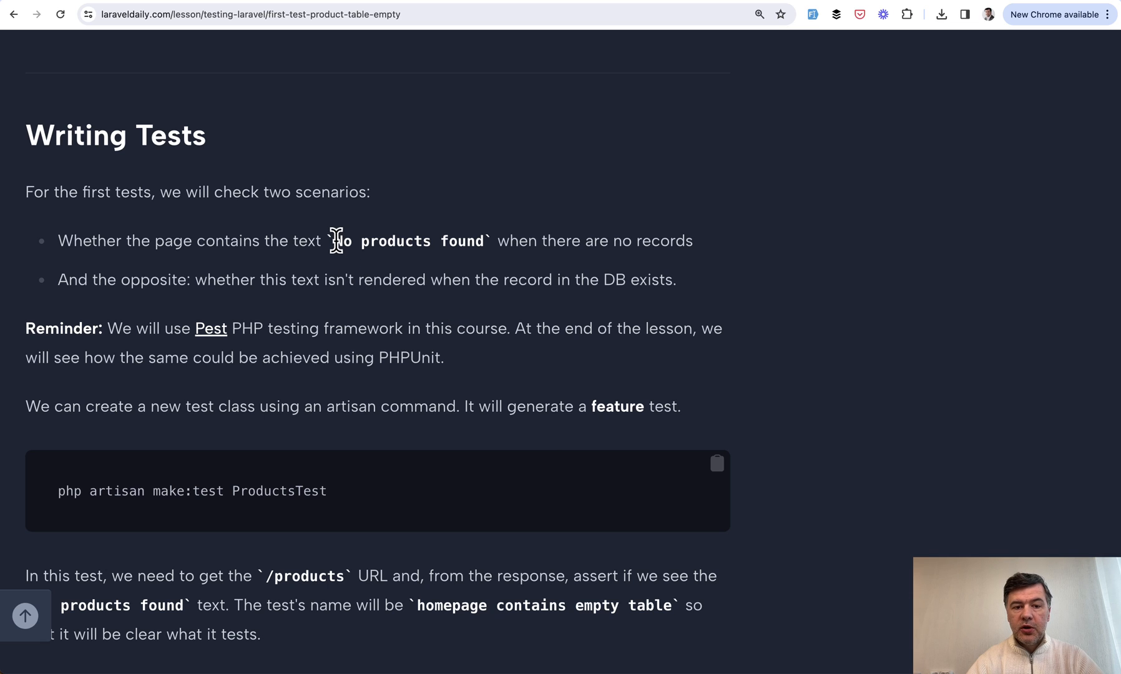
pyautogui.doubleClick(396, 240)
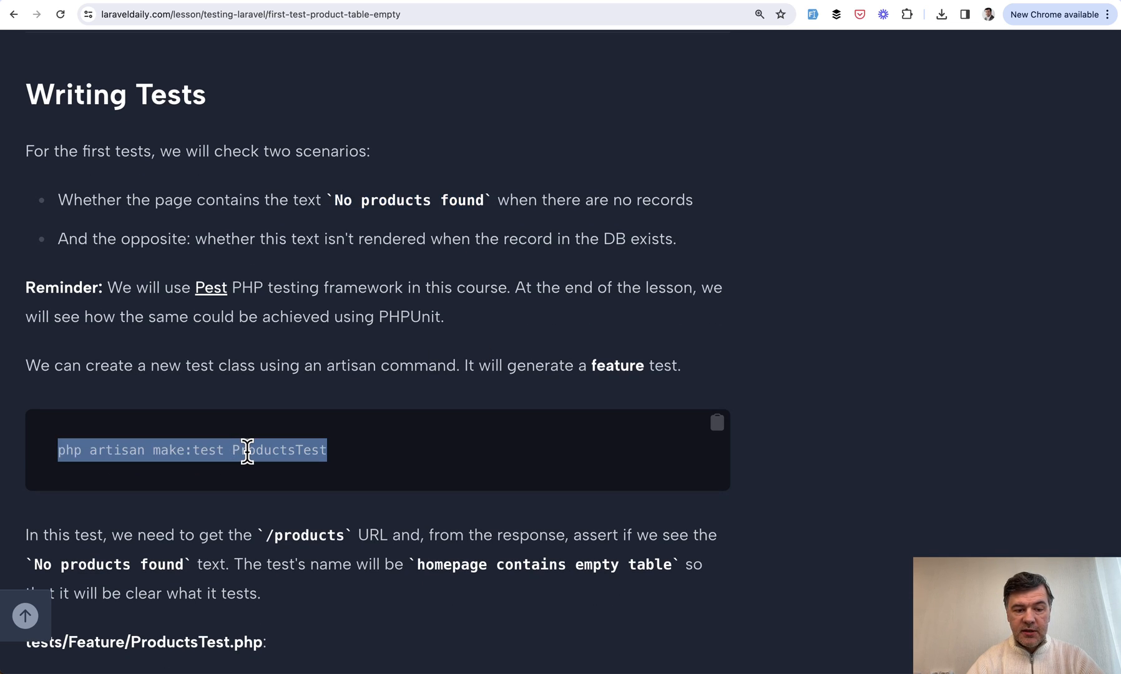
pyautogui.scroll(-3)
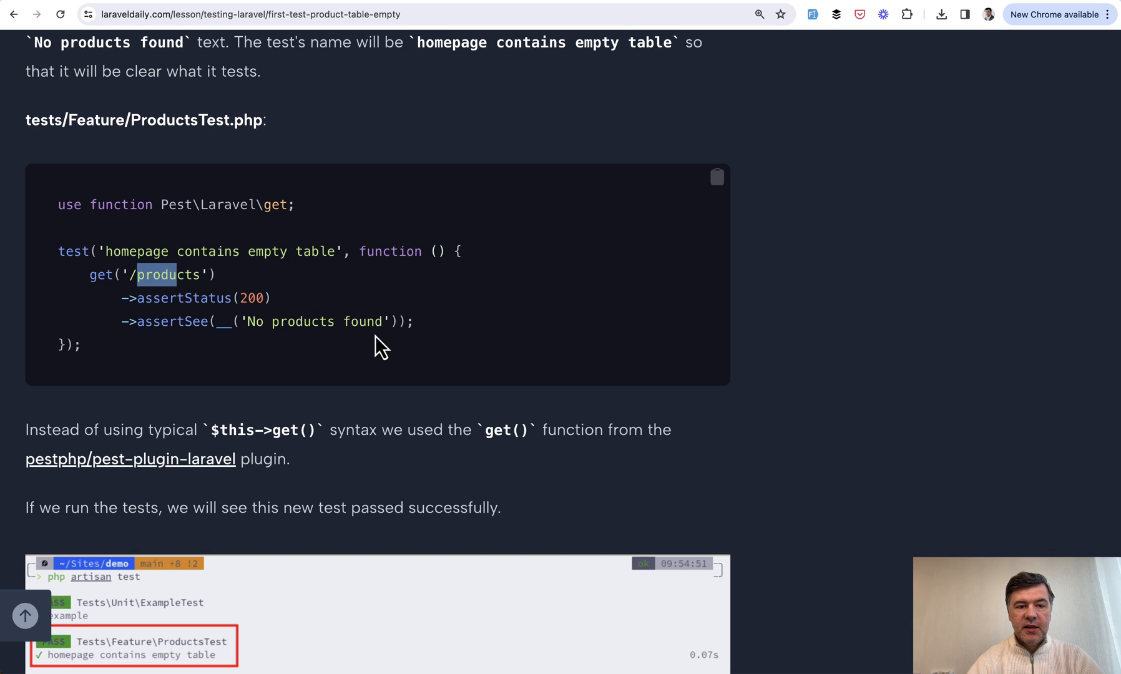
pyautogui.moveTo(382, 309)
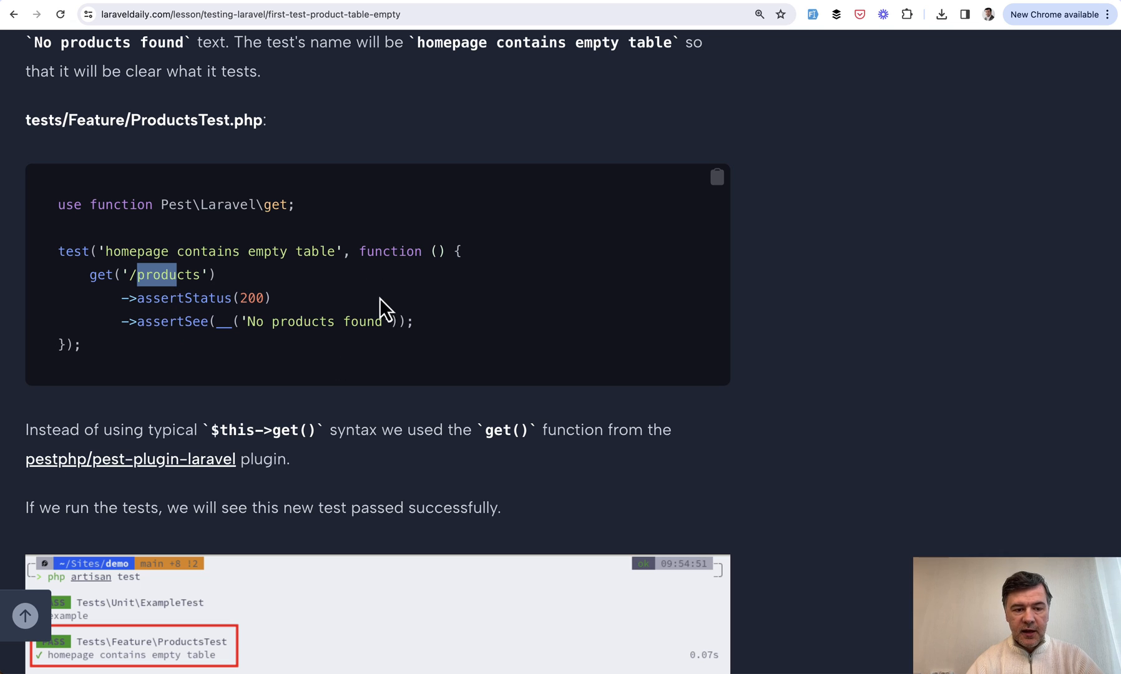
pyautogui.moveTo(397, 322)
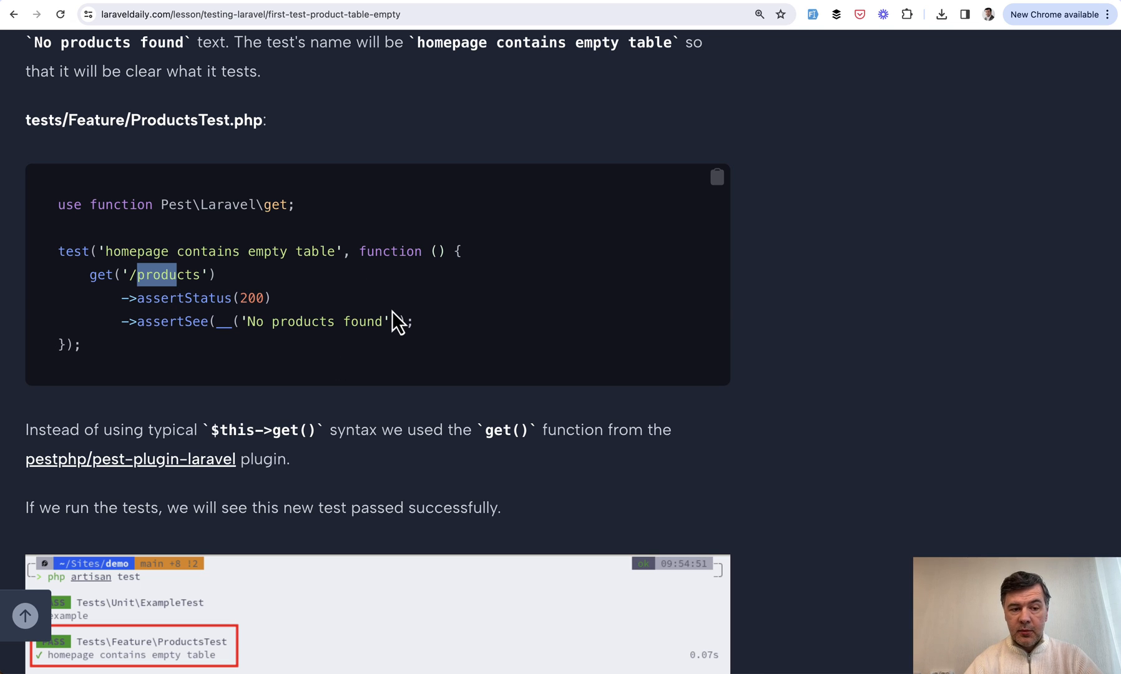
# - Reach the PHPUnit examples with the --phpunit make:test command and class-based ProductsTest
pyautogui.scroll(-3)
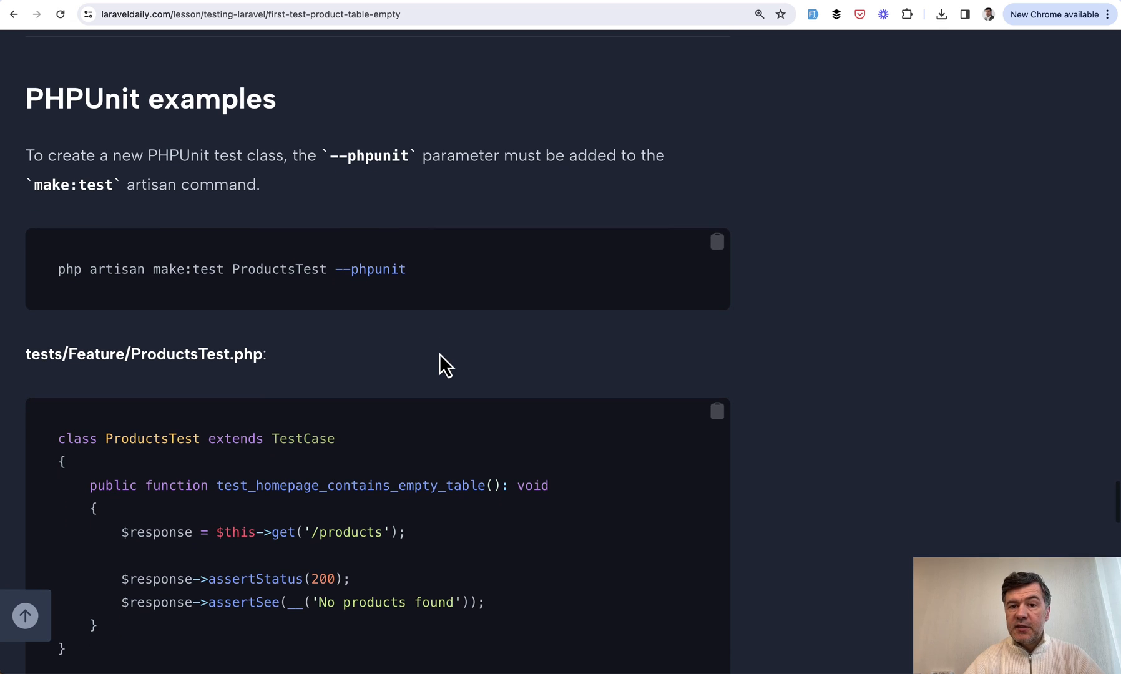
pyautogui.moveTo(426, 352)
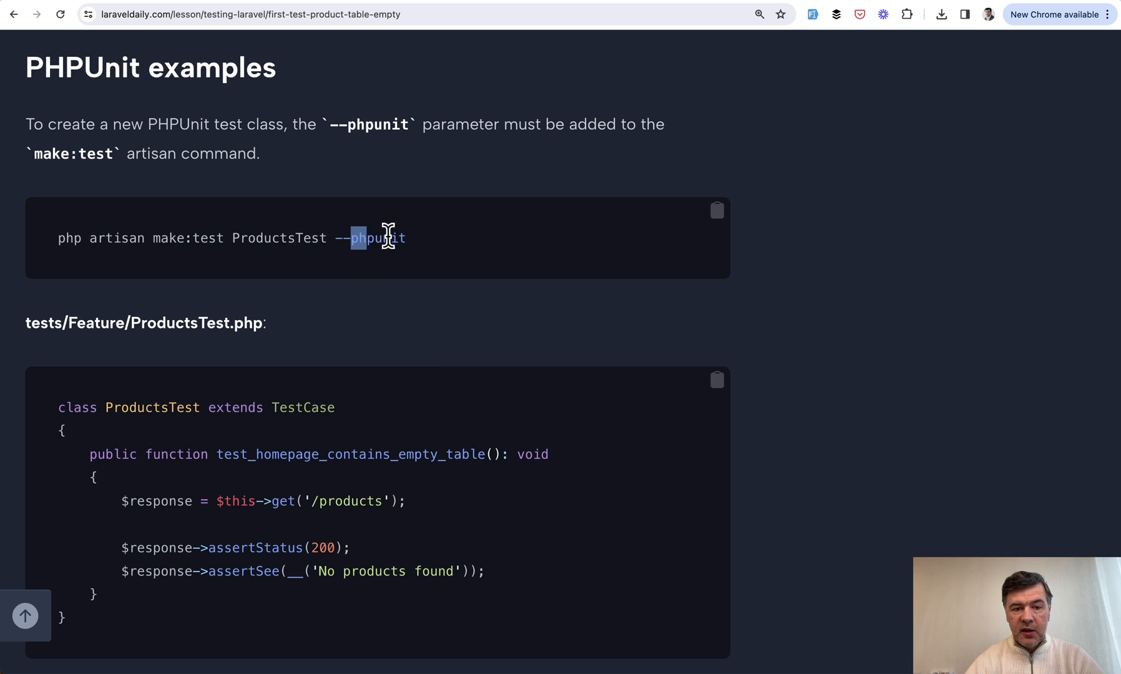
pyautogui.scroll(-3)
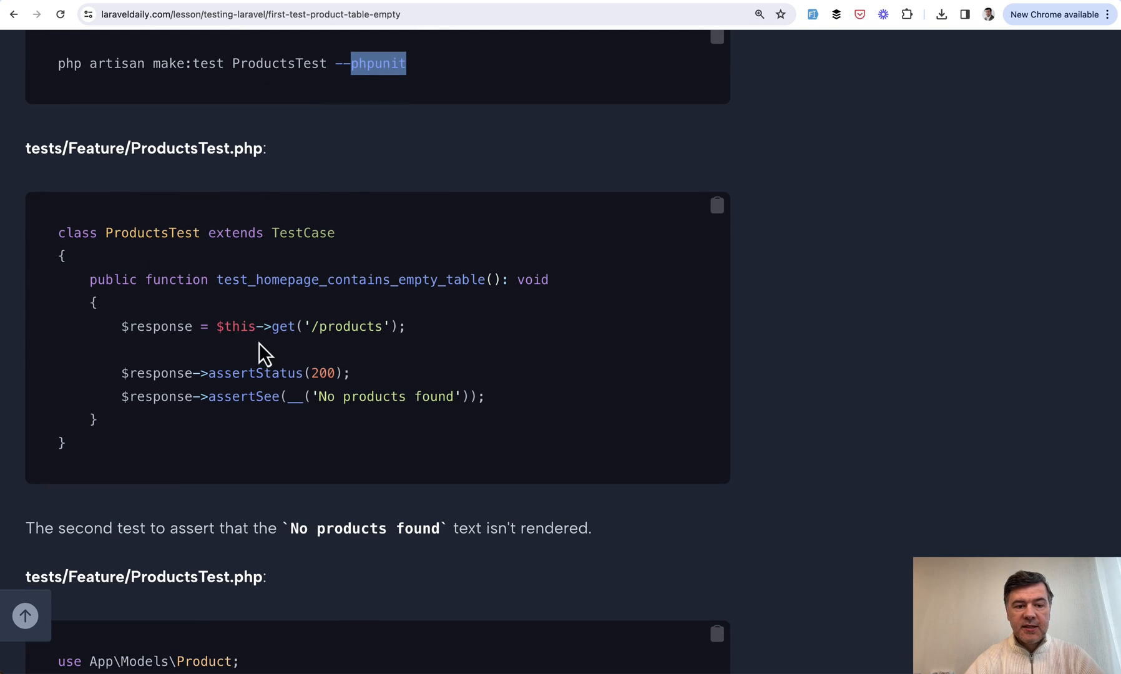
pyautogui.moveTo(332, 328)
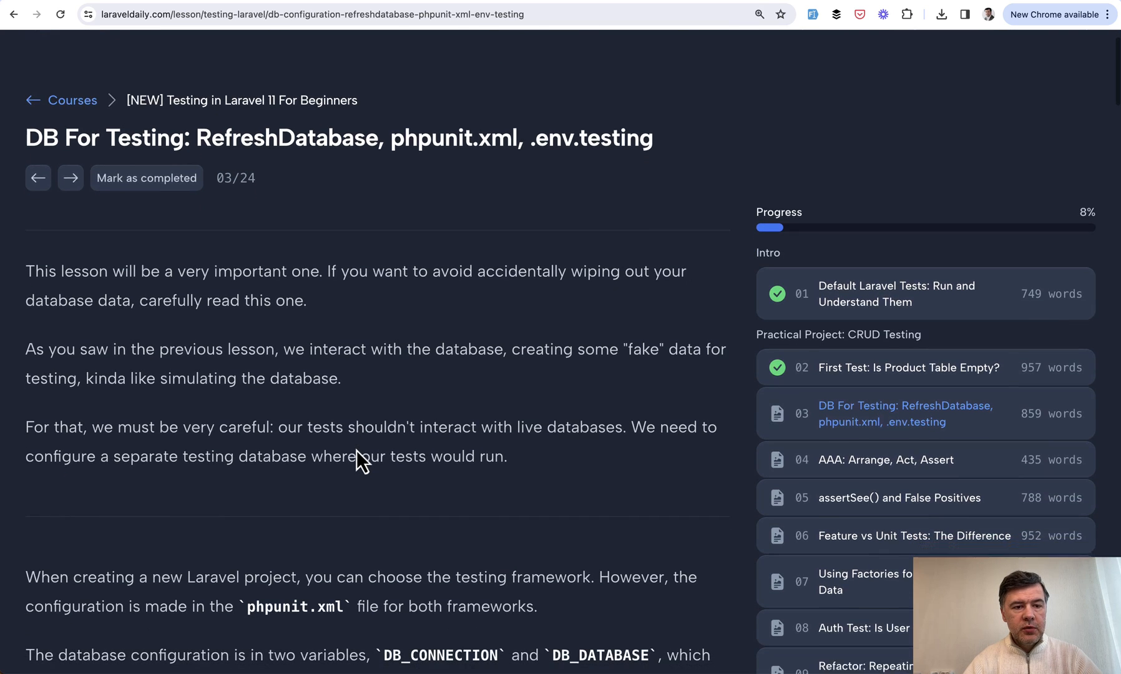
# - Read the DB For Testing lesson down to the commented-out phpunit.xml env block
pyautogui.scroll(-3)
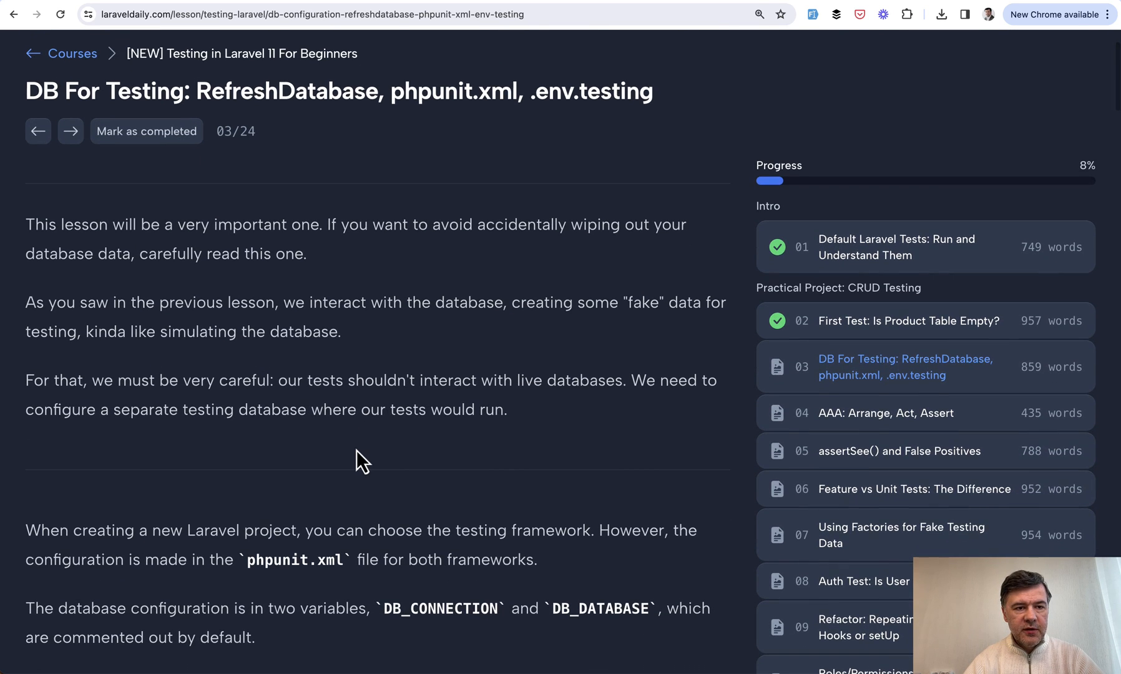
pyautogui.moveTo(388, 461)
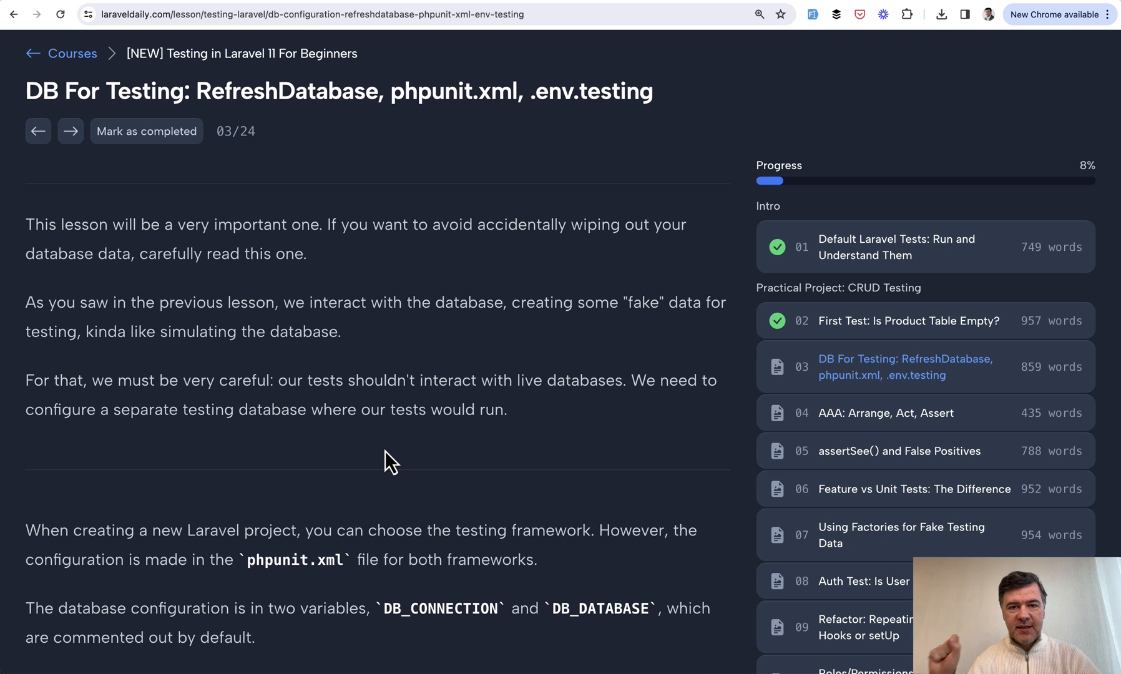
pyautogui.scroll(-3)
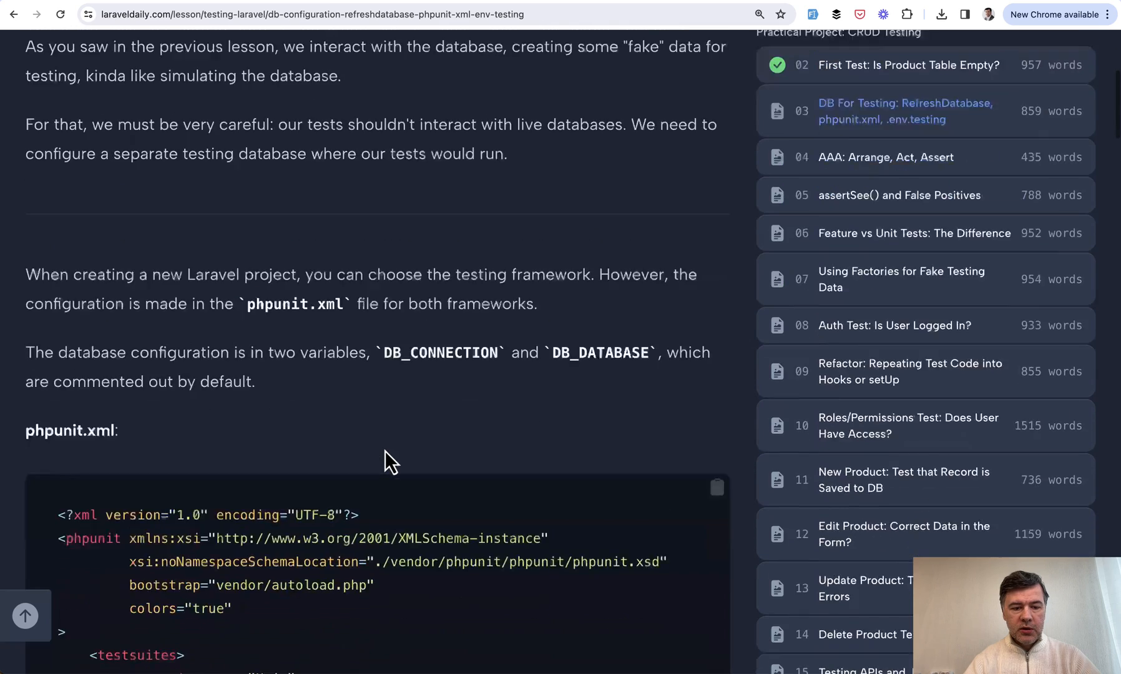
pyautogui.scroll(-3)
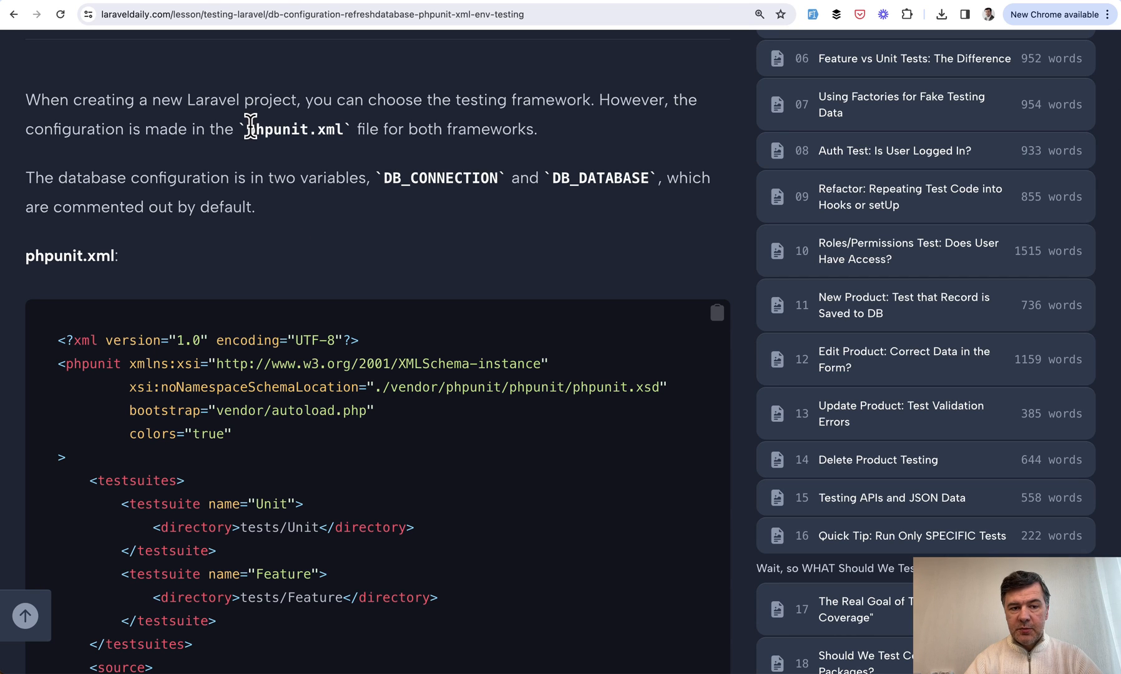
pyautogui.scroll(-3)
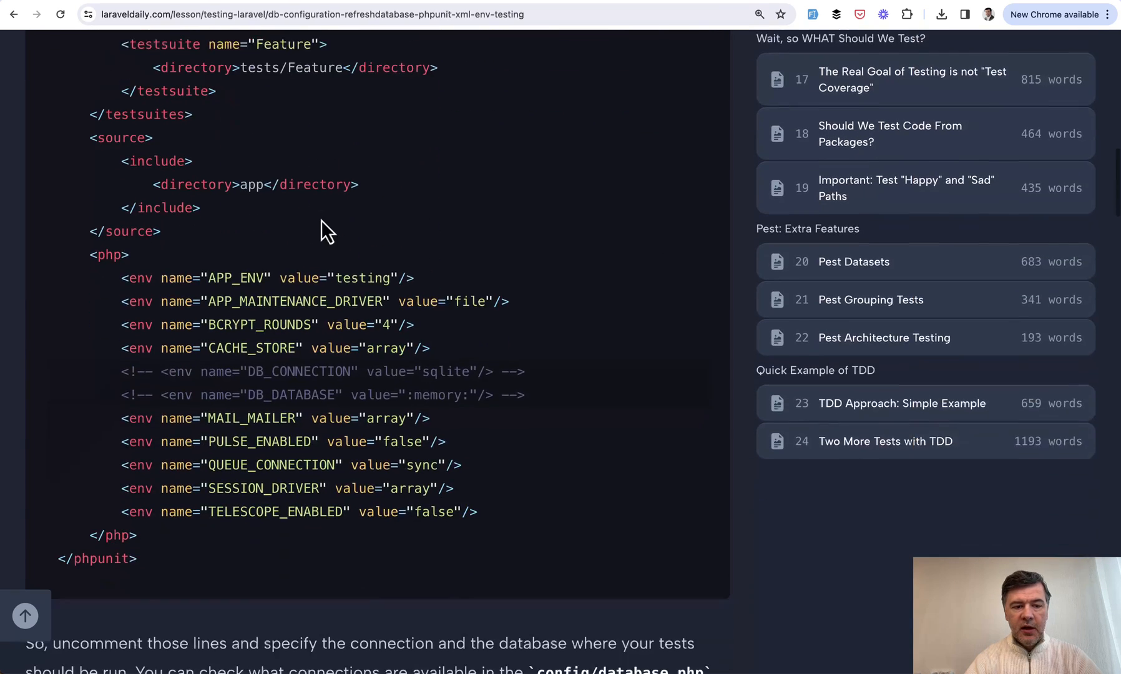
pyautogui.scroll(-3)
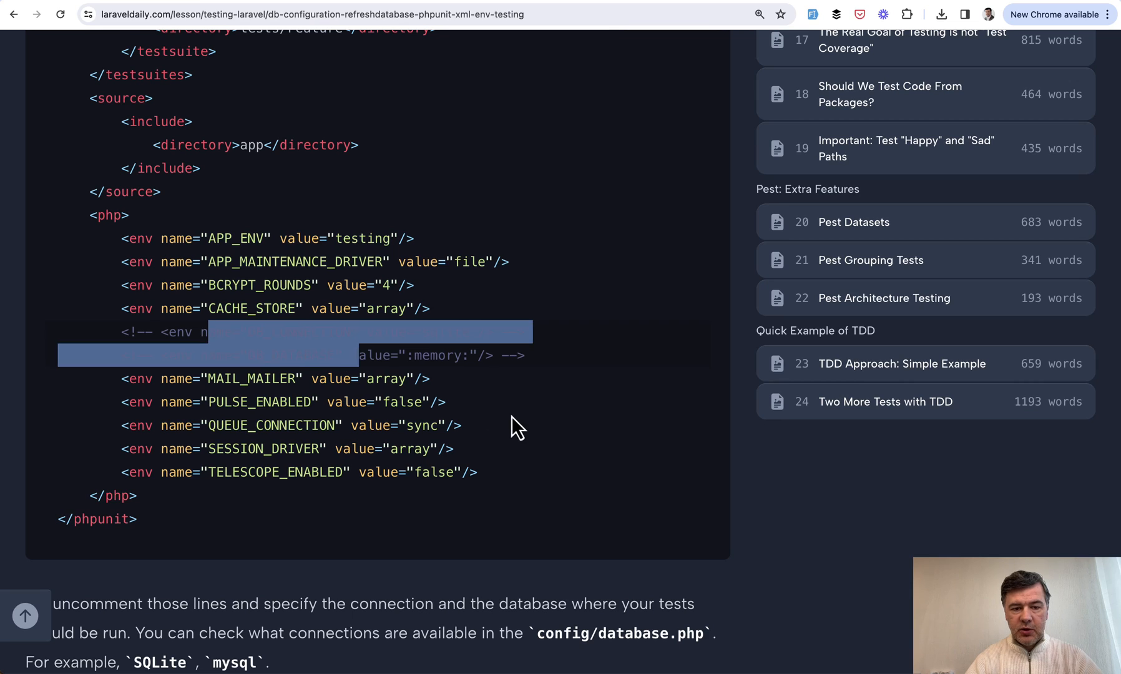
pyautogui.click(277, 376)
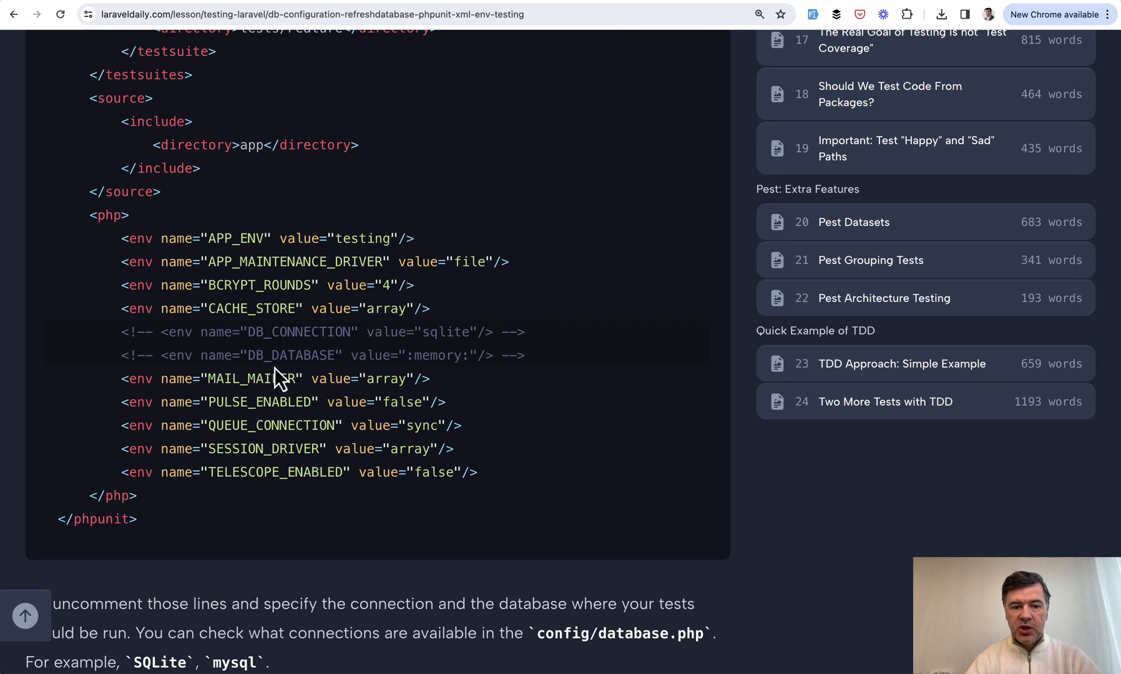
pyautogui.moveTo(84, 331)
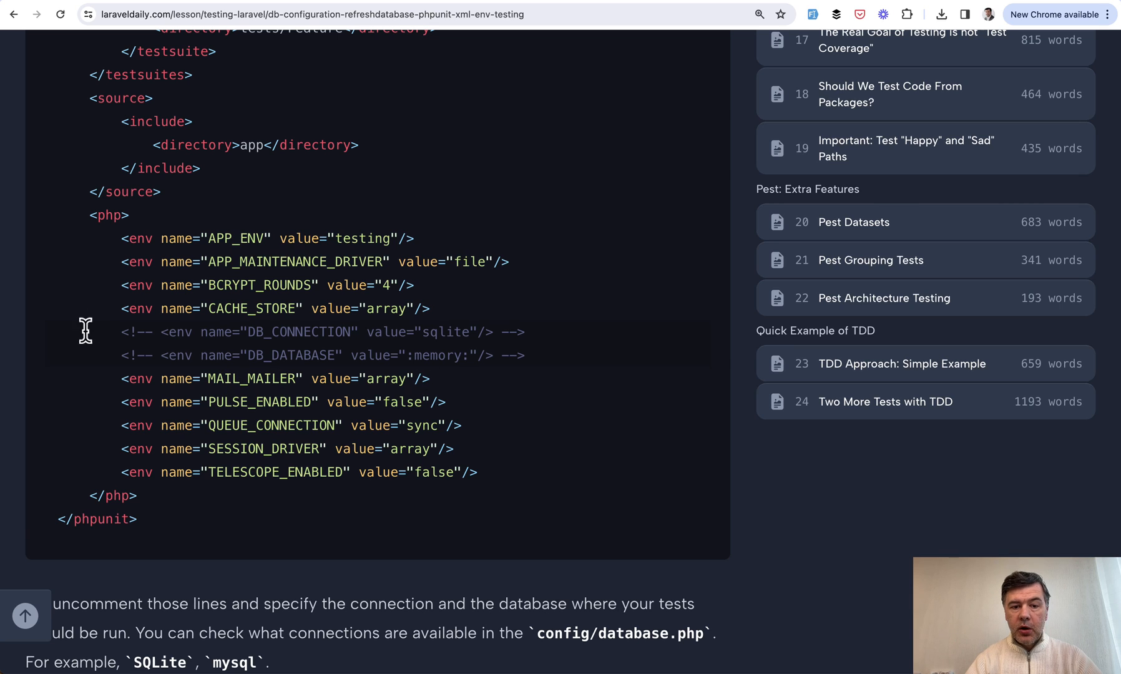
pyautogui.moveTo(184, 378)
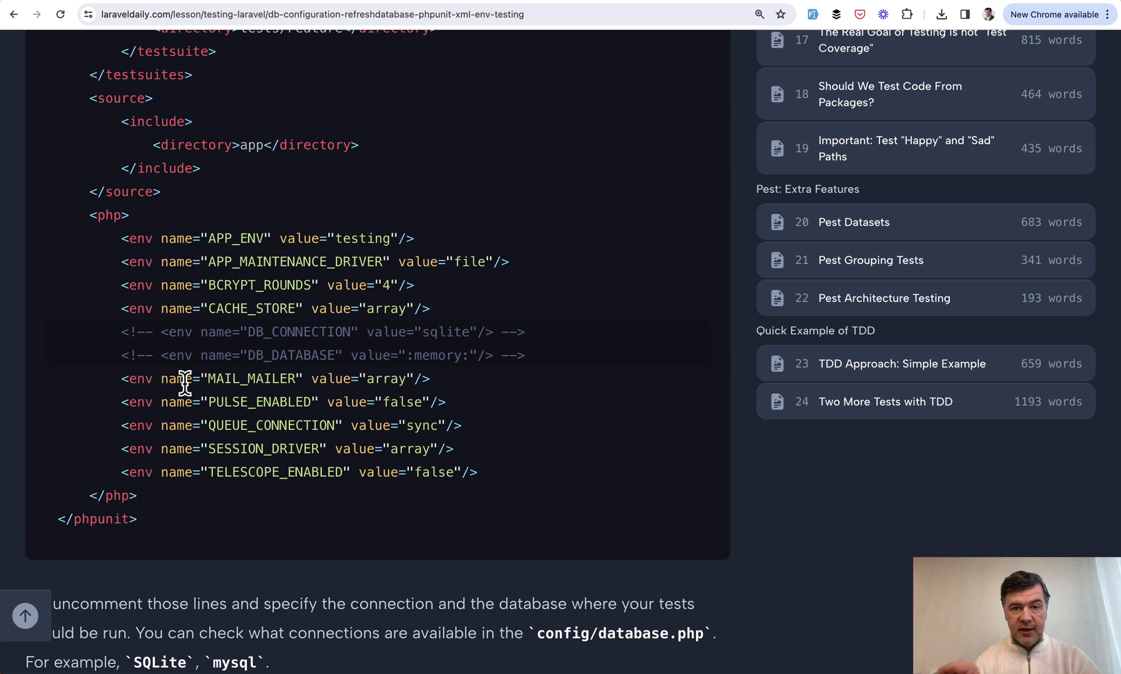
pyautogui.moveTo(468, 405)
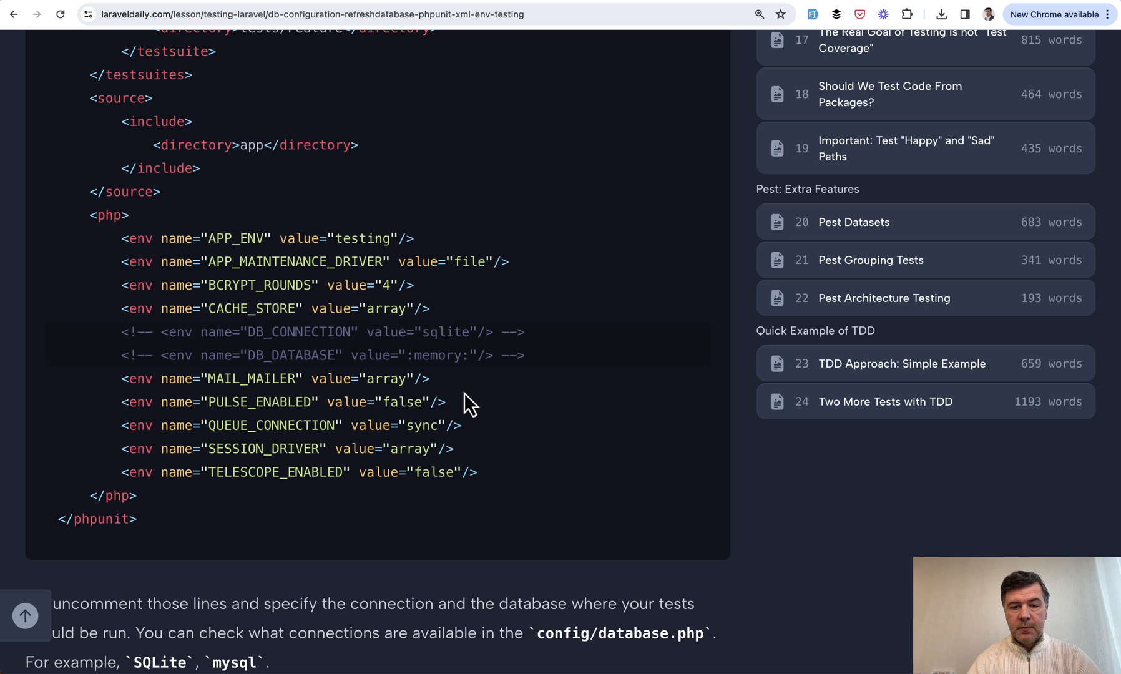
pyautogui.moveTo(468, 392)
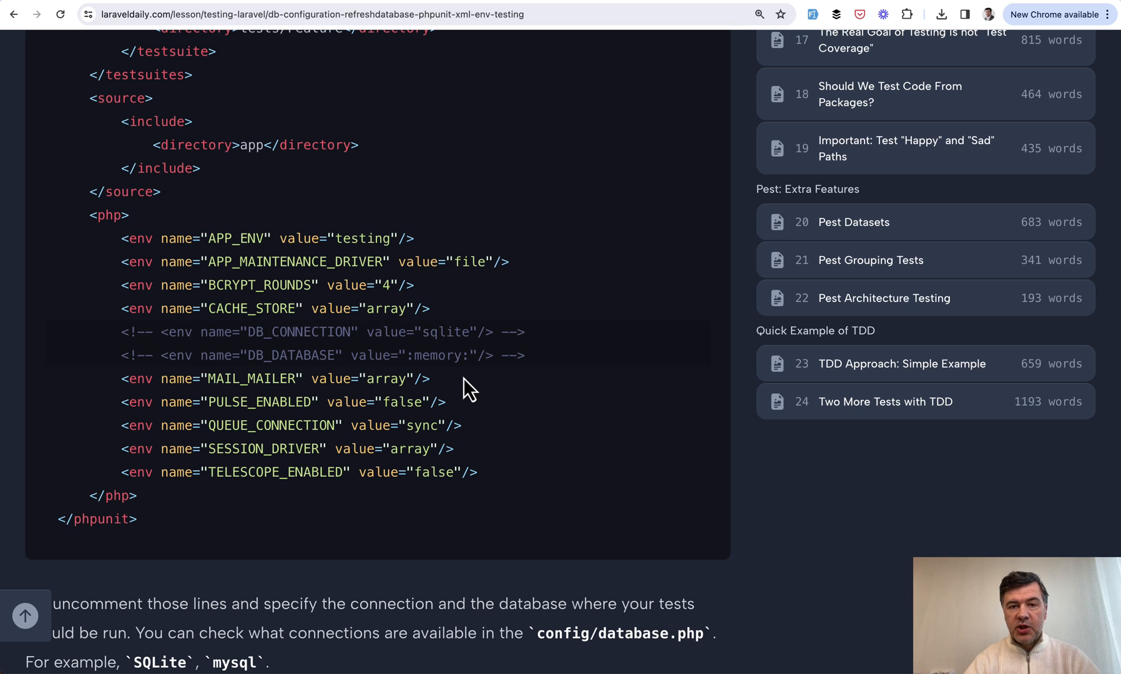
pyautogui.moveTo(458, 426)
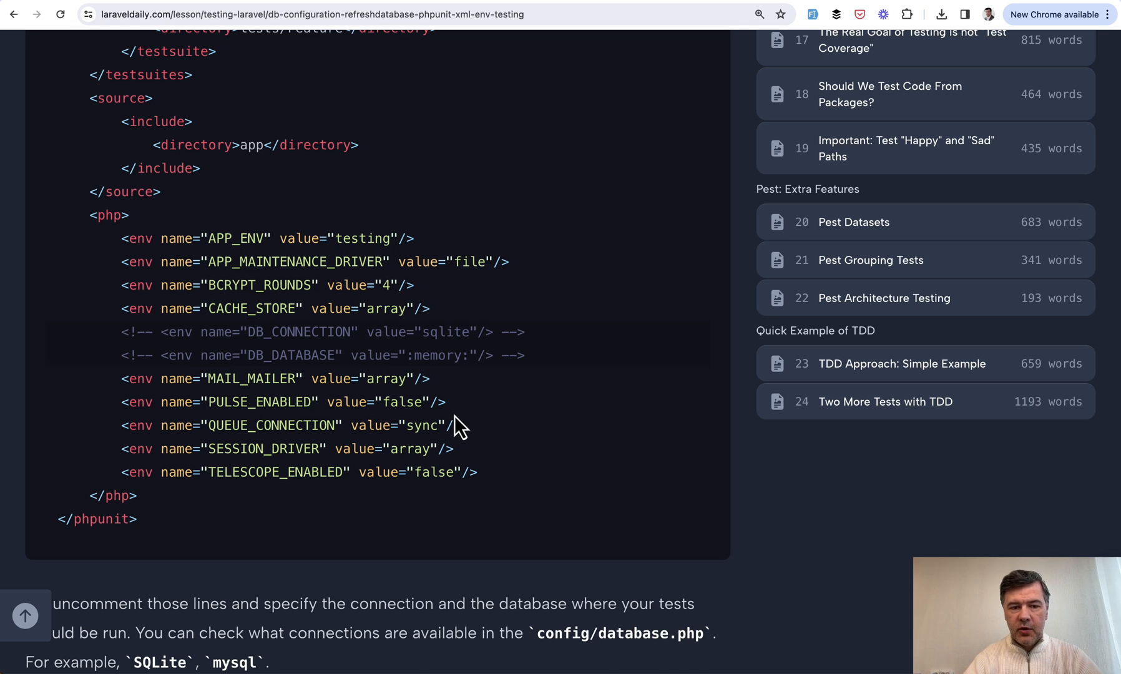
# - Continue to the IMPORTANT warning about tests hitting the LIVE database
pyautogui.scroll(-3)
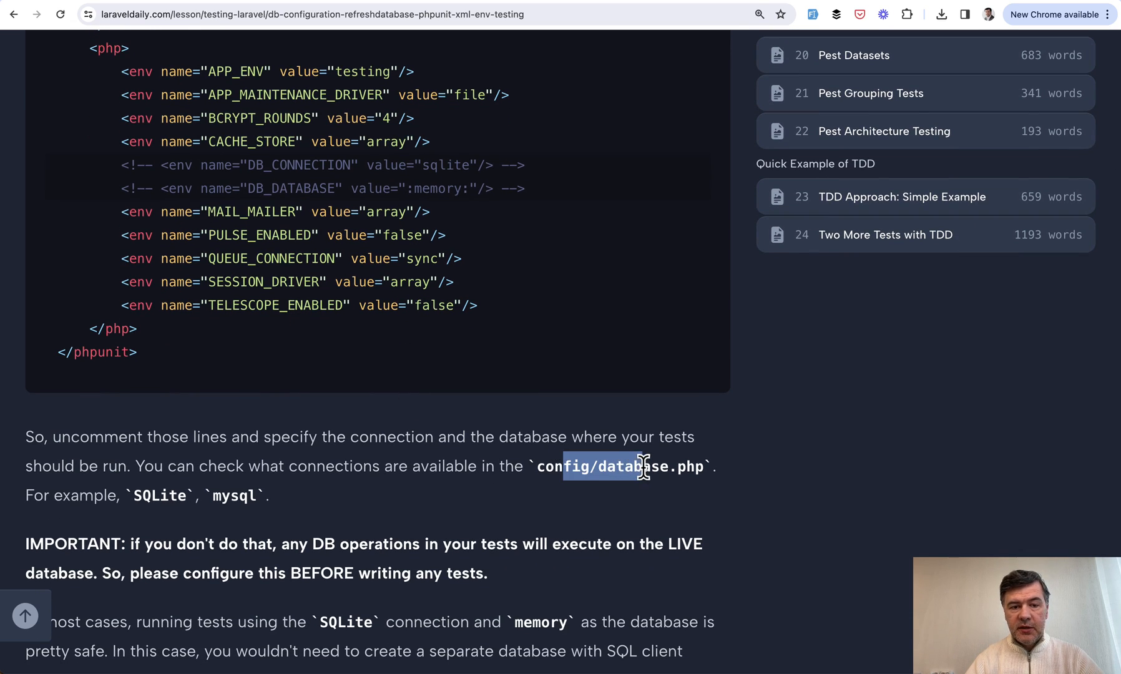
pyautogui.moveTo(465, 357)
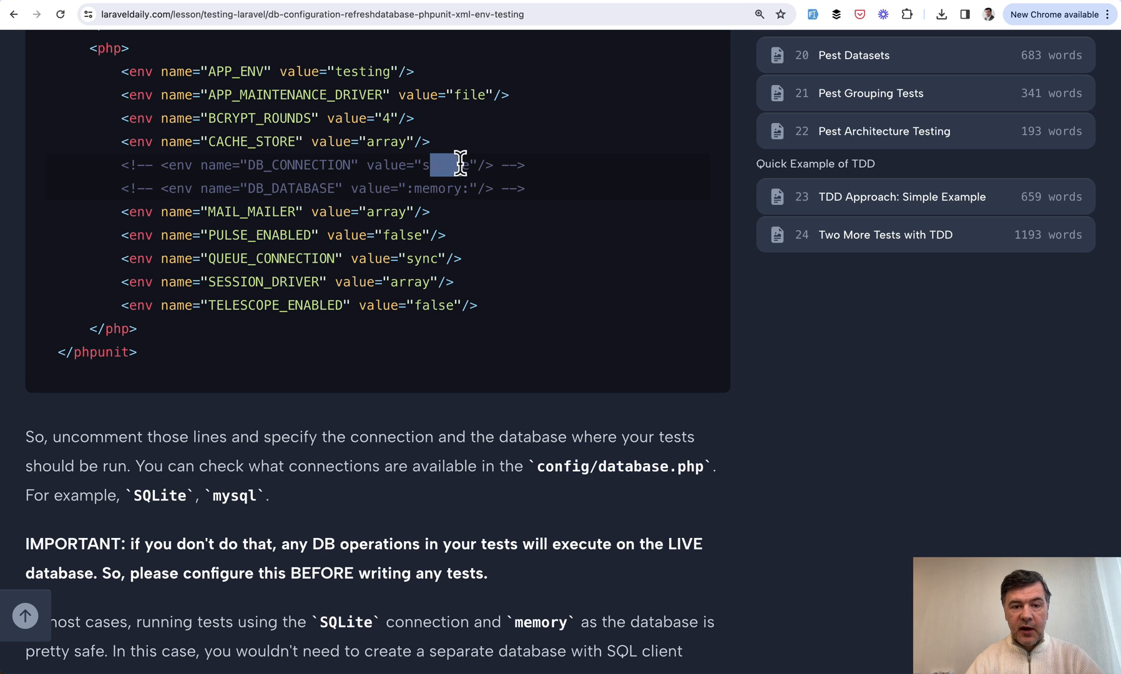
pyautogui.moveTo(458, 348)
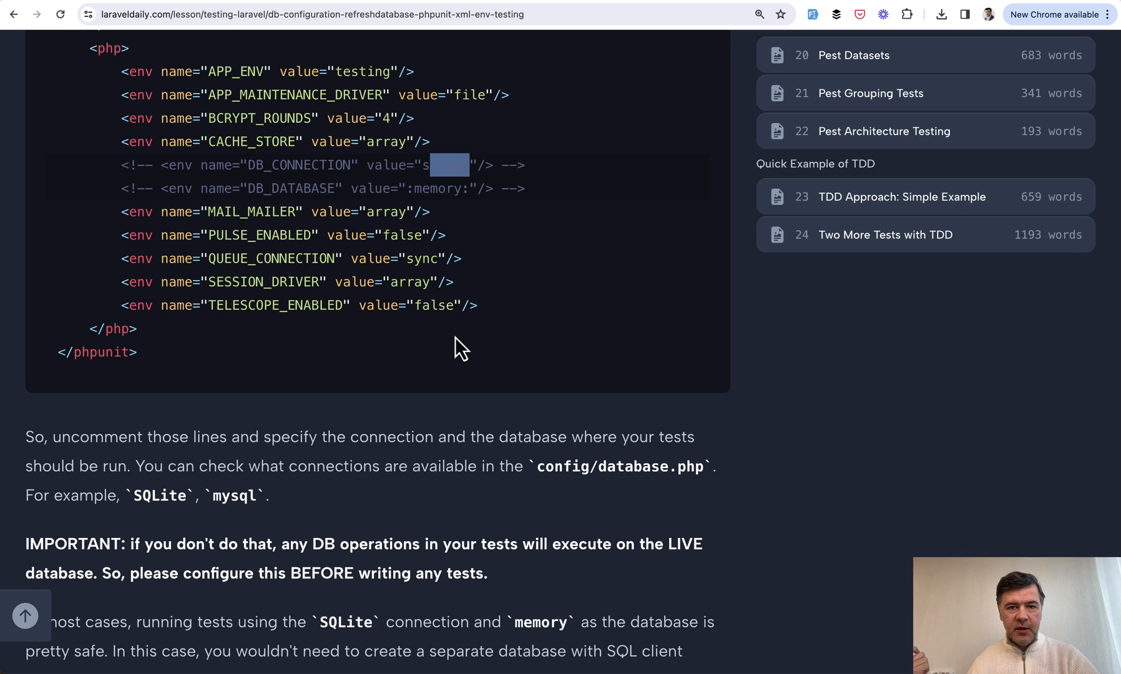
pyautogui.moveTo(468, 348)
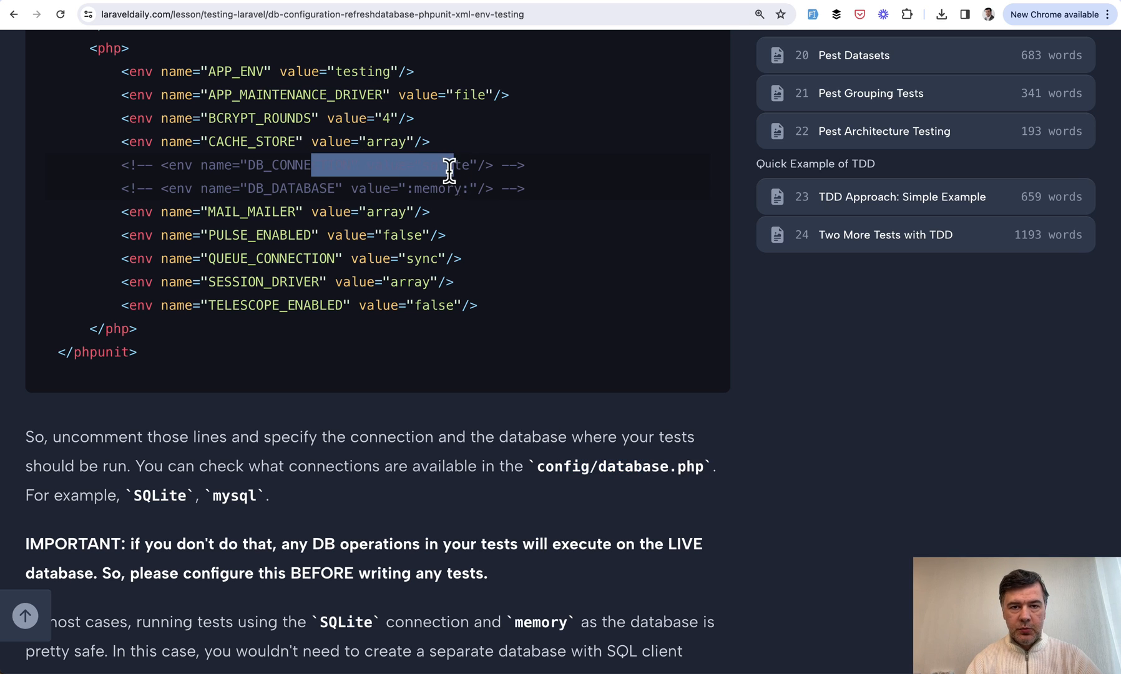
pyautogui.scroll(-3)
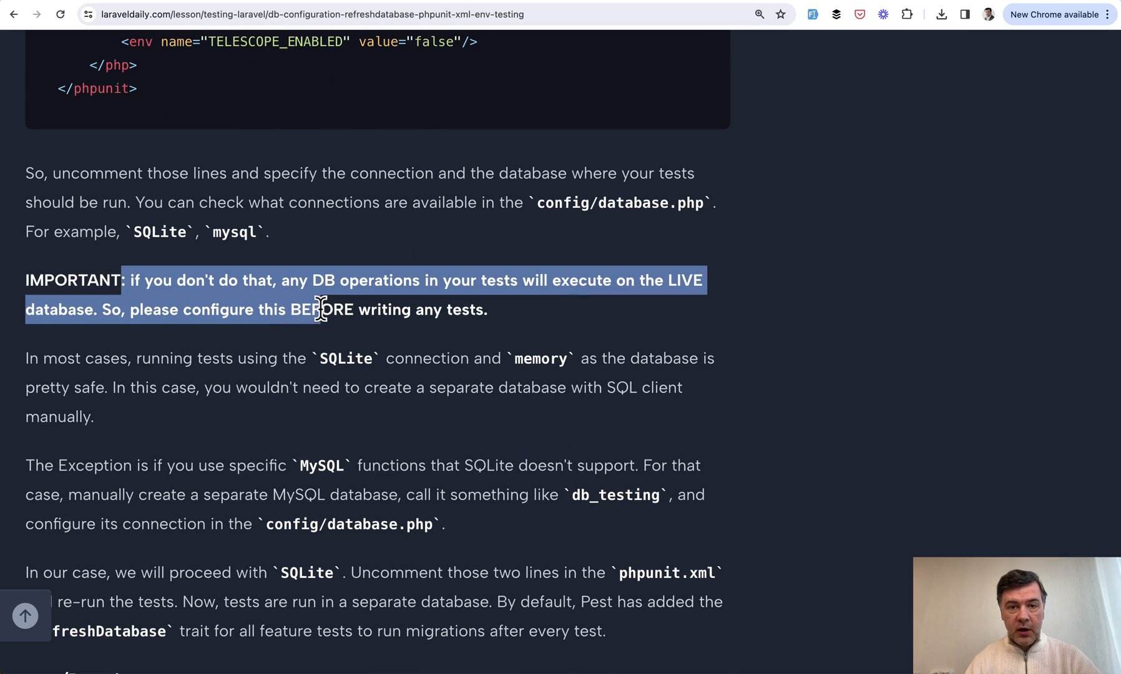
# - Reach the tests/Pest.php snippet and highlight the RefreshDatabase class name
pyautogui.scroll(-3)
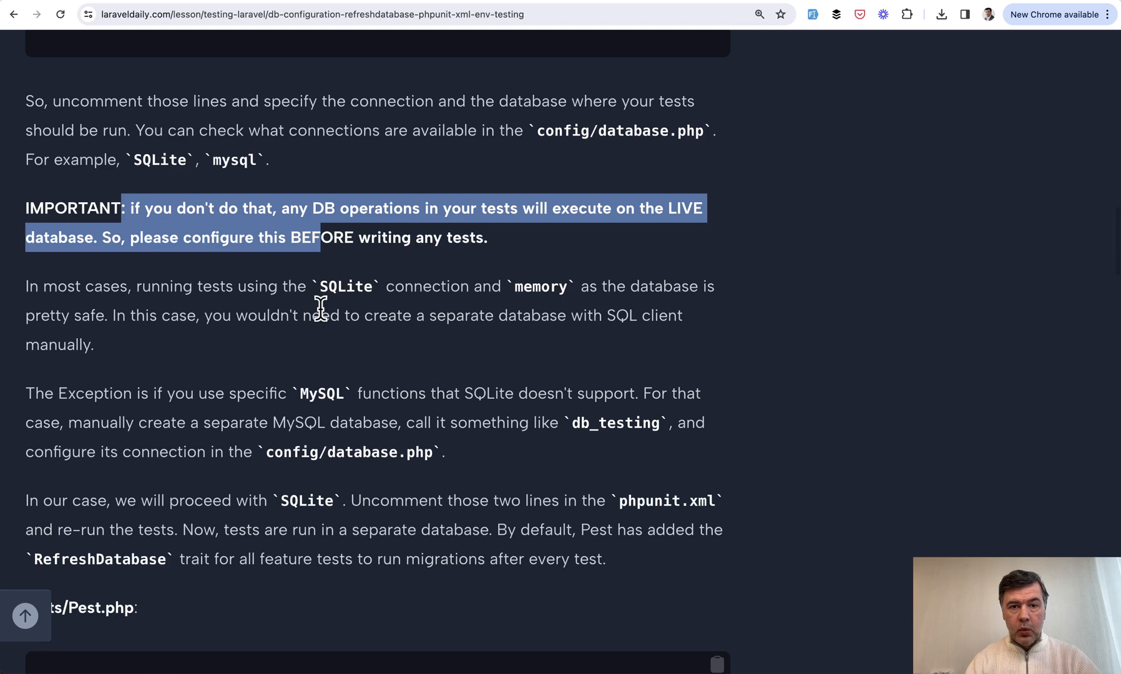
pyautogui.scroll(-3)
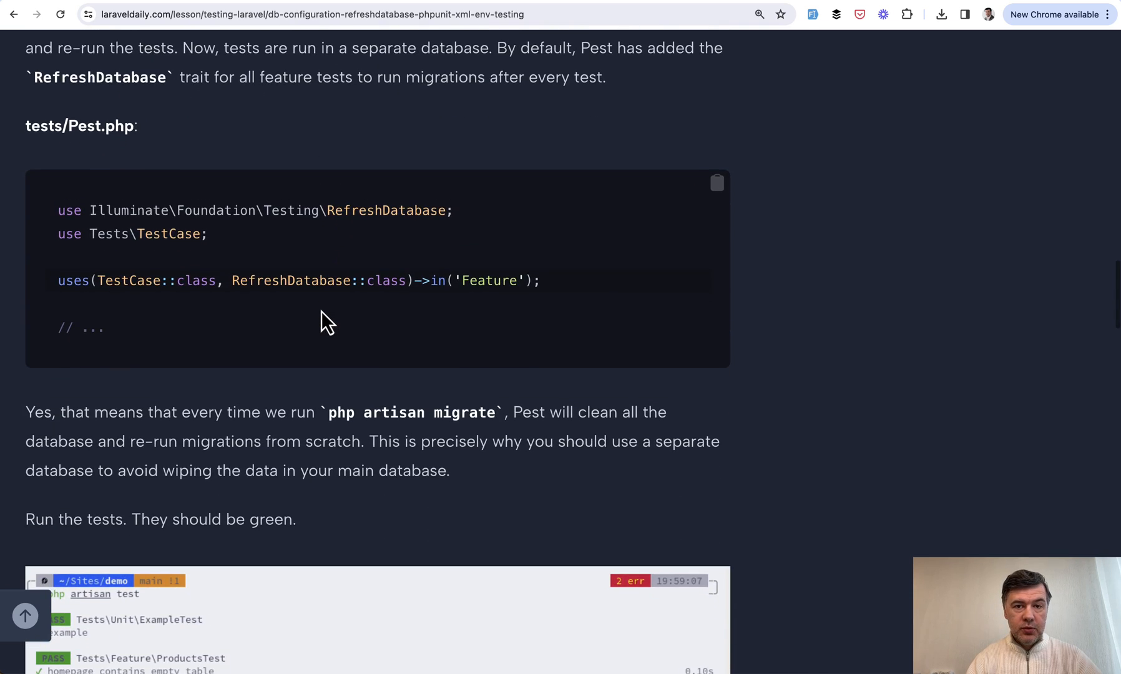
pyautogui.scroll(-3)
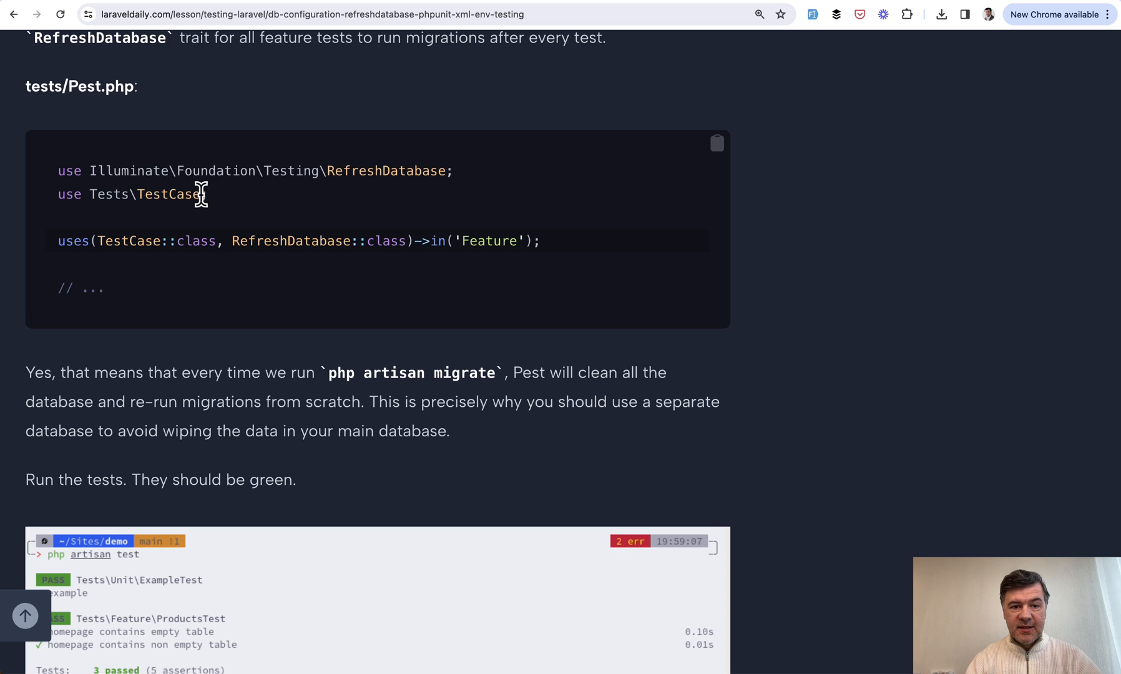
pyautogui.doubleClick(386, 171)
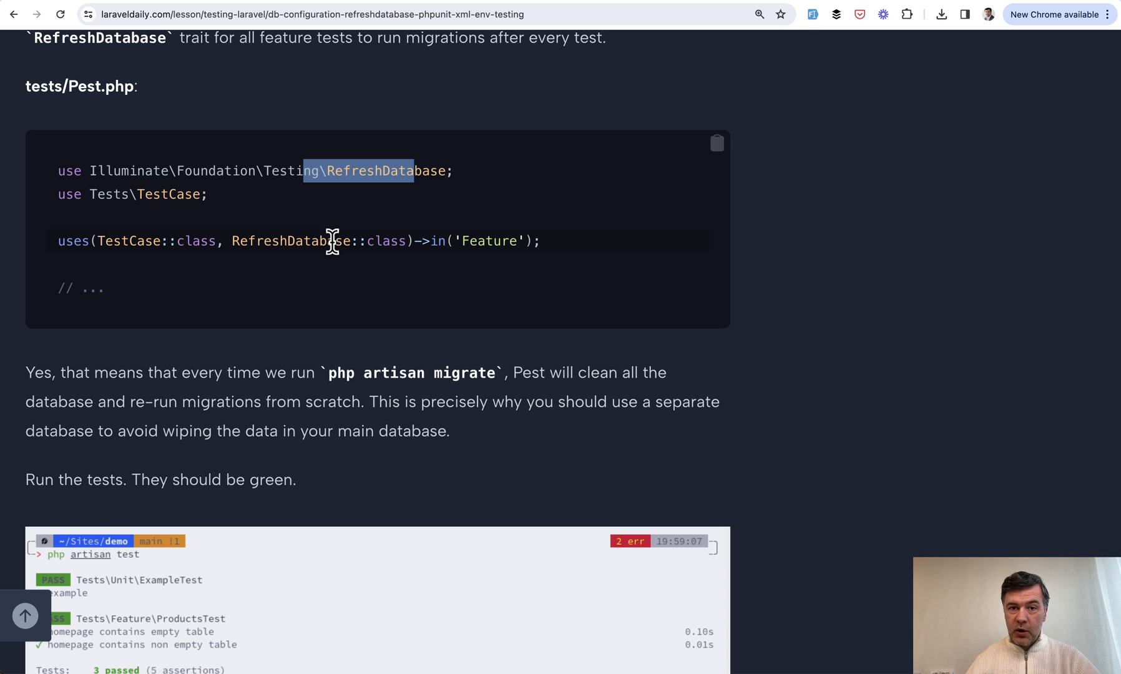
# - Reach the .env.testing example with its SQLite in-memory DB_ settings
pyautogui.scroll(-3)
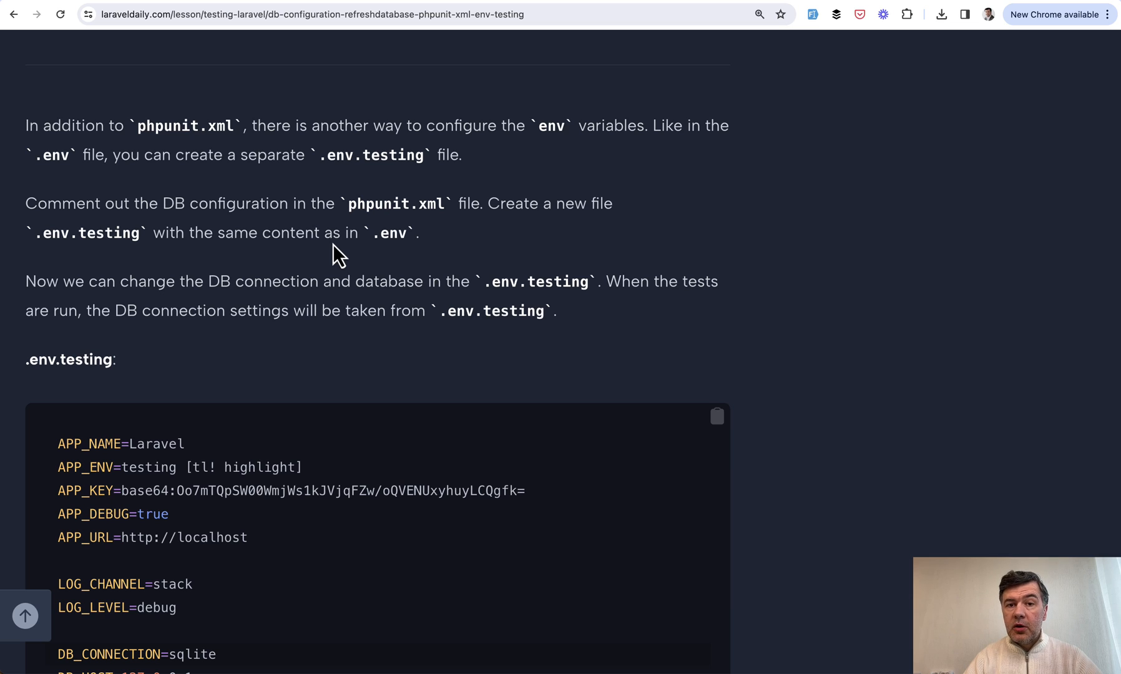
pyautogui.moveTo(326, 154)
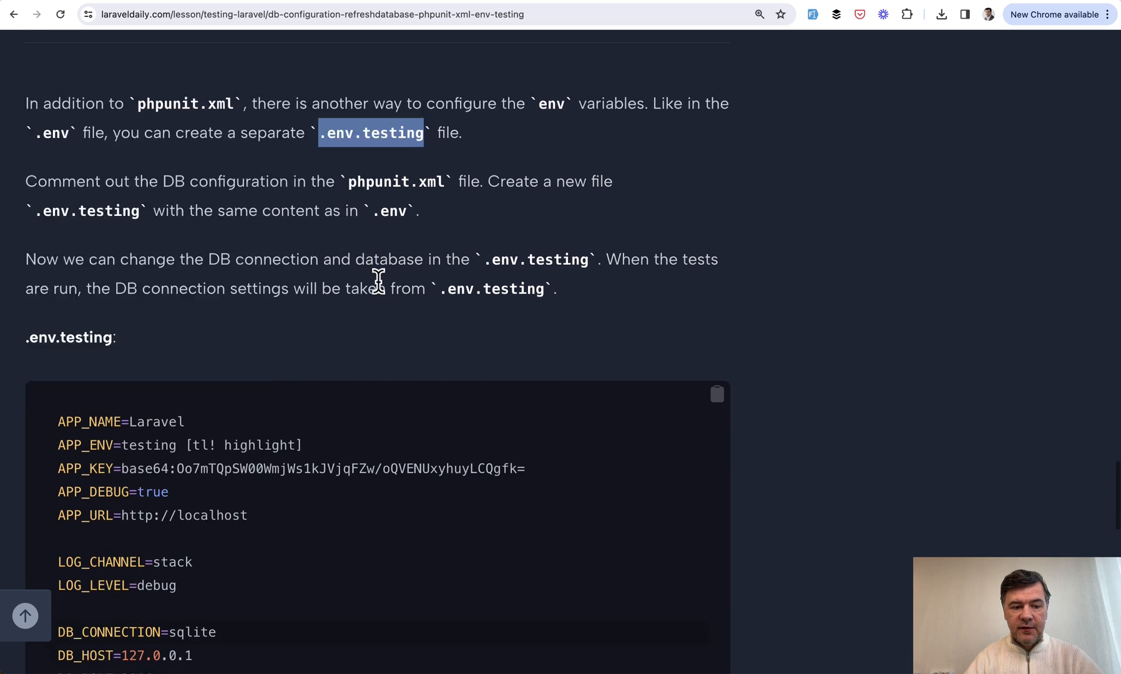
pyautogui.scroll(-3)
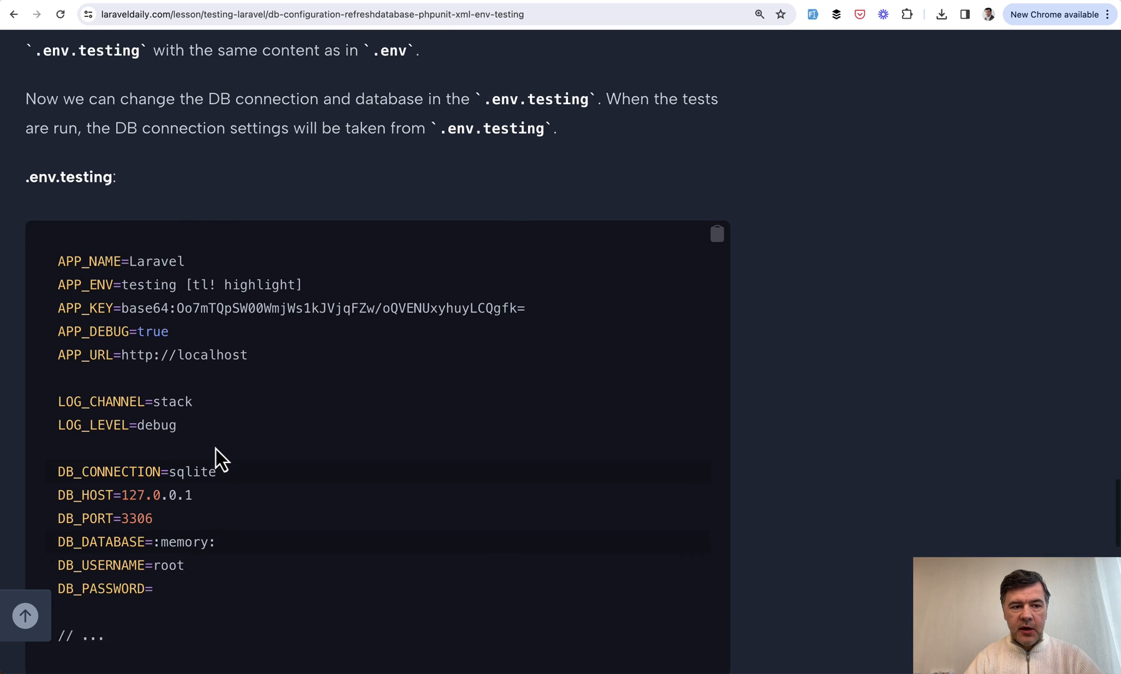
pyautogui.scroll(-3)
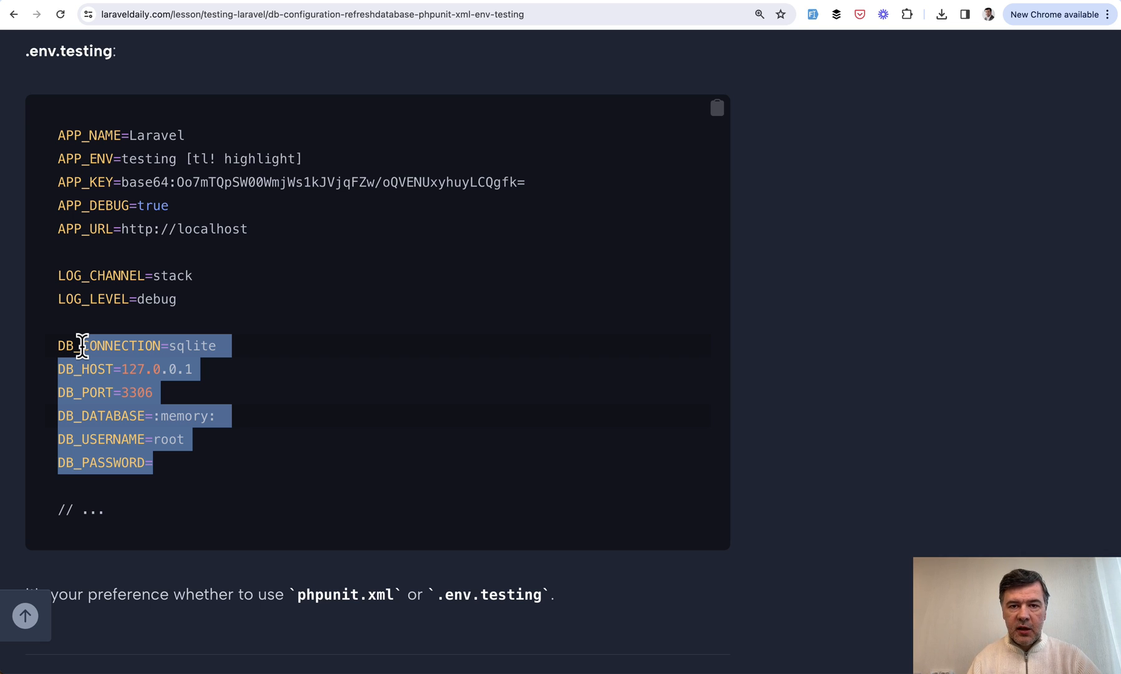
# - Scroll the DB For Testing lesson back to its introduction with the sidebar lesson list in view
pyautogui.scroll(3)
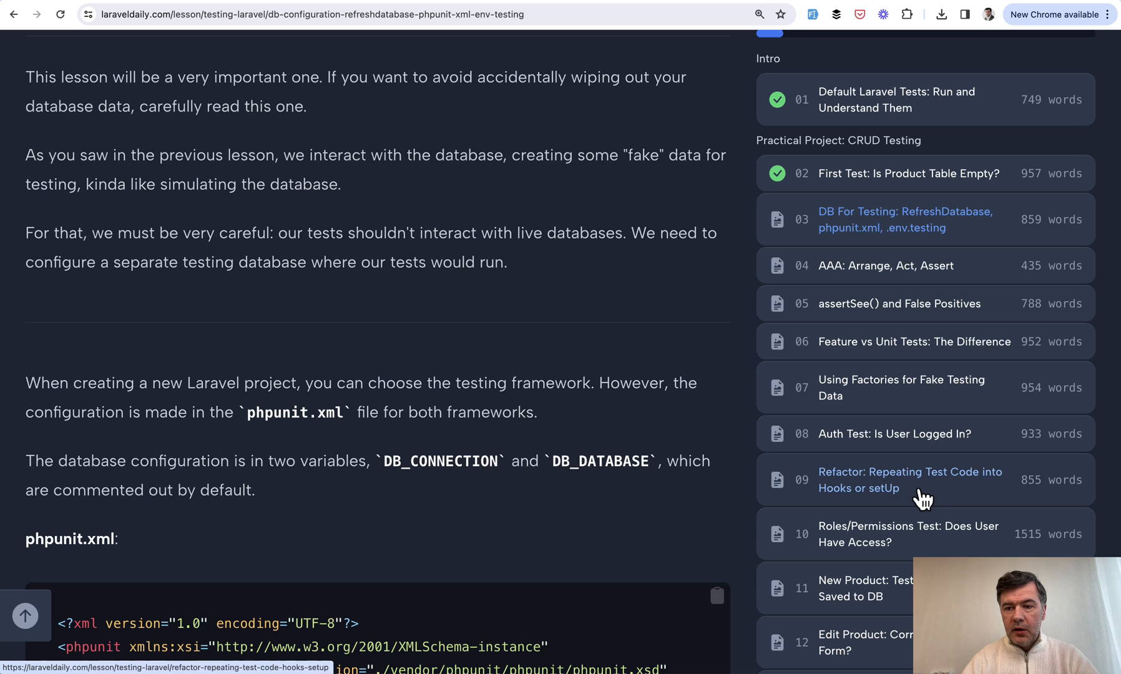
pyautogui.scroll(-3)
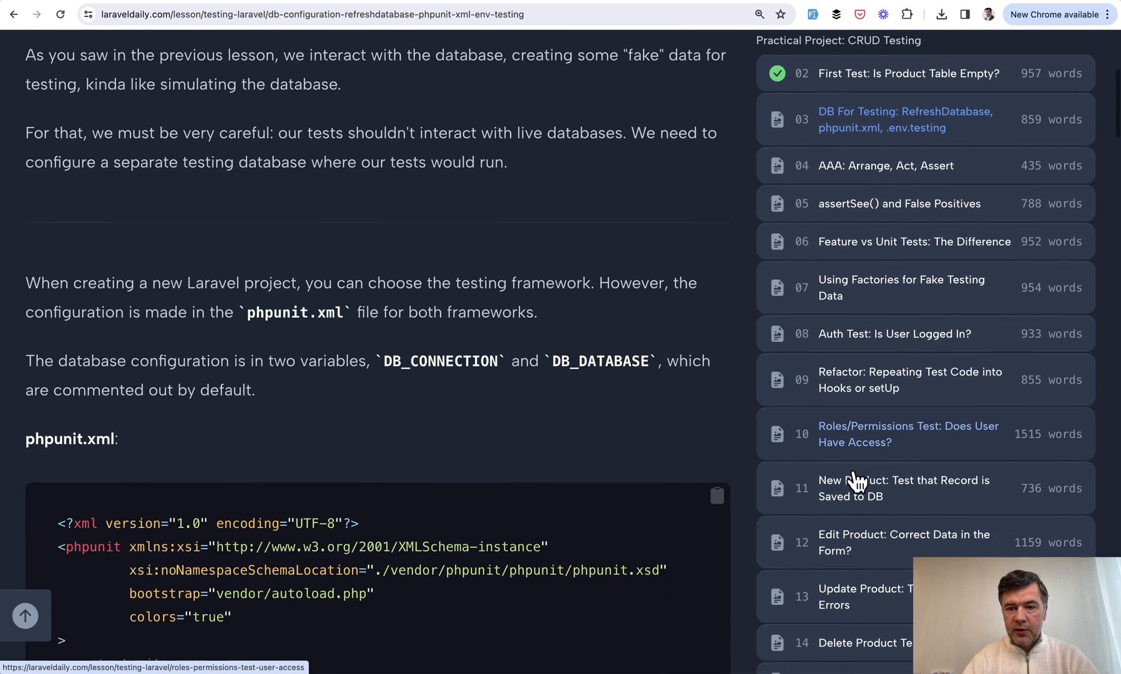
pyautogui.scroll(-3)
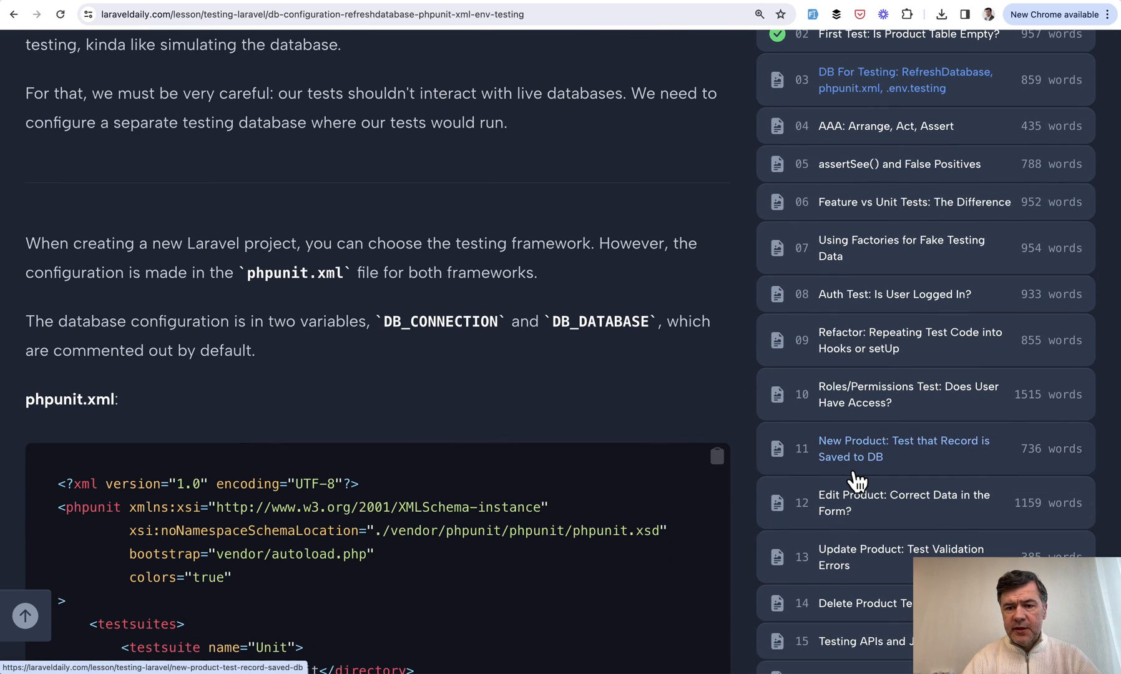
pyautogui.moveTo(875, 402)
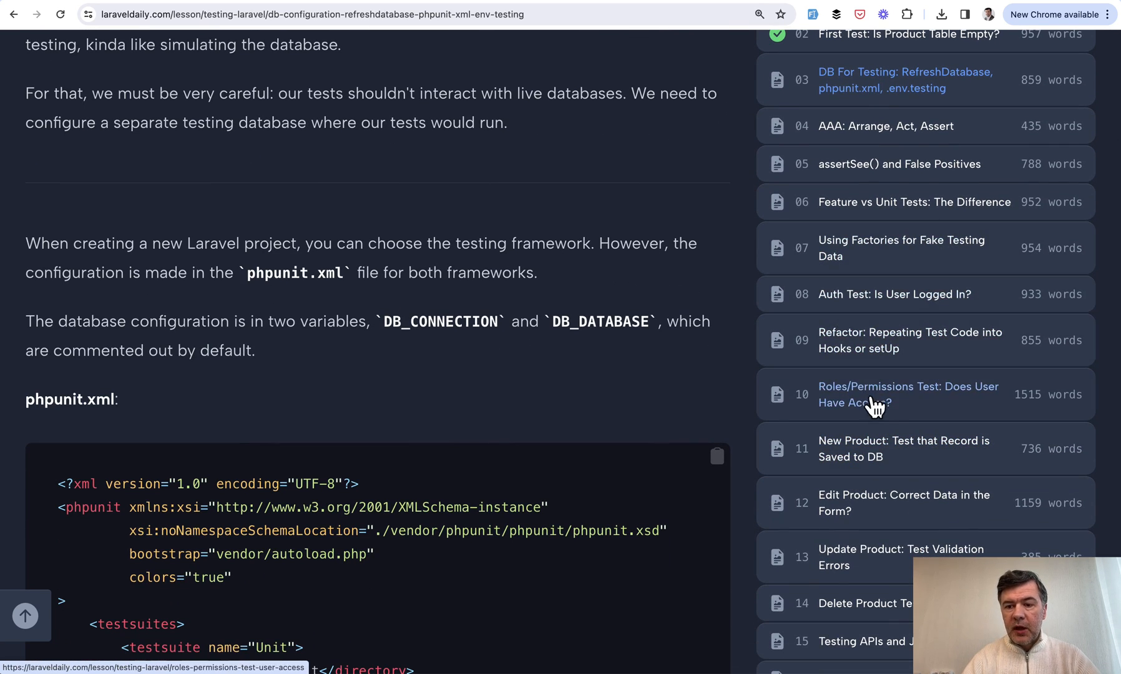
pyautogui.moveTo(877, 386)
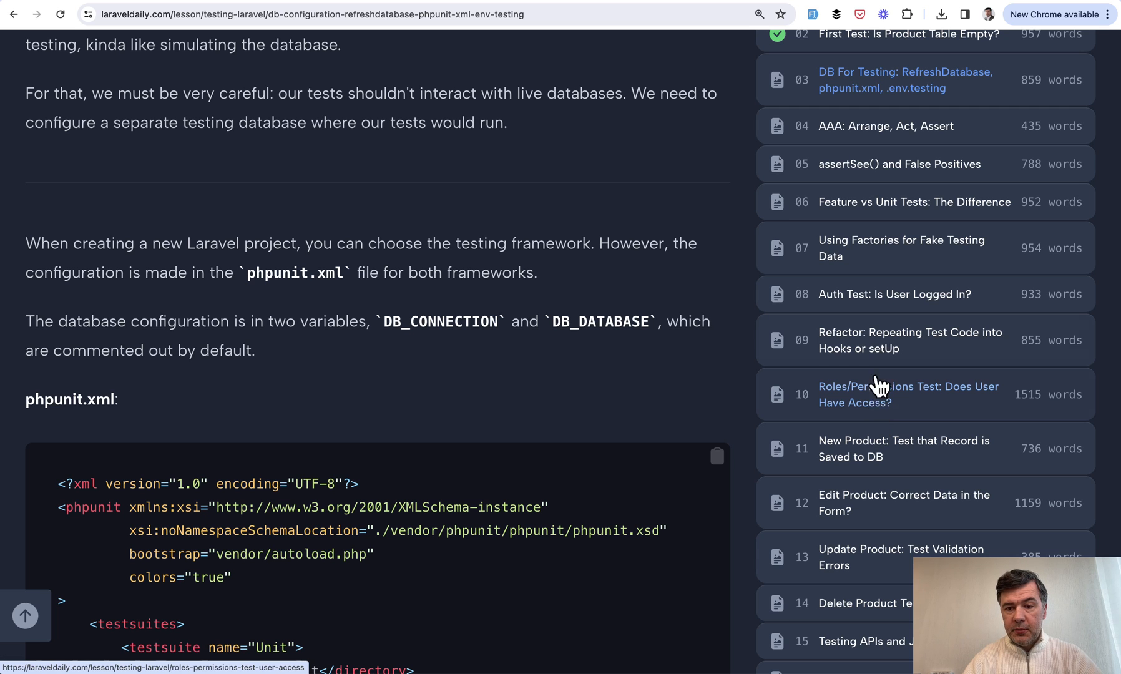
# - Switch to lesson 10, Roles/Permissions Test: Does User Have Access?, and start reading its migration code
pyautogui.click(909, 394)
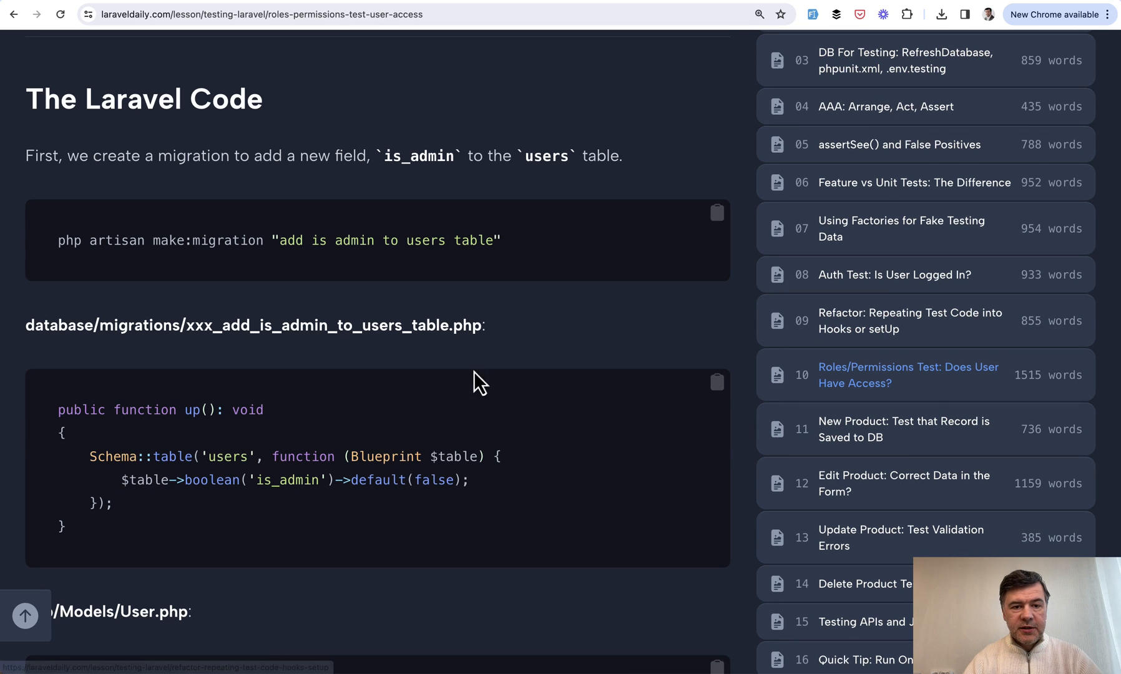
pyautogui.scroll(3)
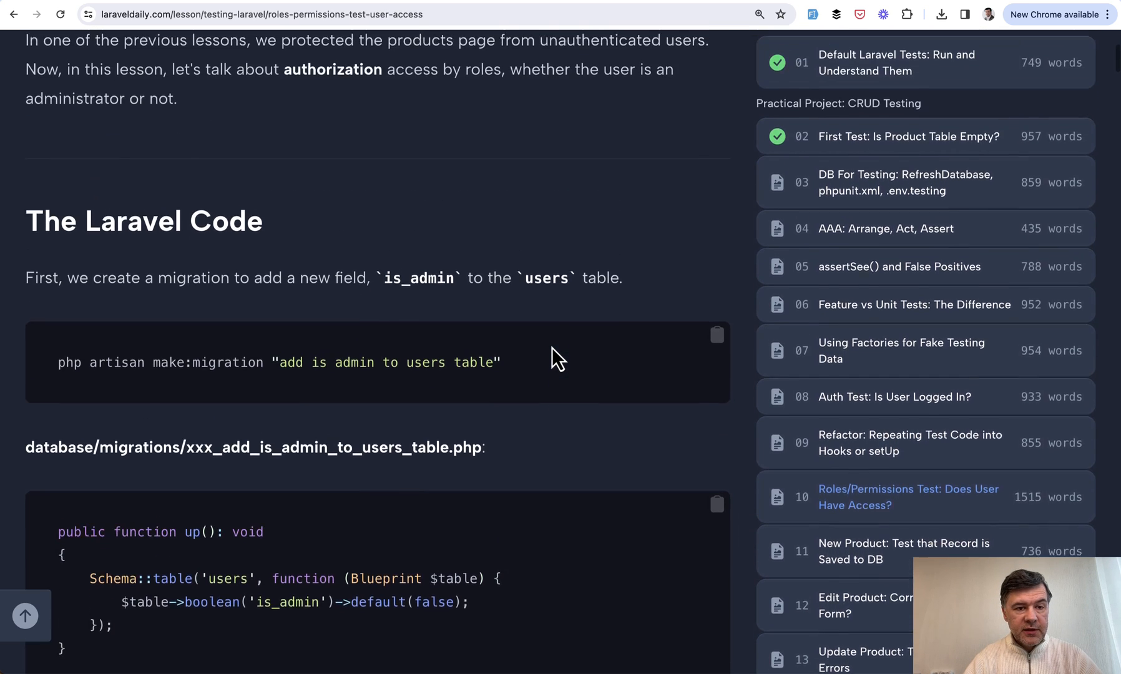
pyautogui.scroll(3)
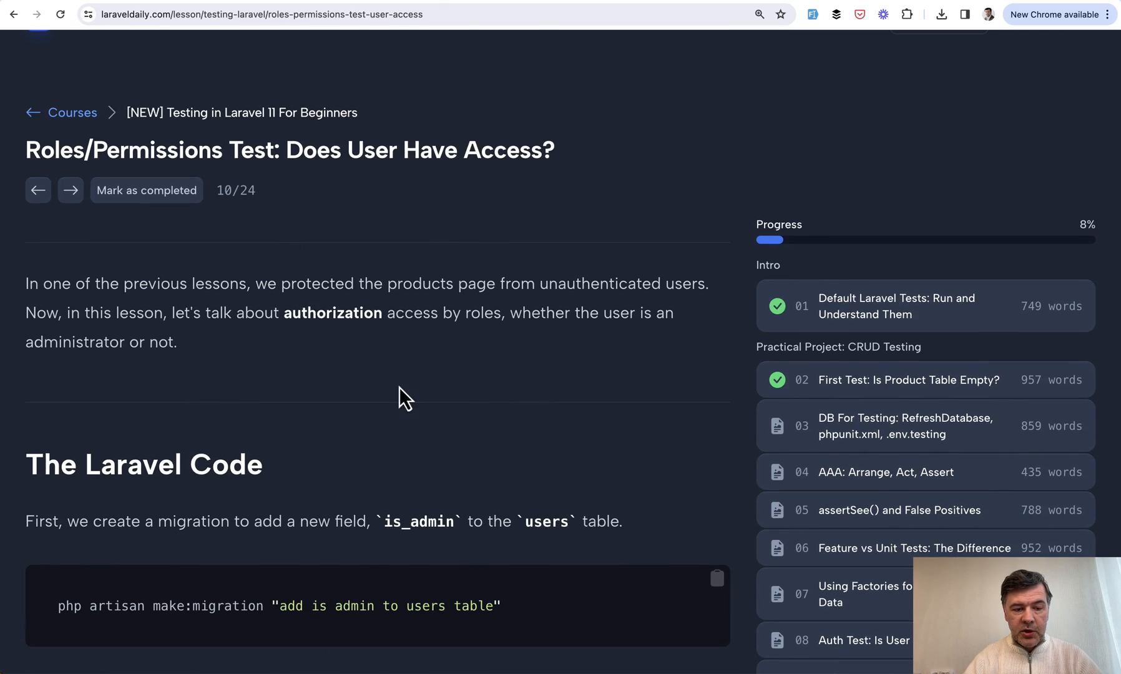
pyautogui.scroll(-3)
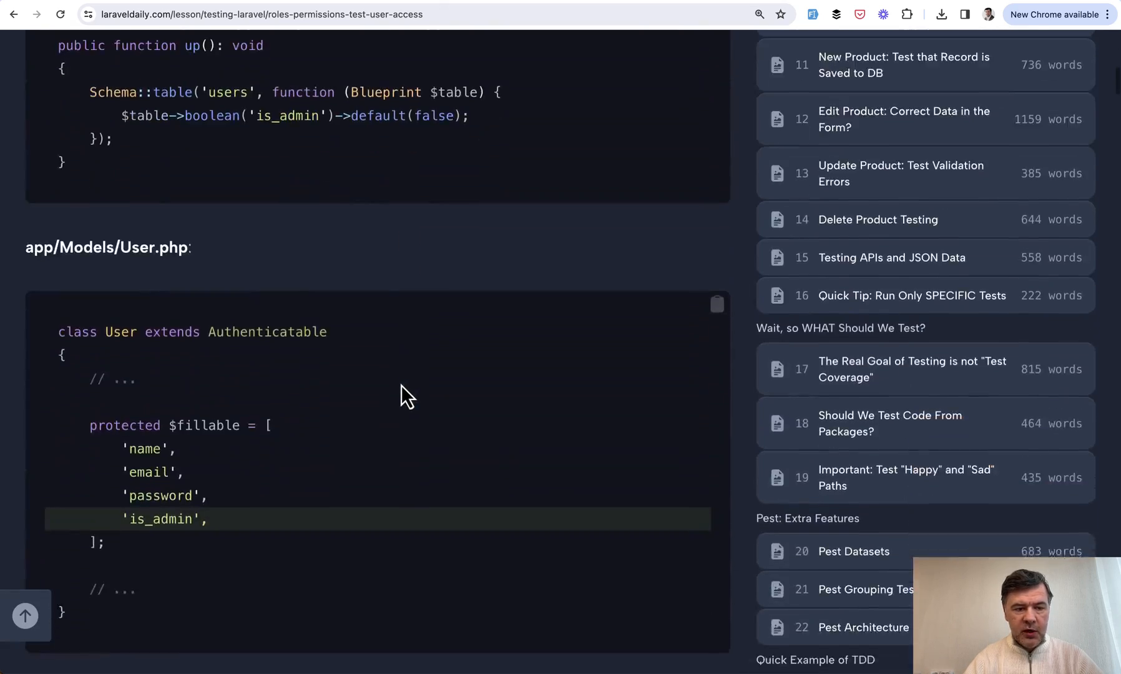
pyautogui.scroll(-3)
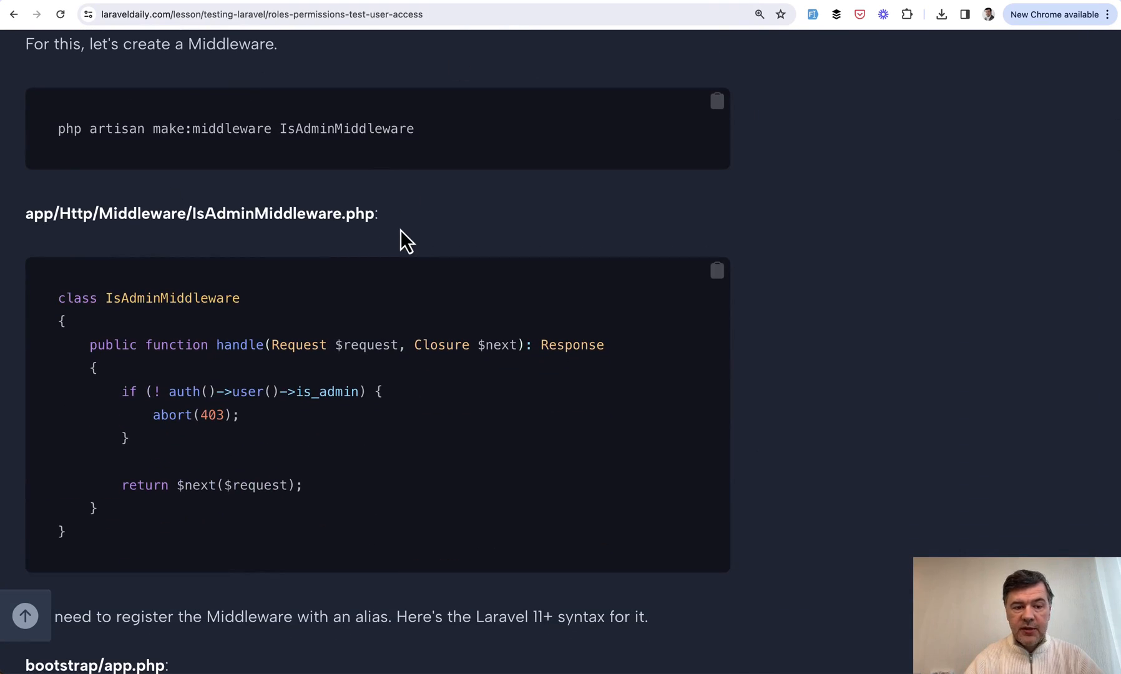
# - Read down through the is_admin middleware to the Laravel 10 Kernel.php registration
pyautogui.scroll(-3)
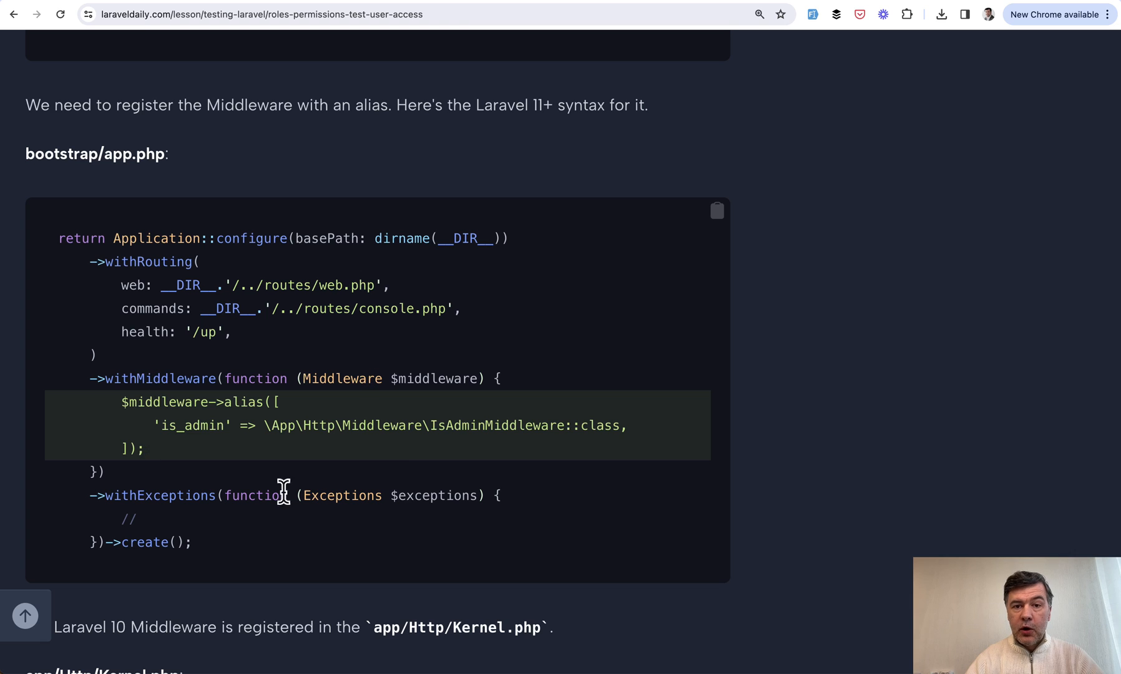
pyautogui.scroll(-3)
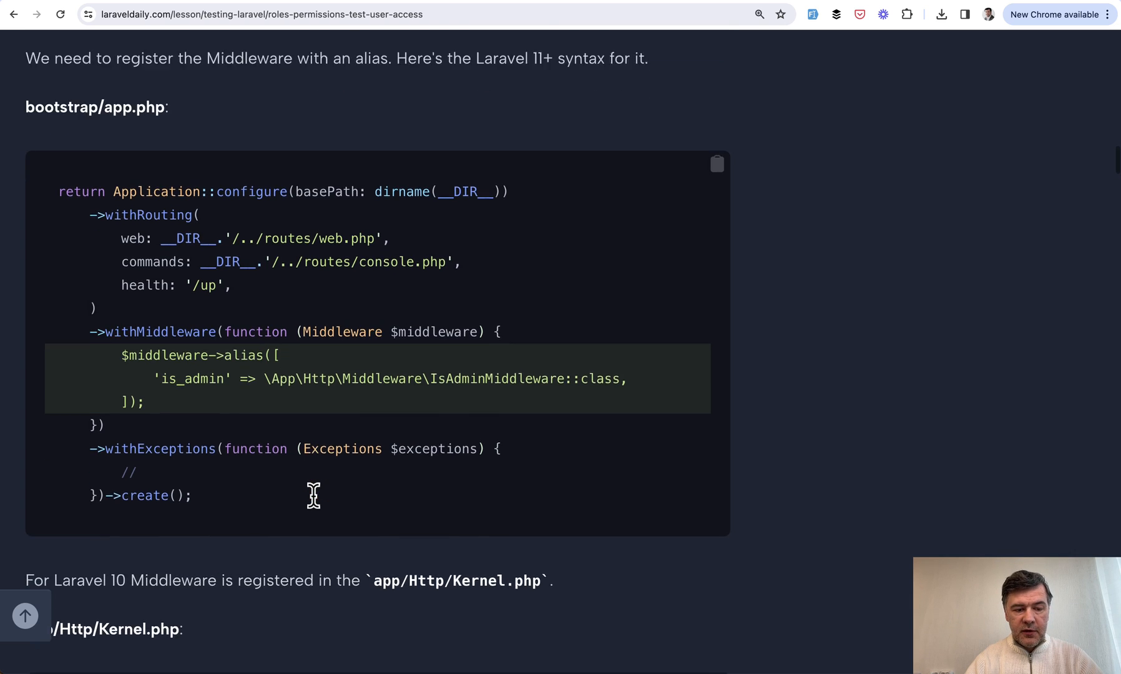
pyautogui.scroll(-3)
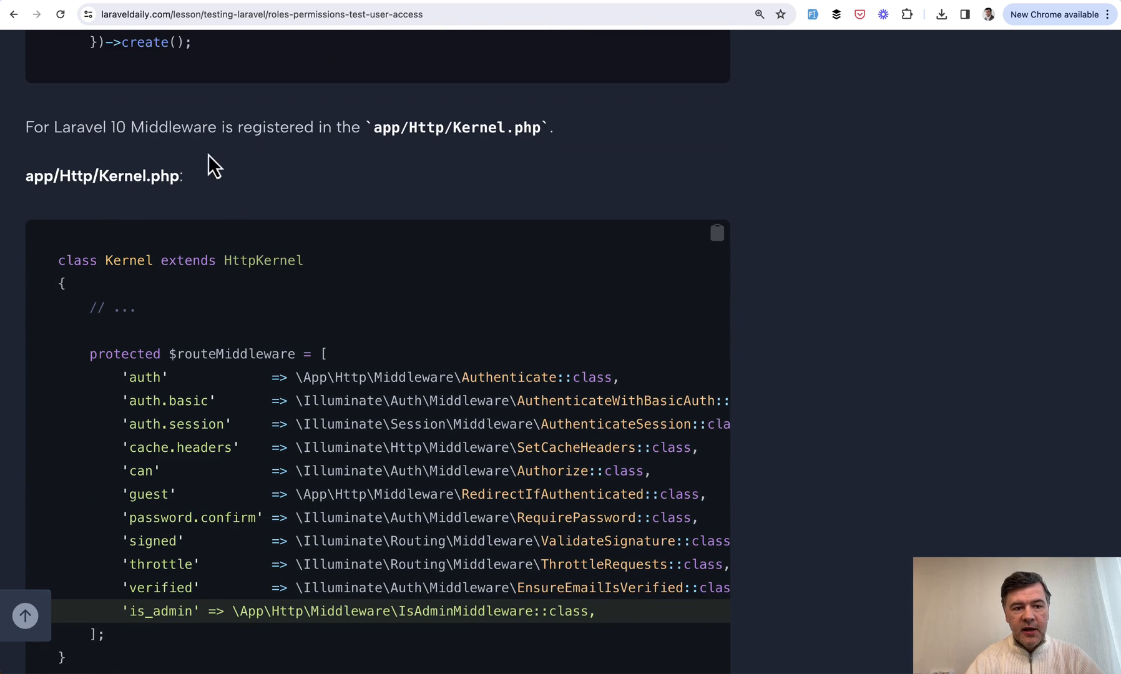
pyautogui.scroll(-3)
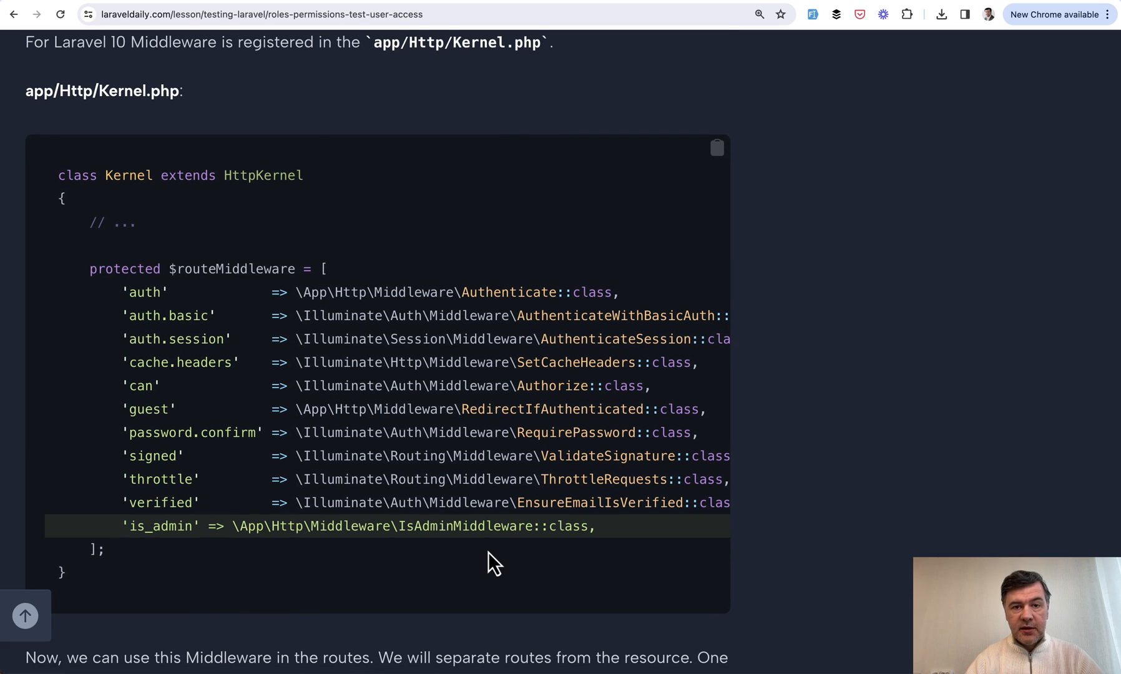